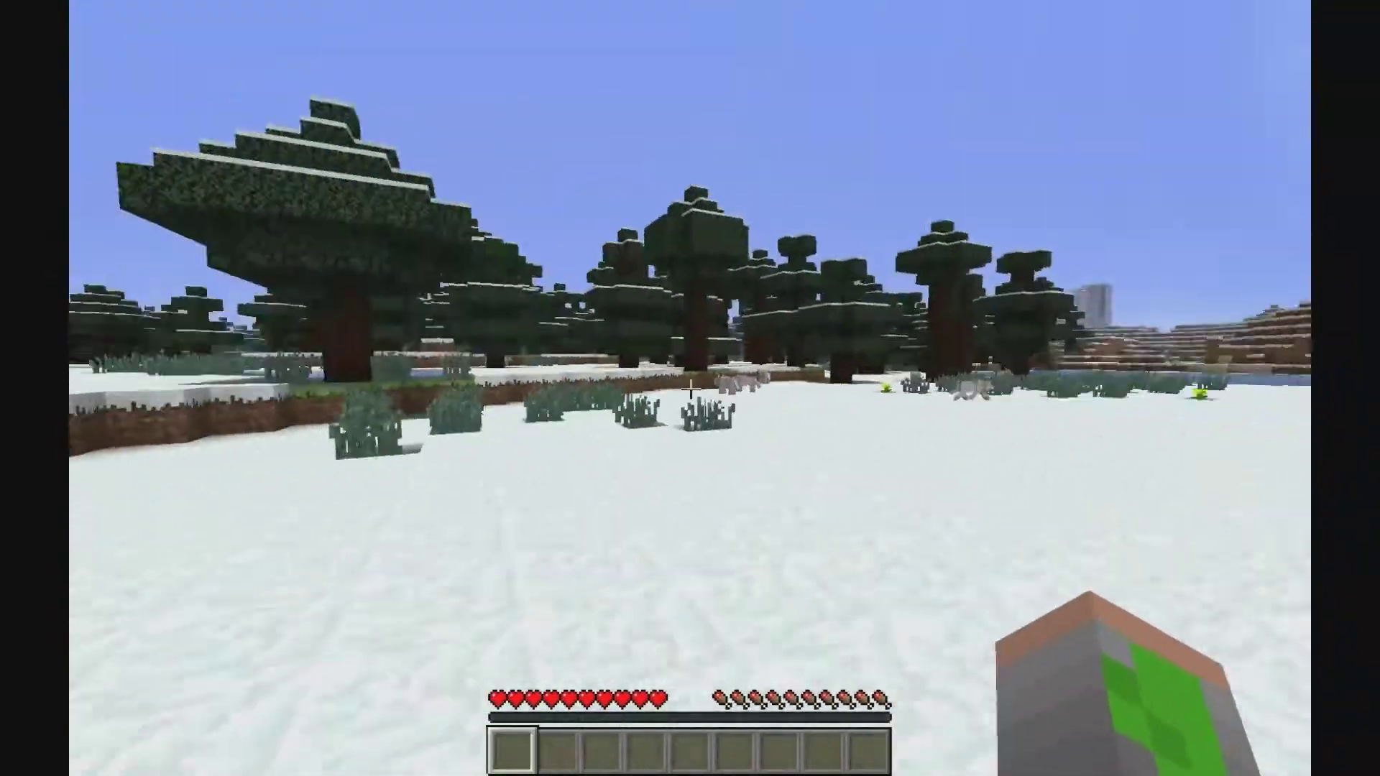
mouse_move(690, 388)
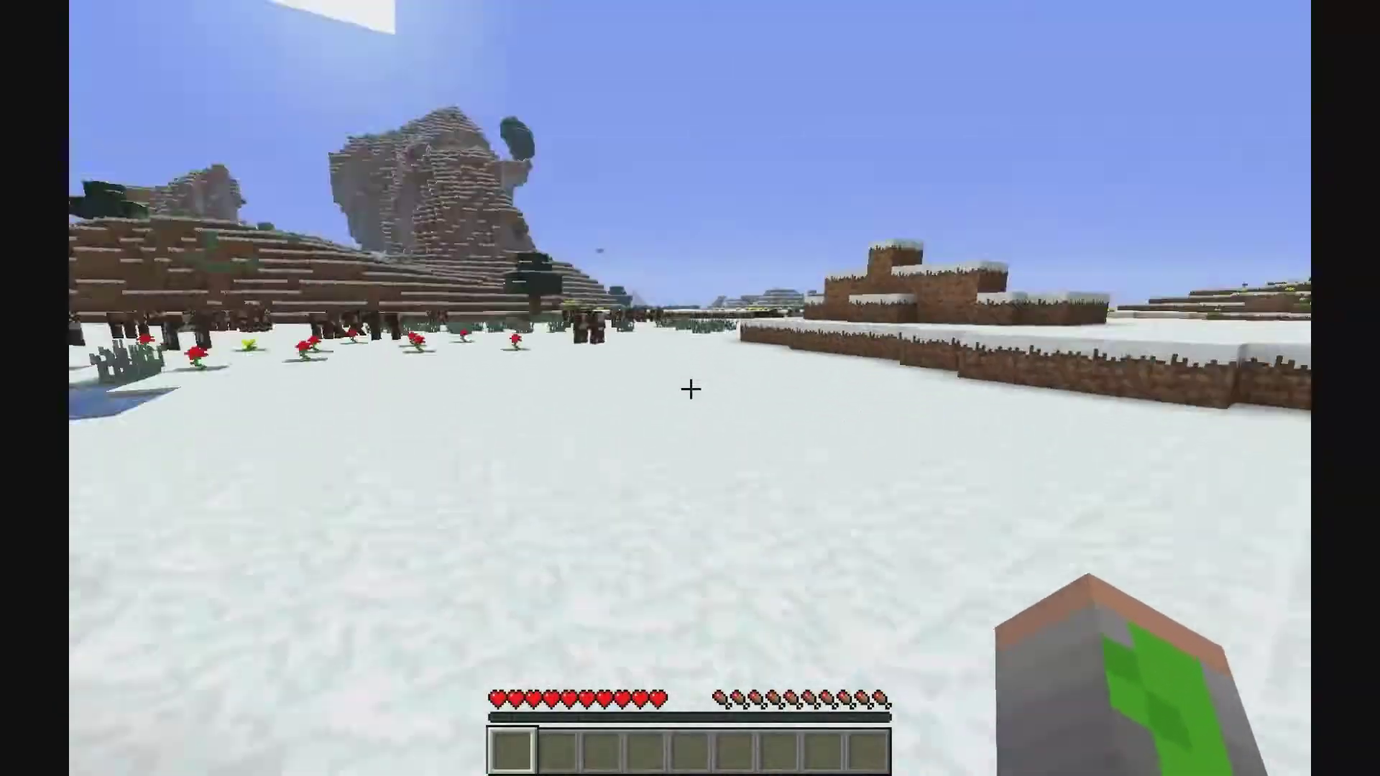
mouse_move(690, 388)
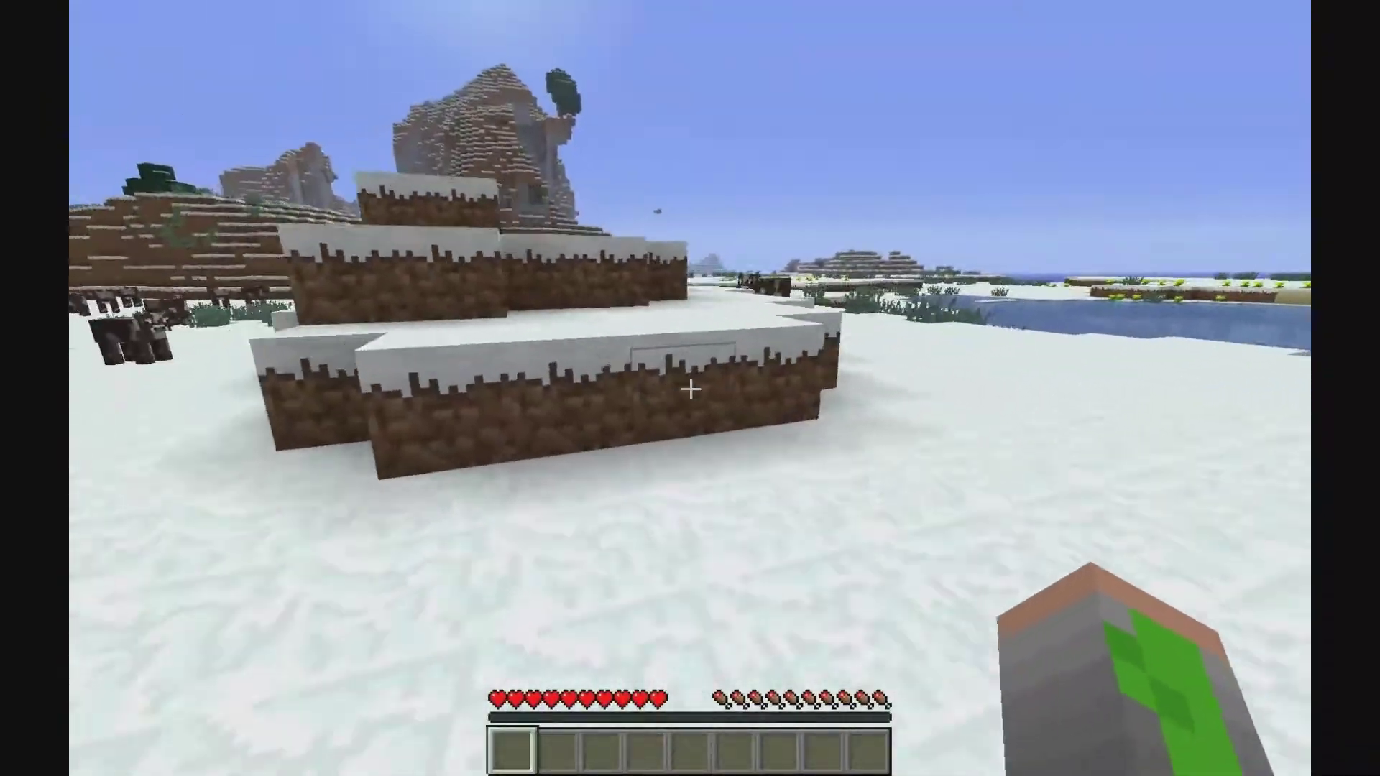
mouse_move(690, 388)
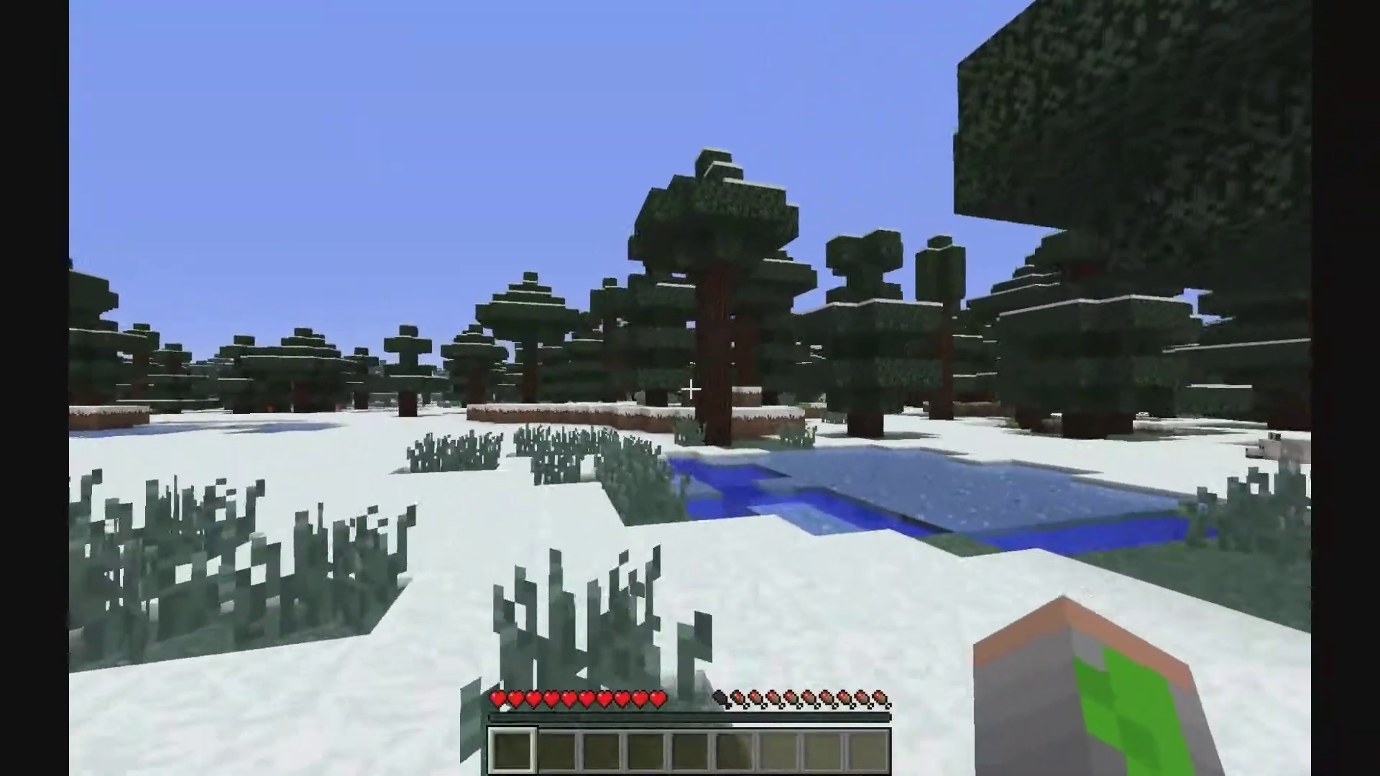
mouse_move(690, 388)
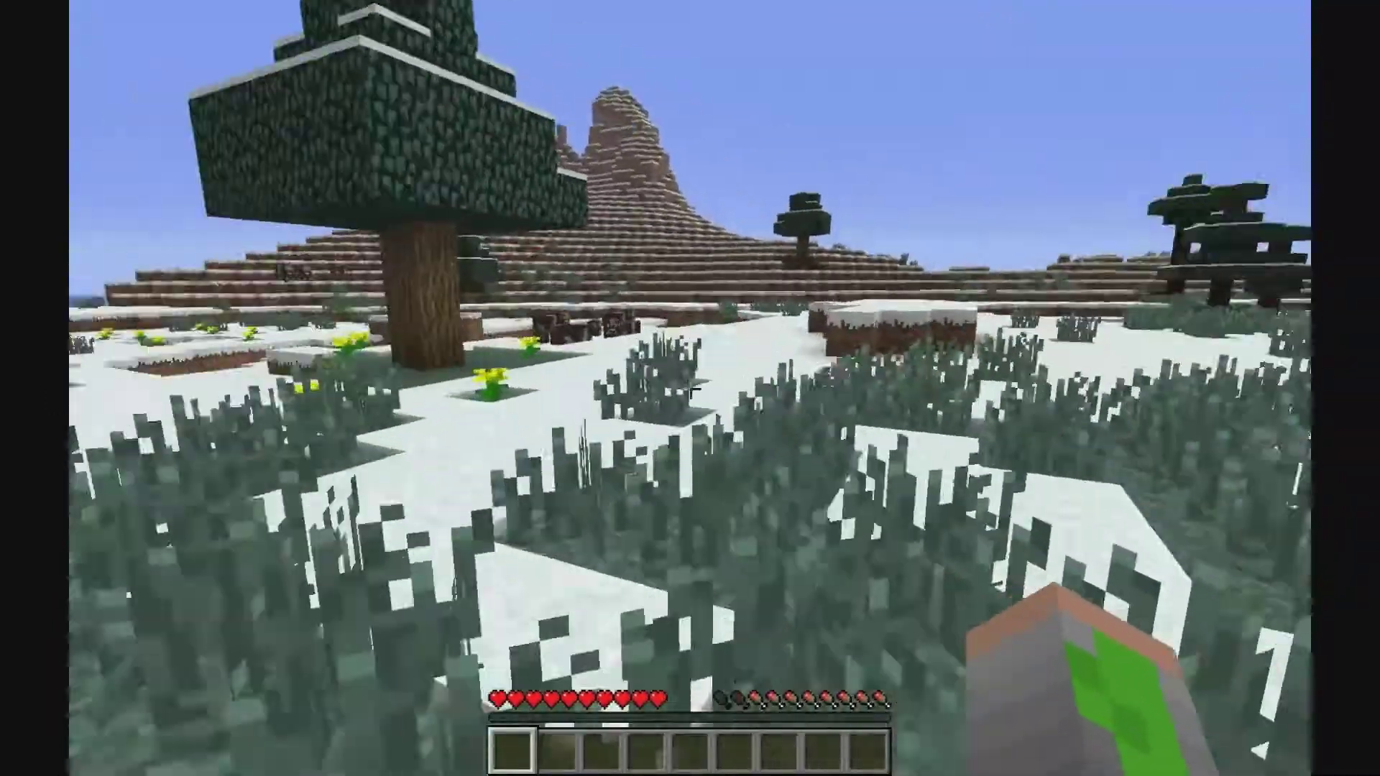
Step: Pause Minecraft and view the Controls screen with the sprint, sneak and double-tap bindings
key("Escape")
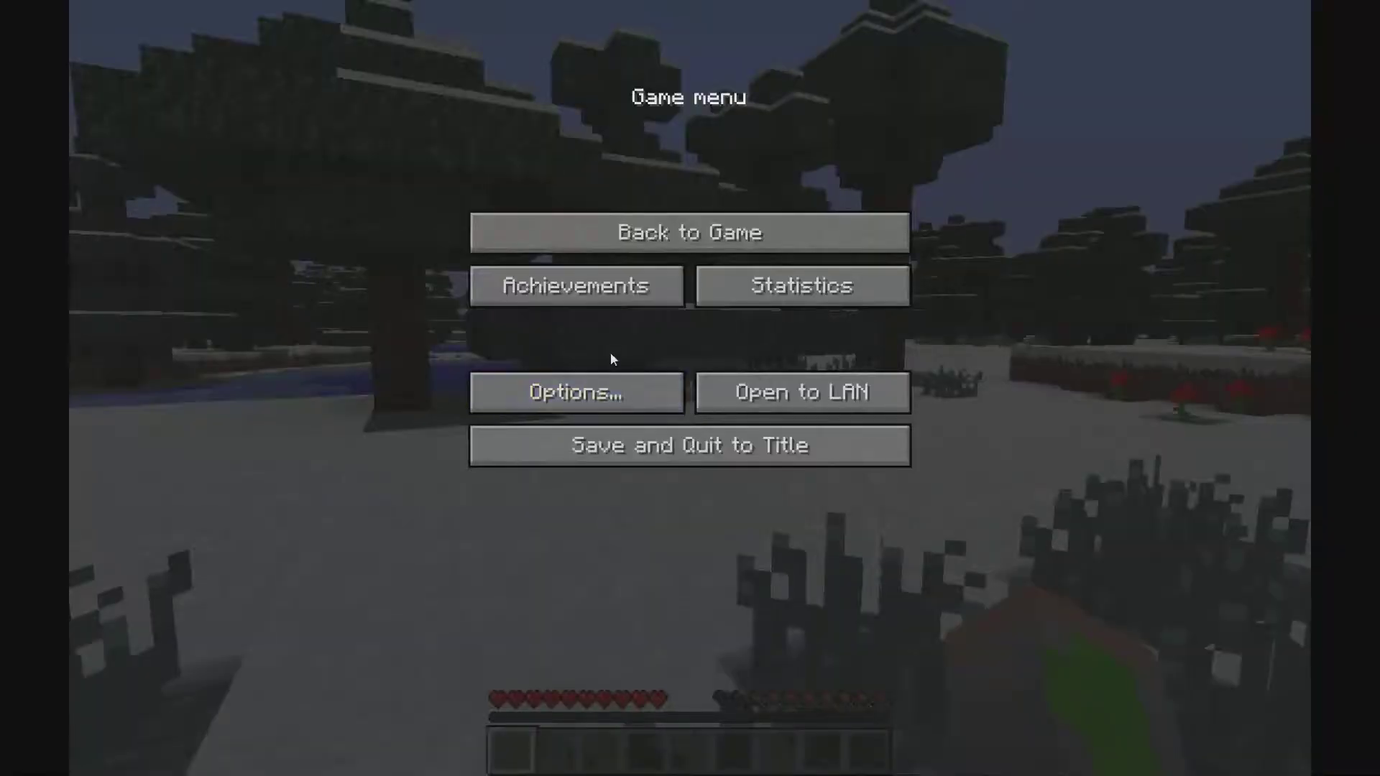
left_click(690, 231)
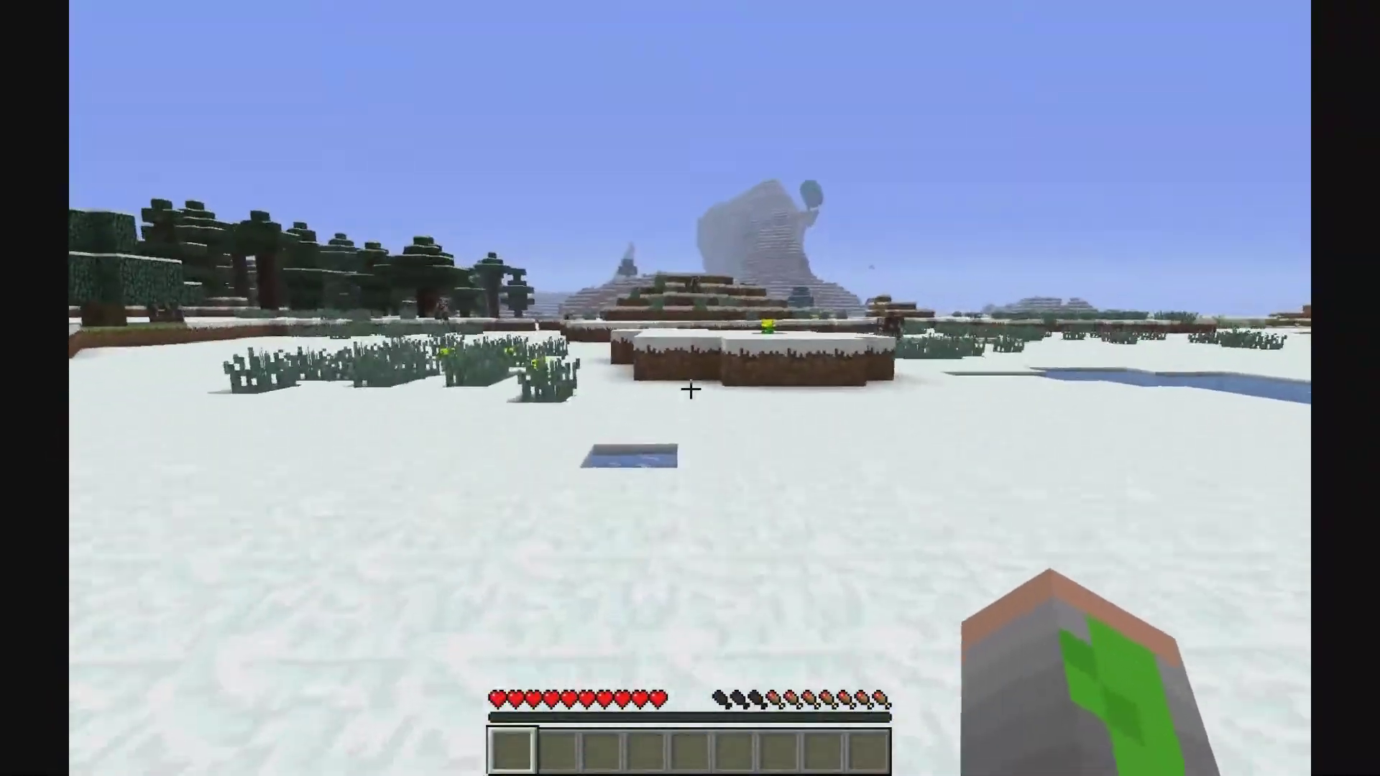
mouse_move(690, 389)
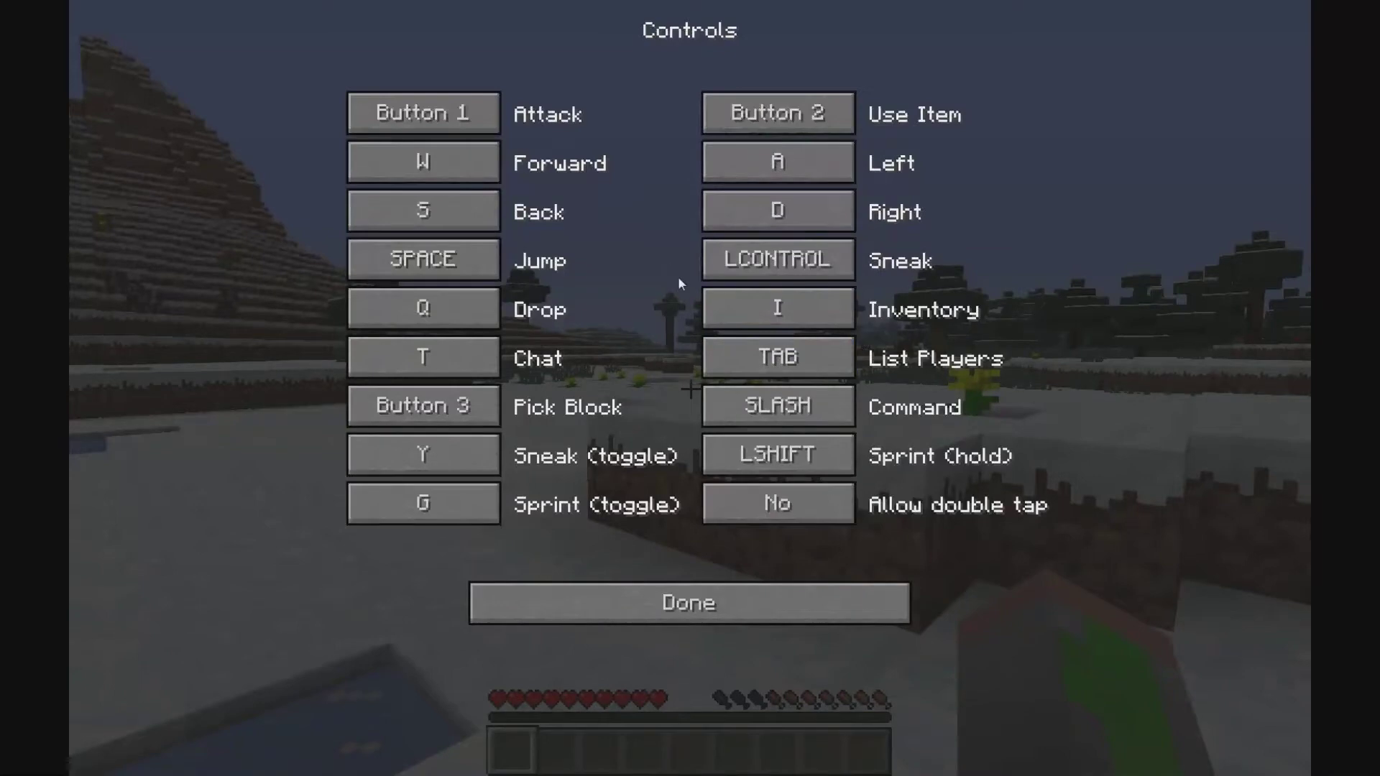
left_click(422, 455)
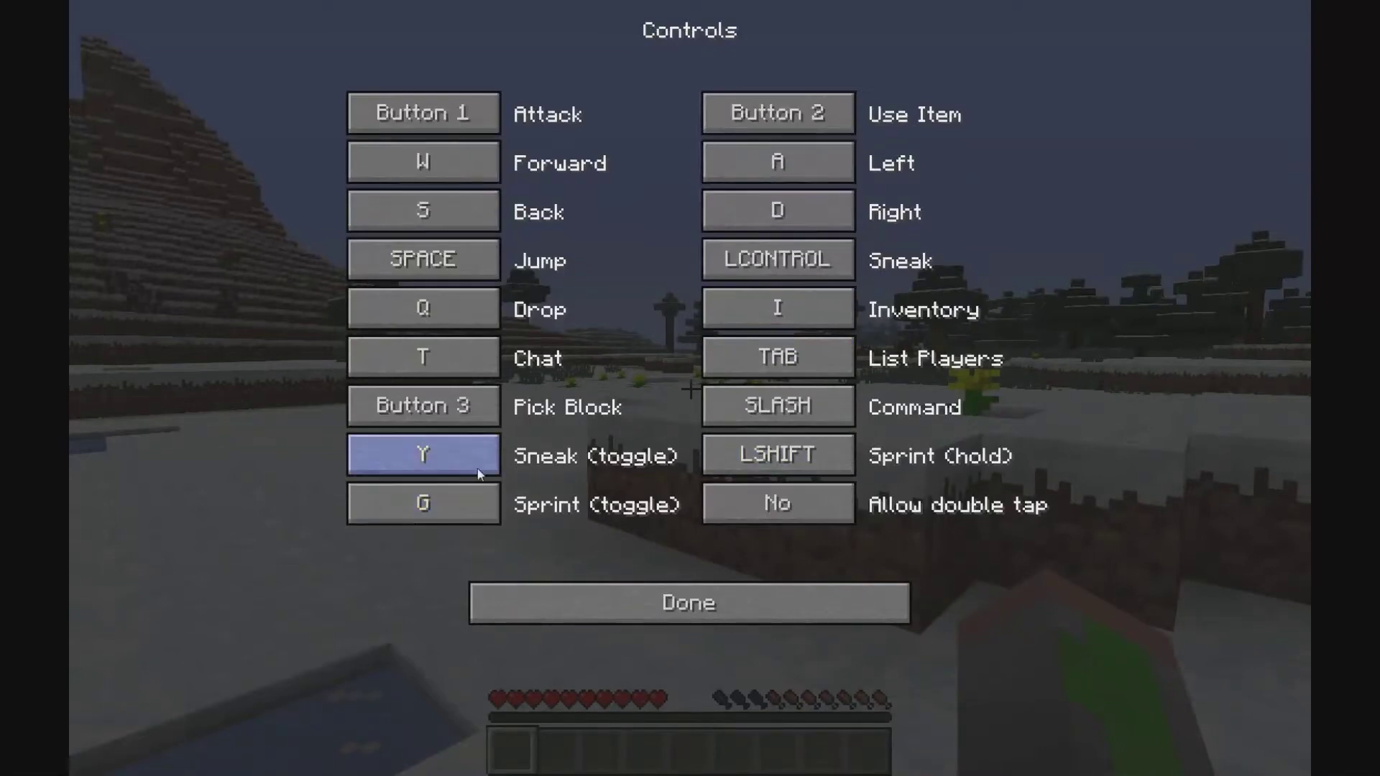
left_click(777, 503)
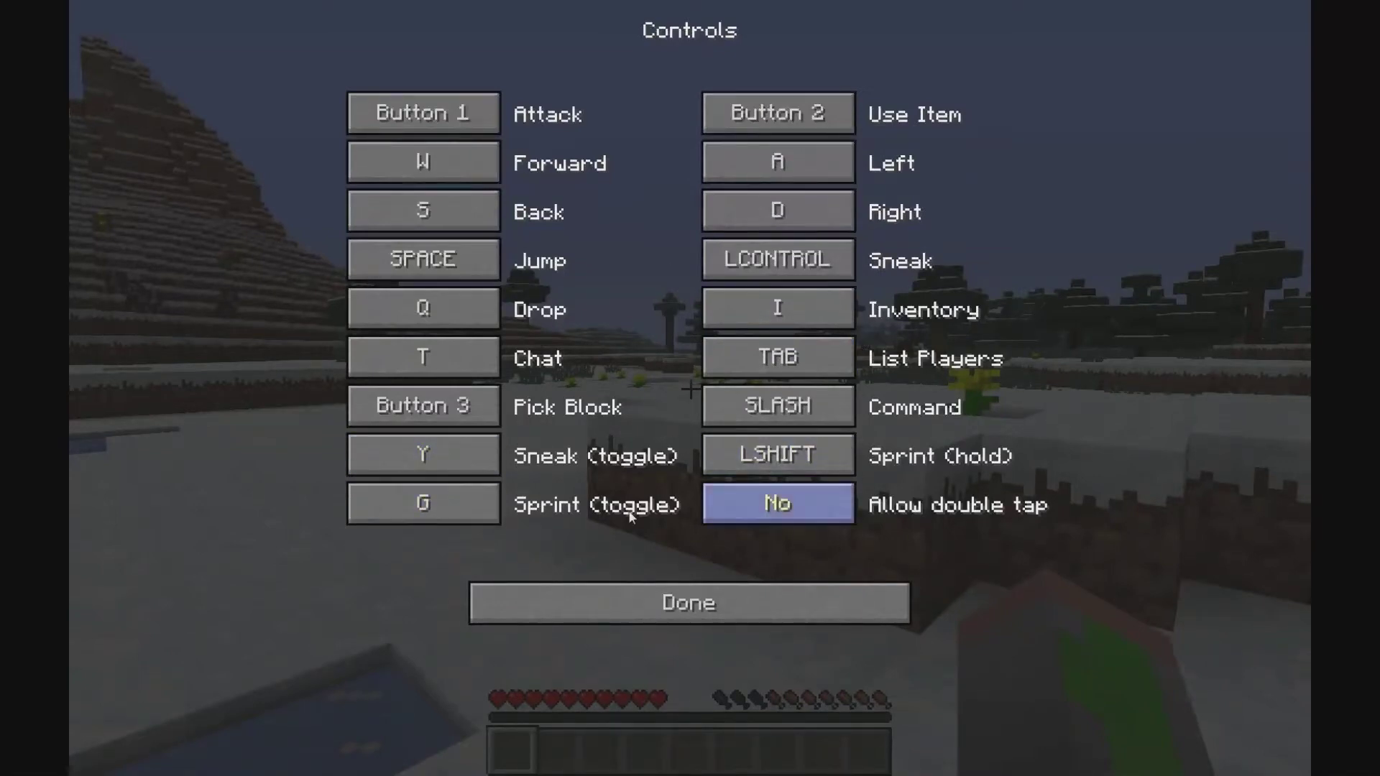
mouse_move(902, 493)
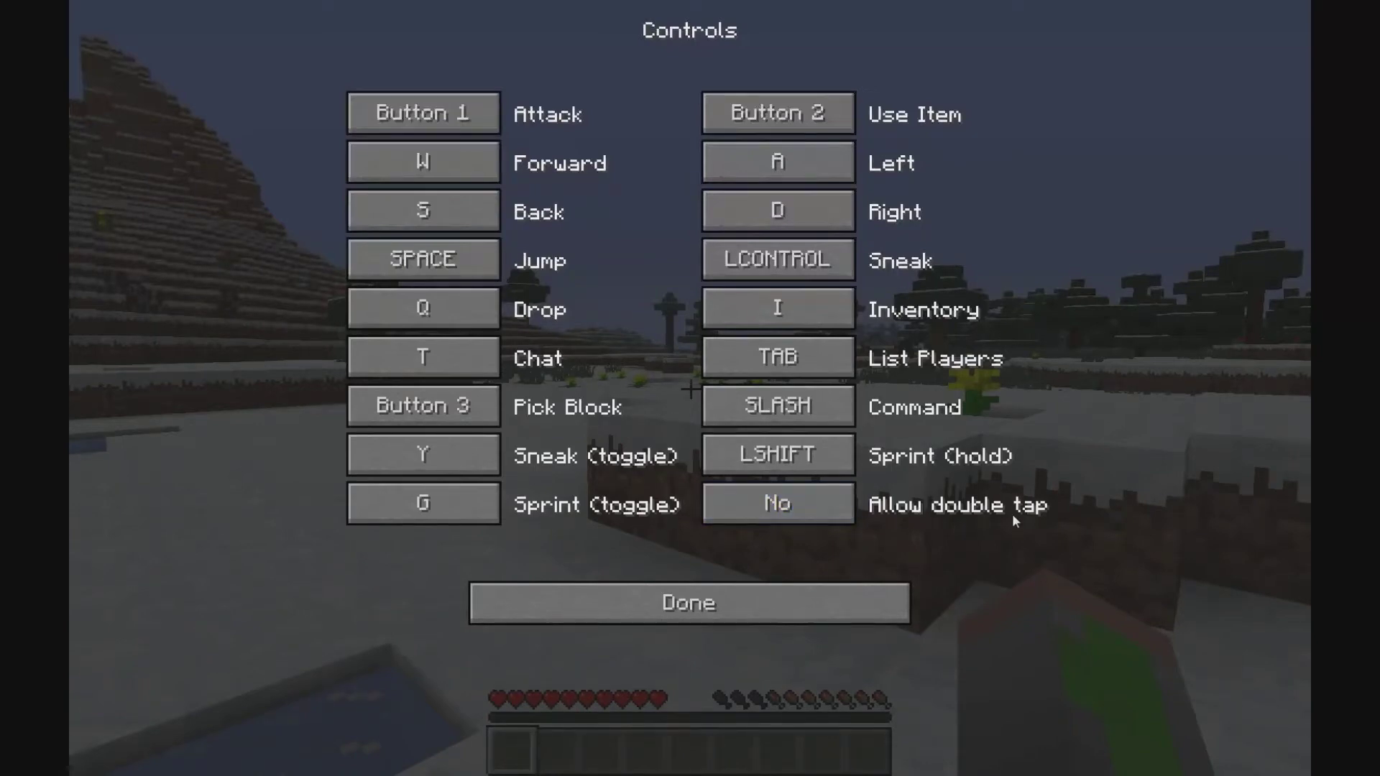
left_click(777, 504)
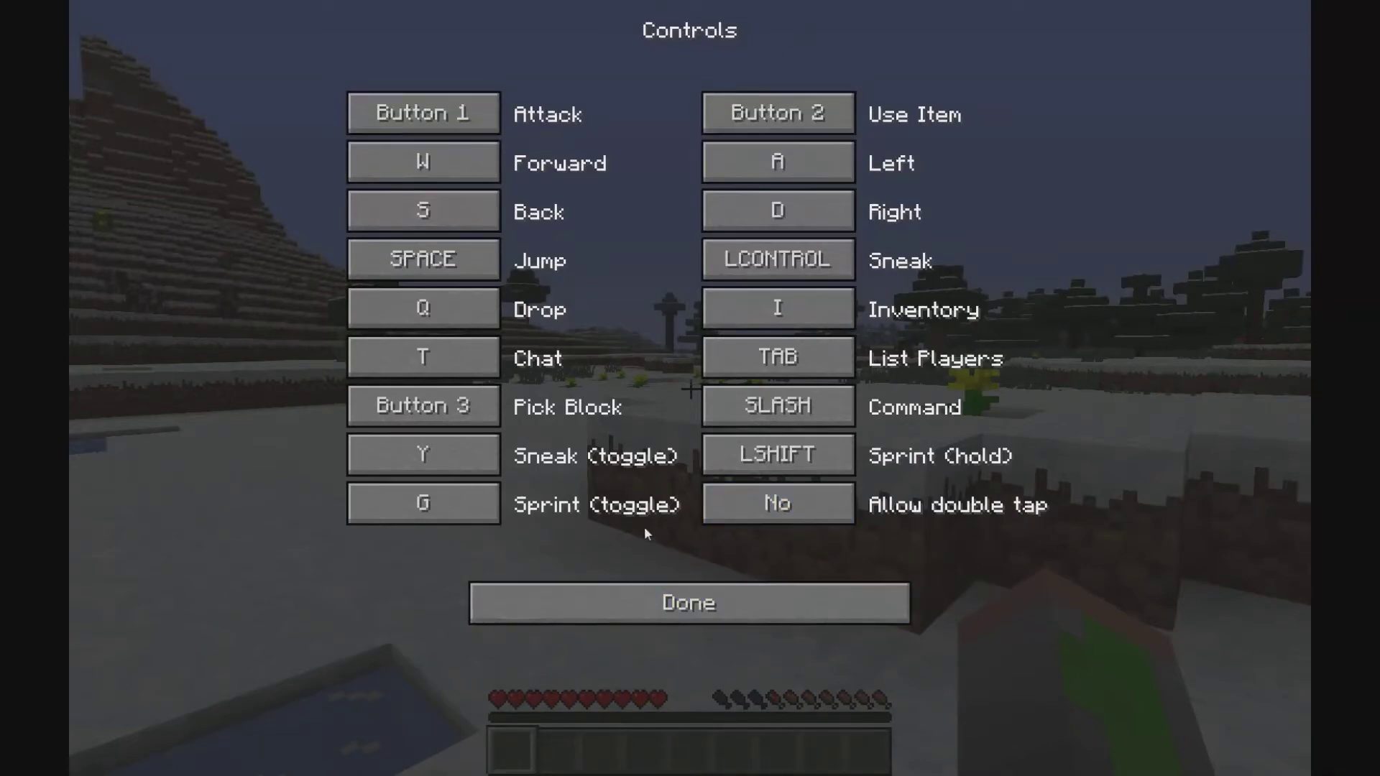
Step: Back out to general options, reopen the control bindings, then return to the game
left_click(688, 602)
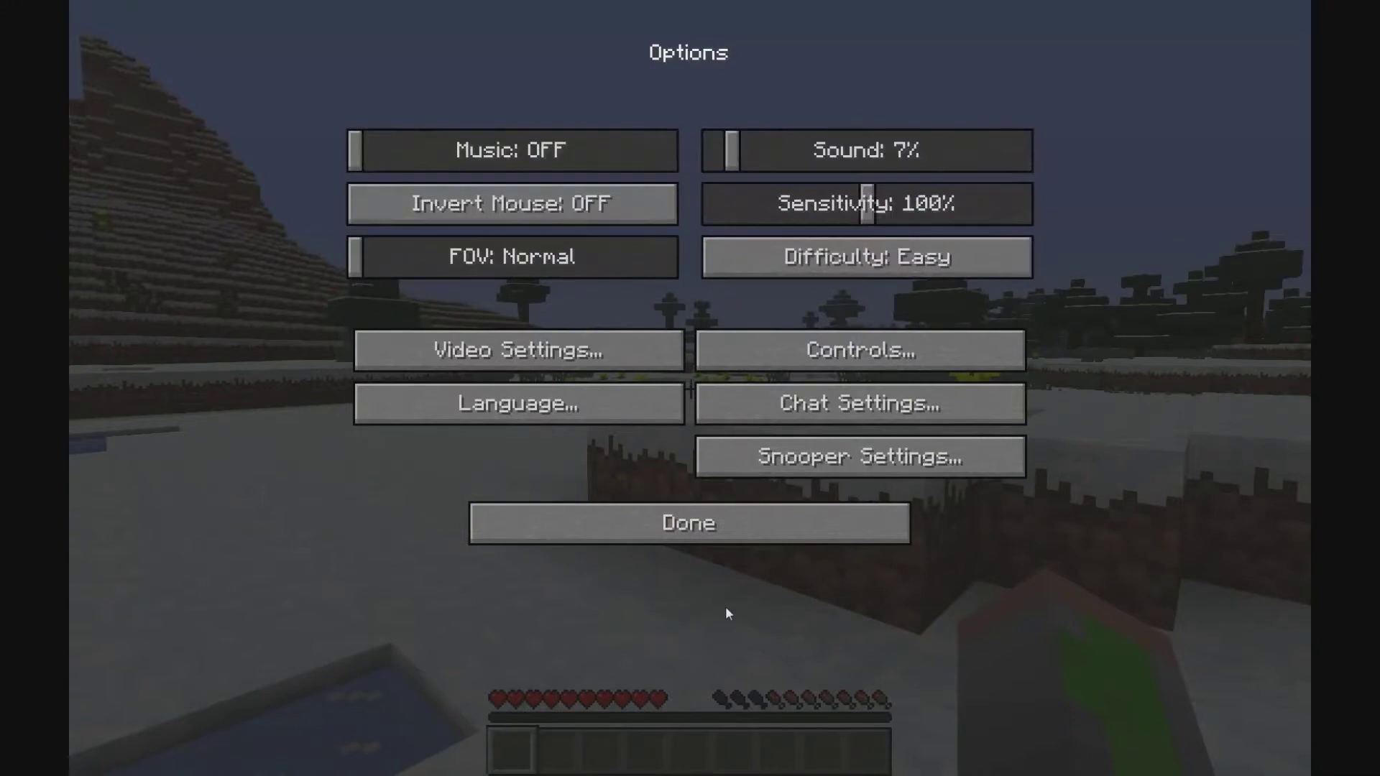
mouse_move(767, 363)
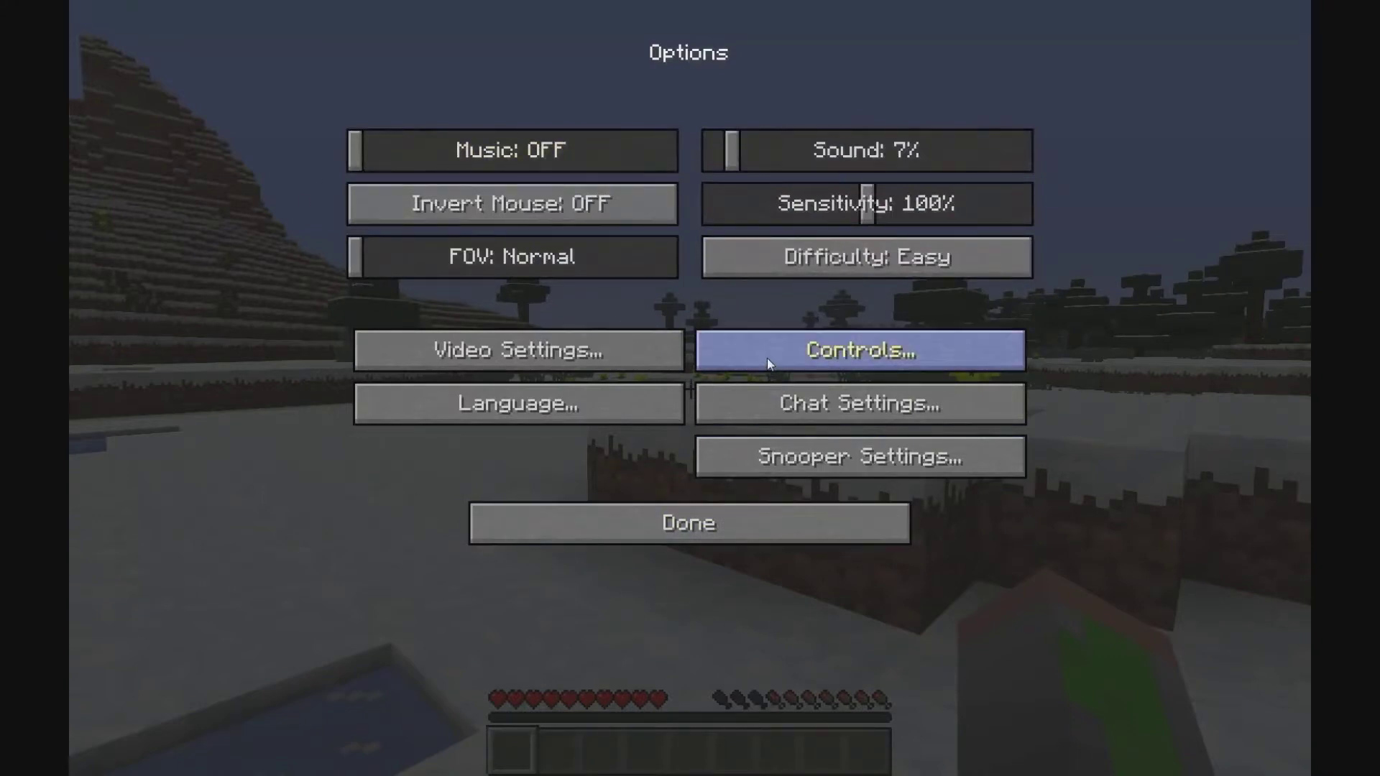
mouse_move(932, 459)
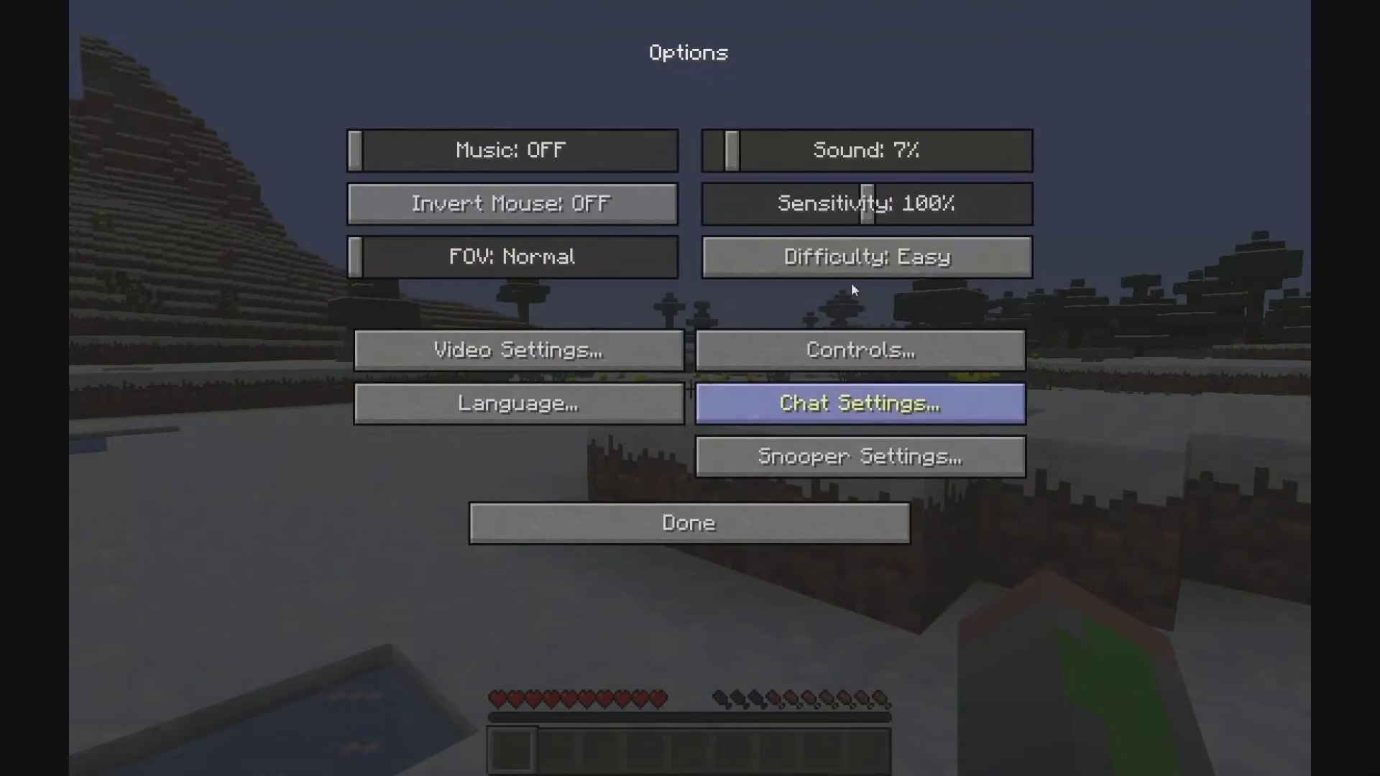
left_click(858, 350)
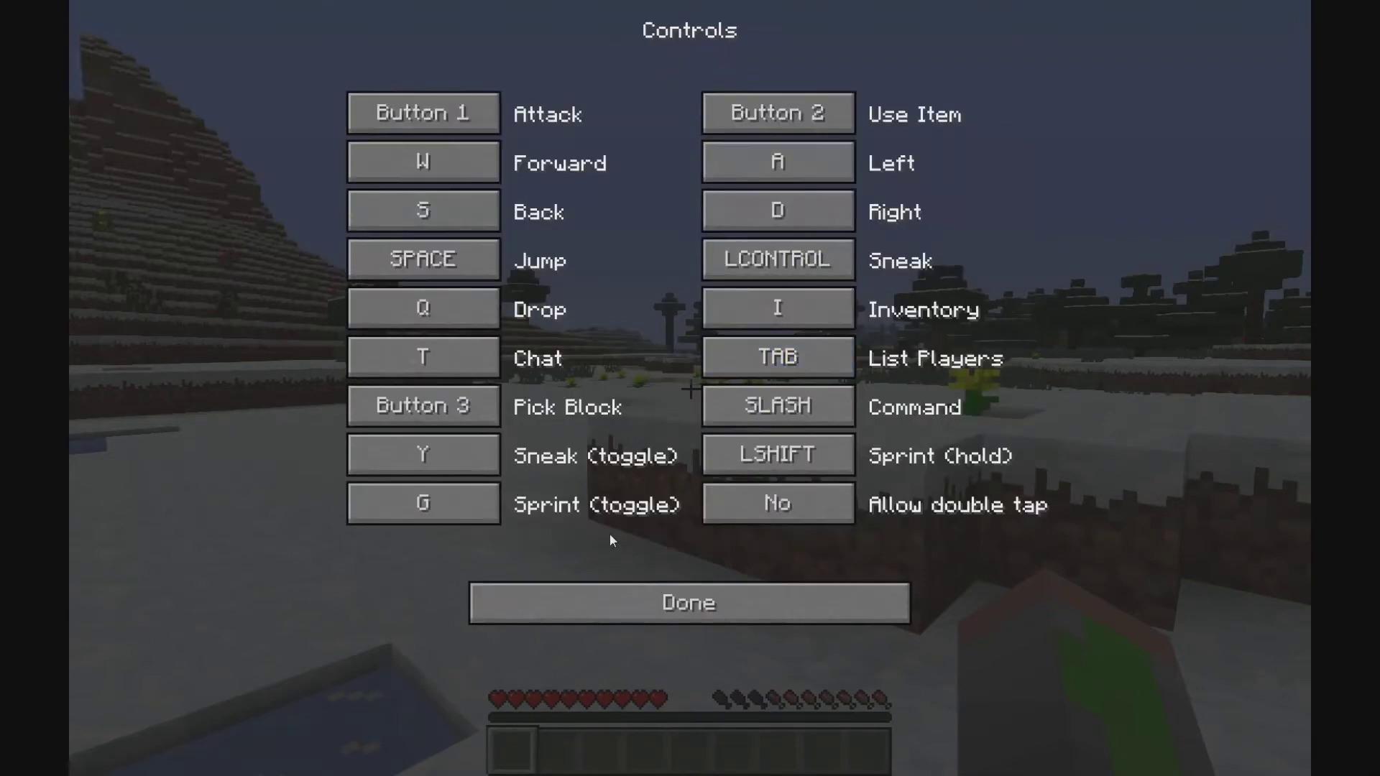
mouse_move(622, 550)
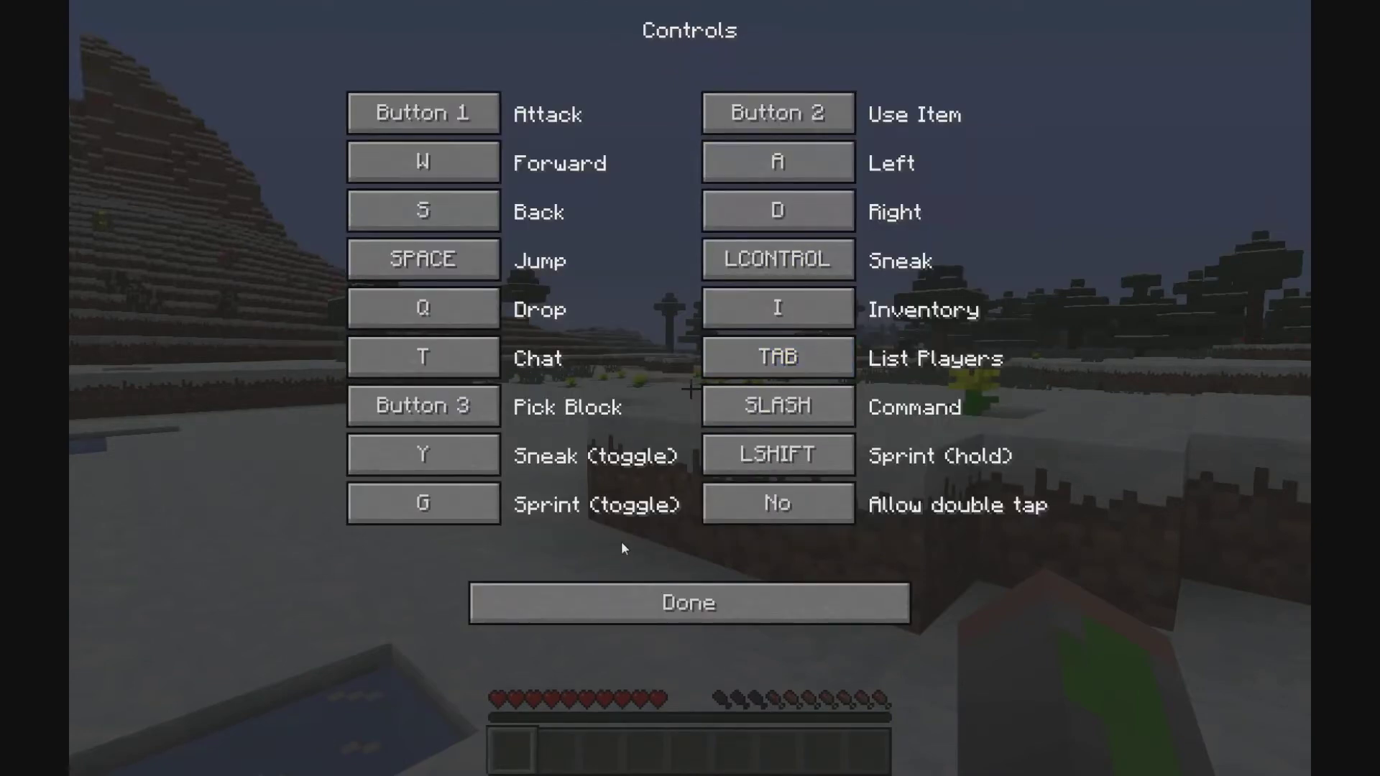
left_click(777, 455)
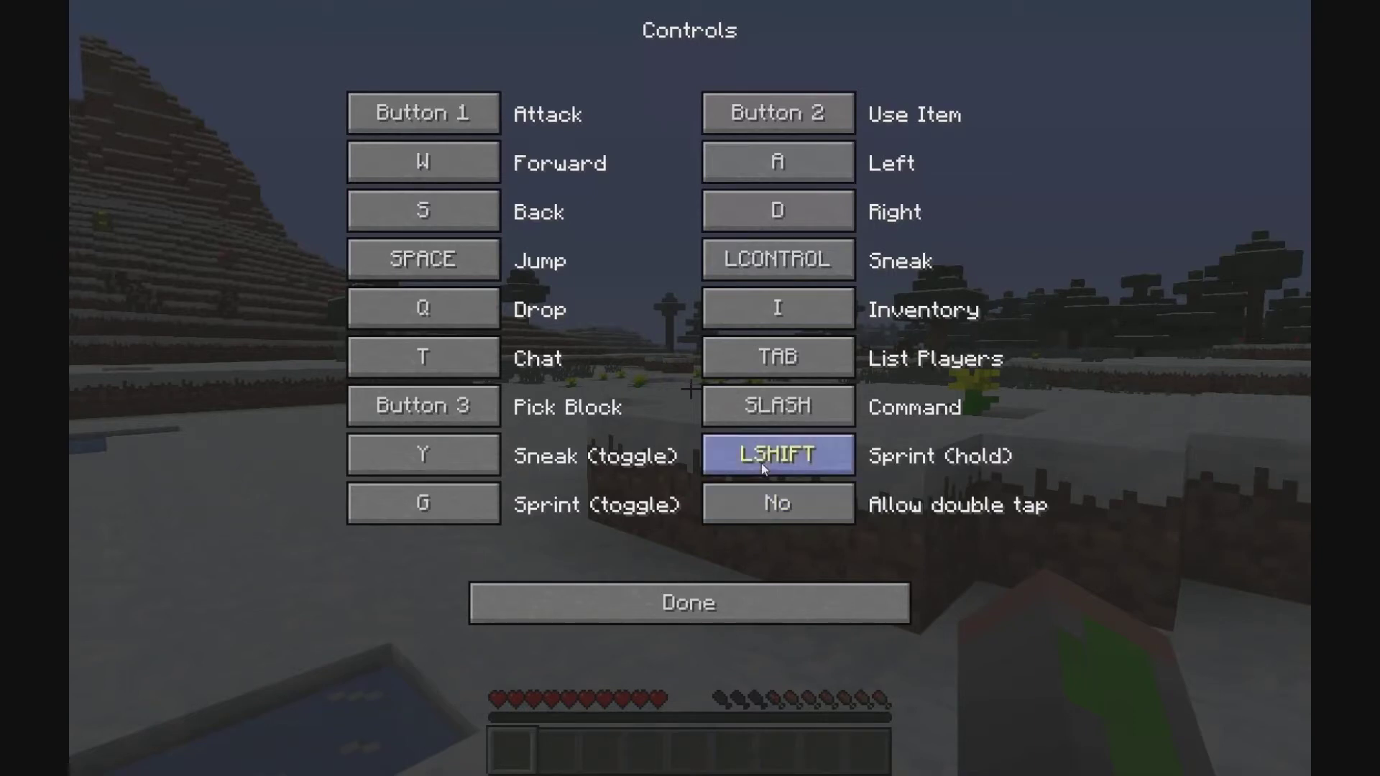
left_click(689, 602)
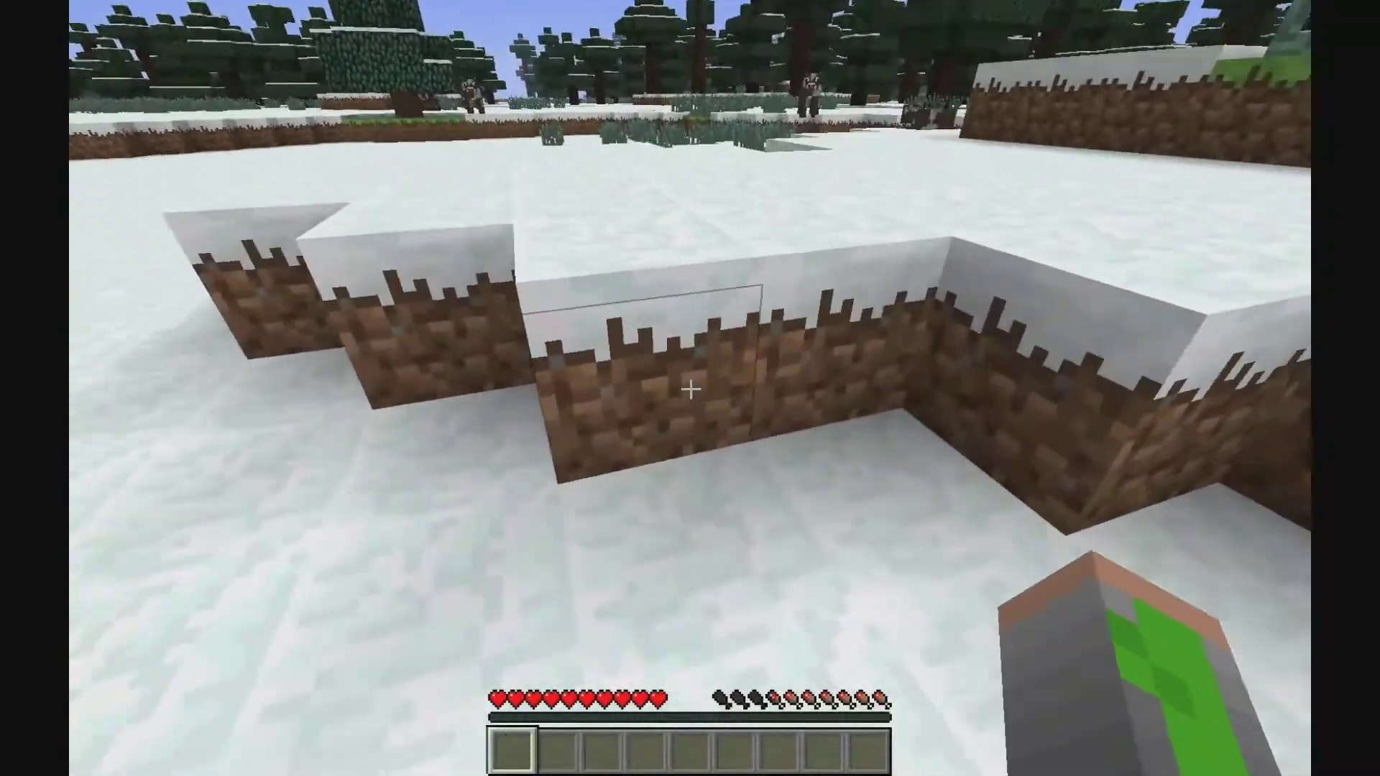
mouse_move(690, 391)
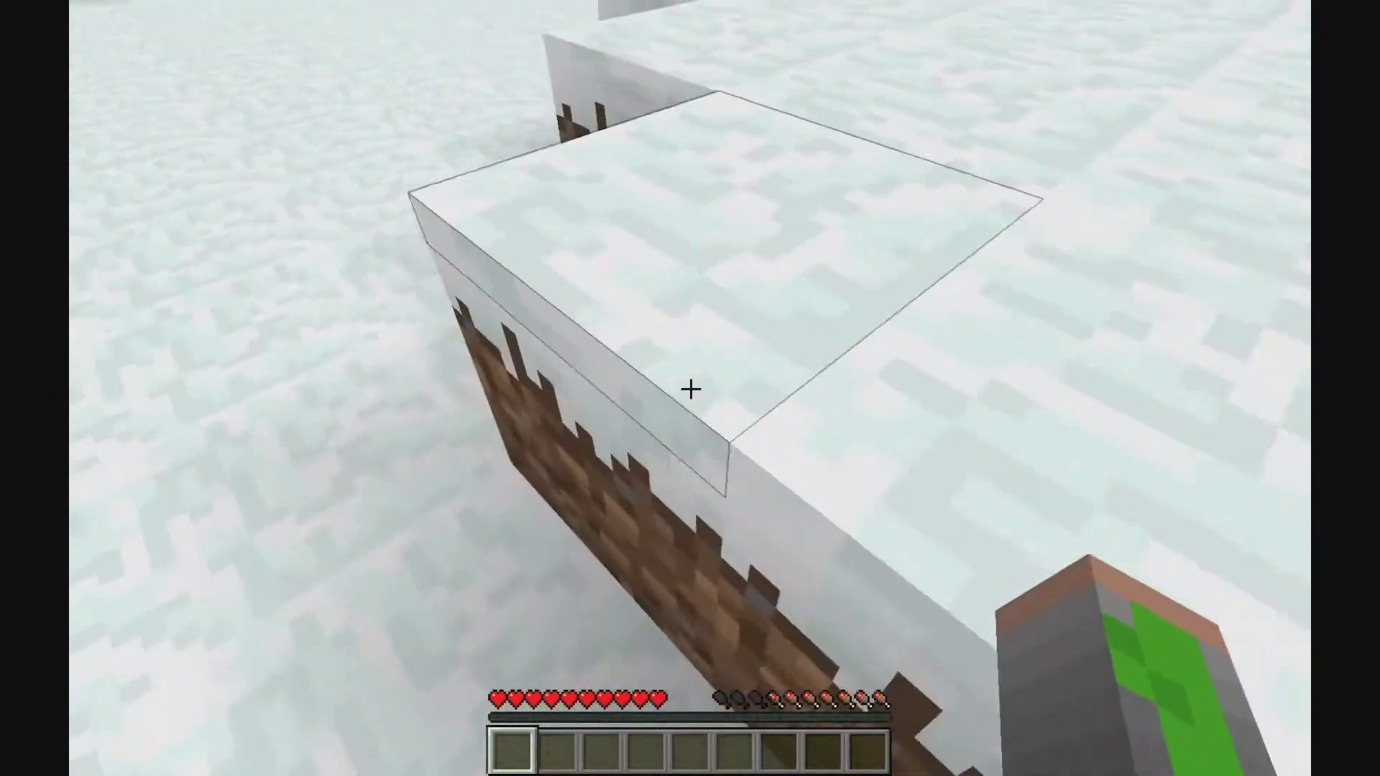
mouse_move(690, 388)
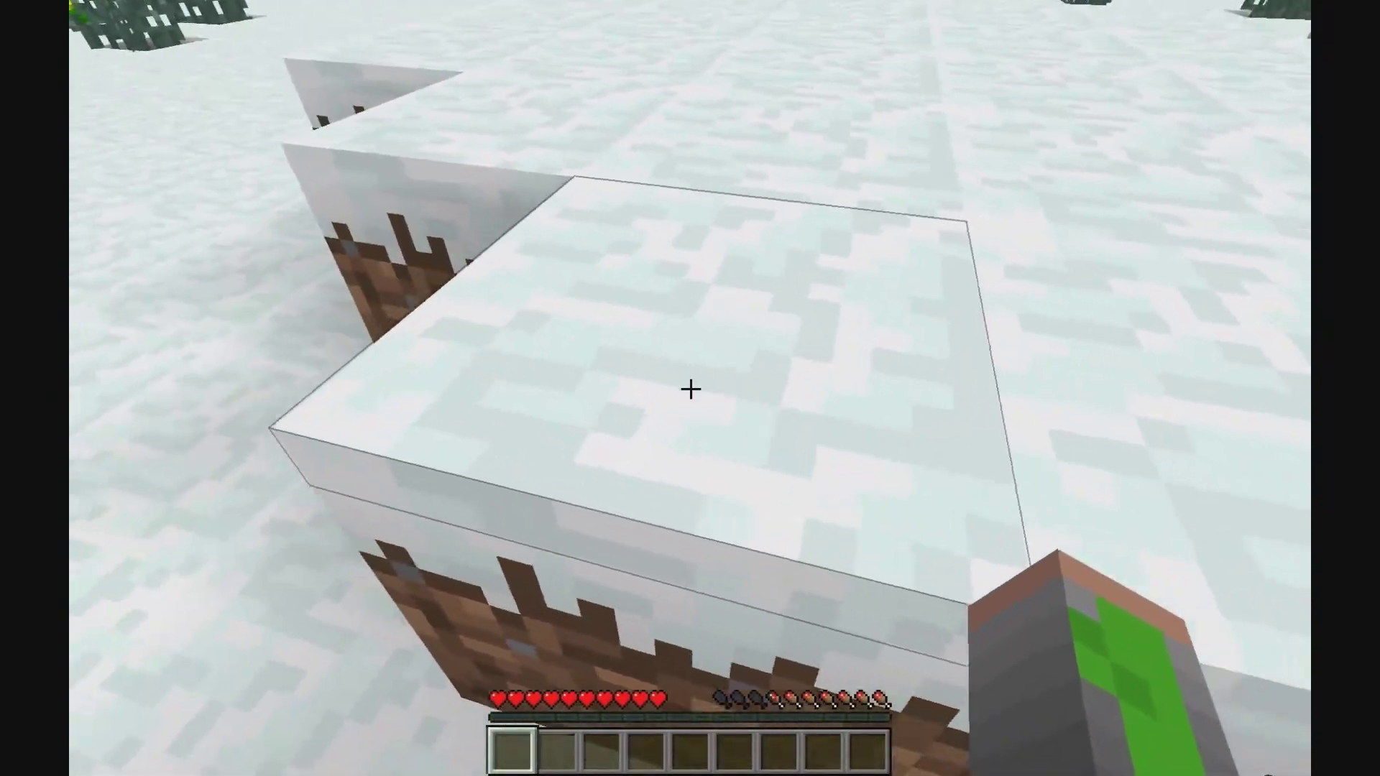
mouse_move(690, 388)
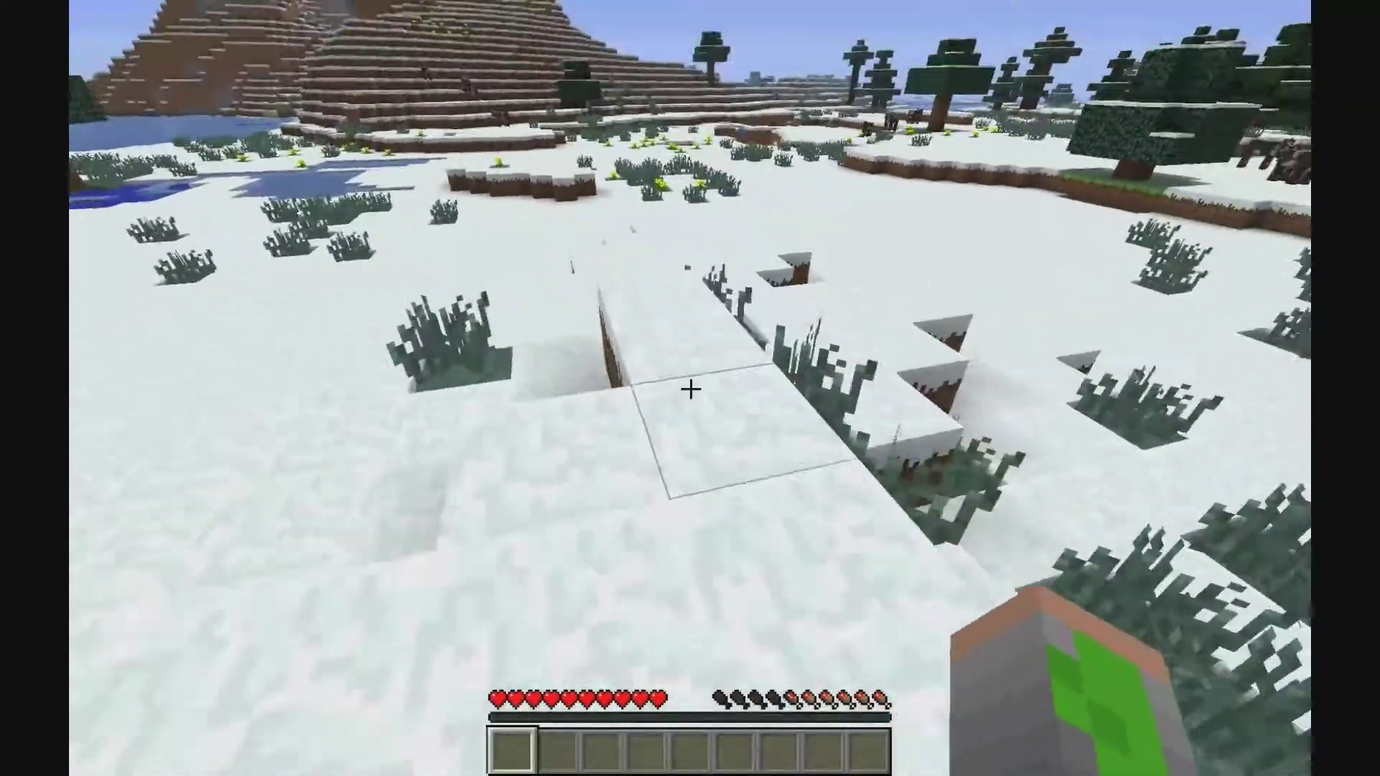
mouse_move(690, 388)
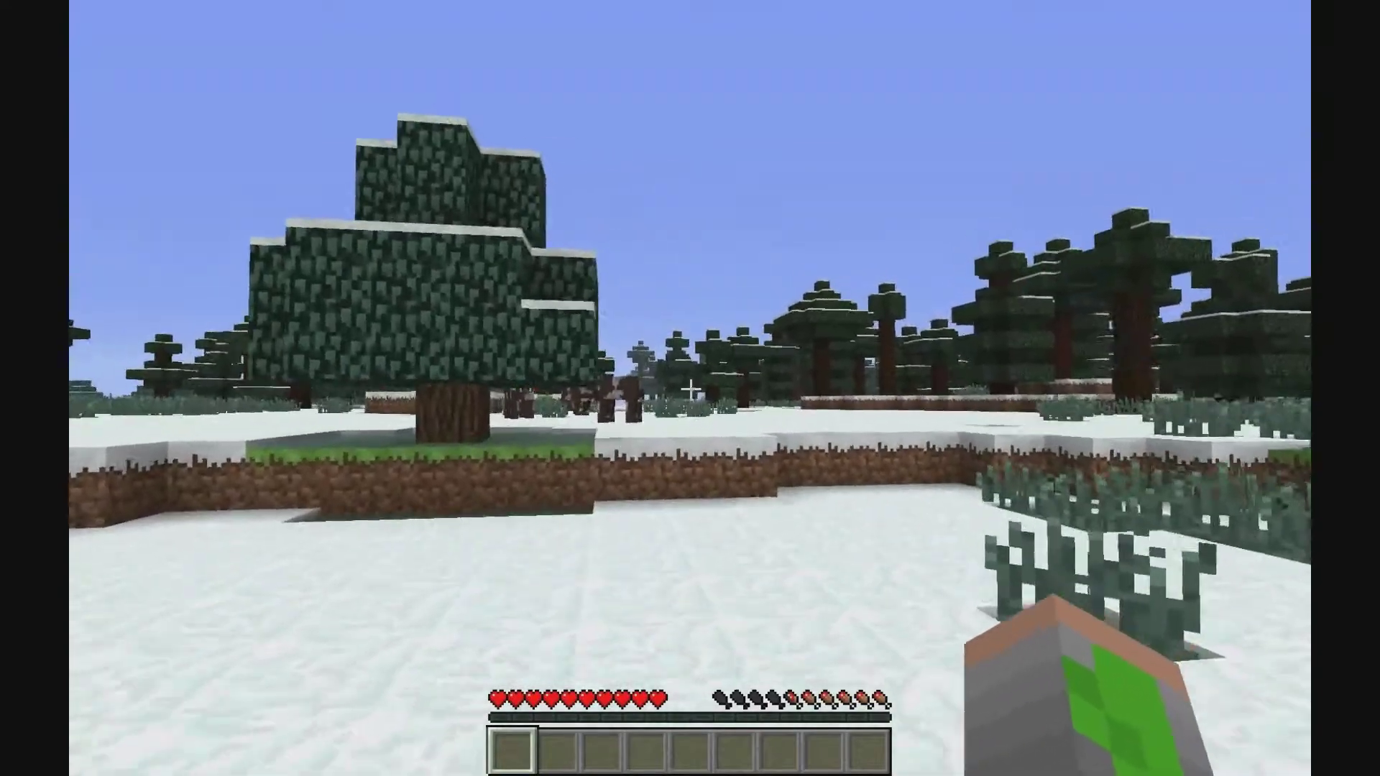
mouse_move(690, 388)
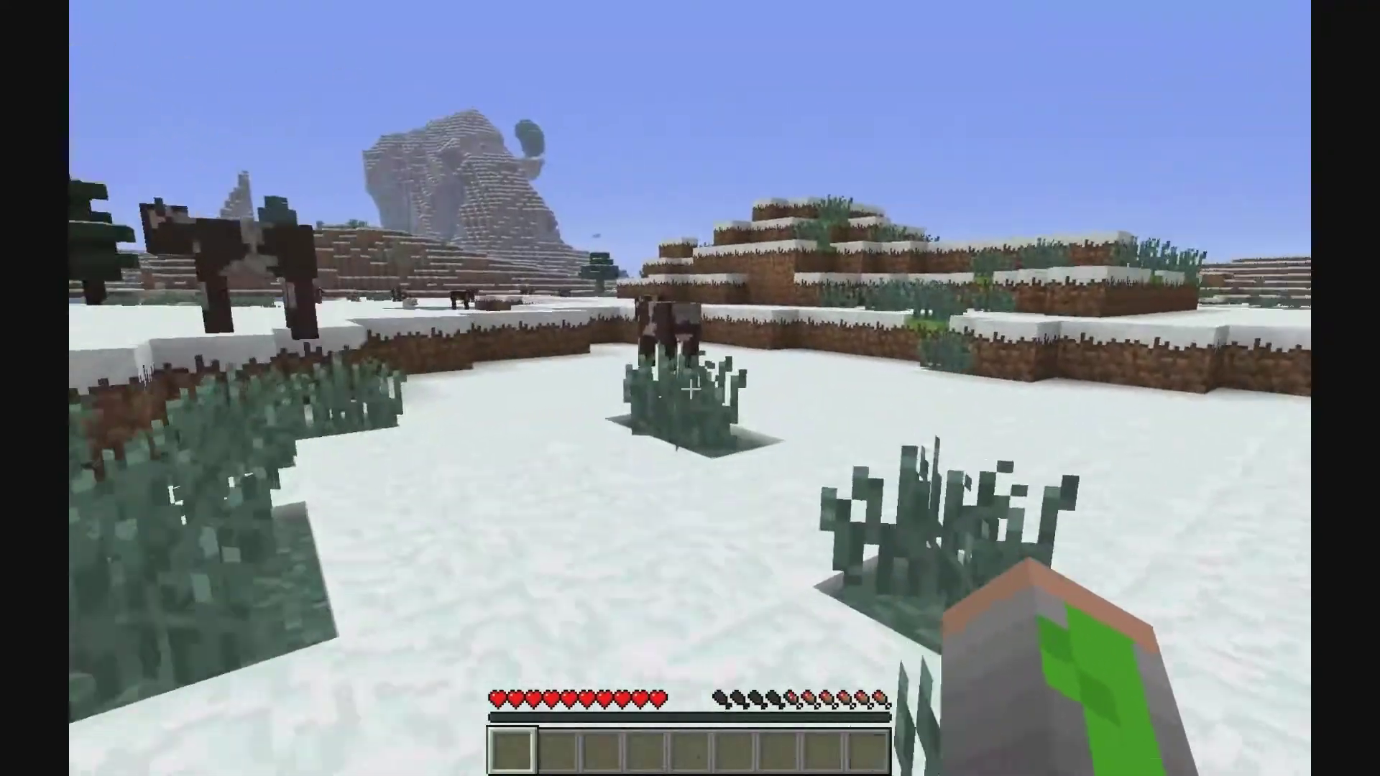
mouse_move(690, 388)
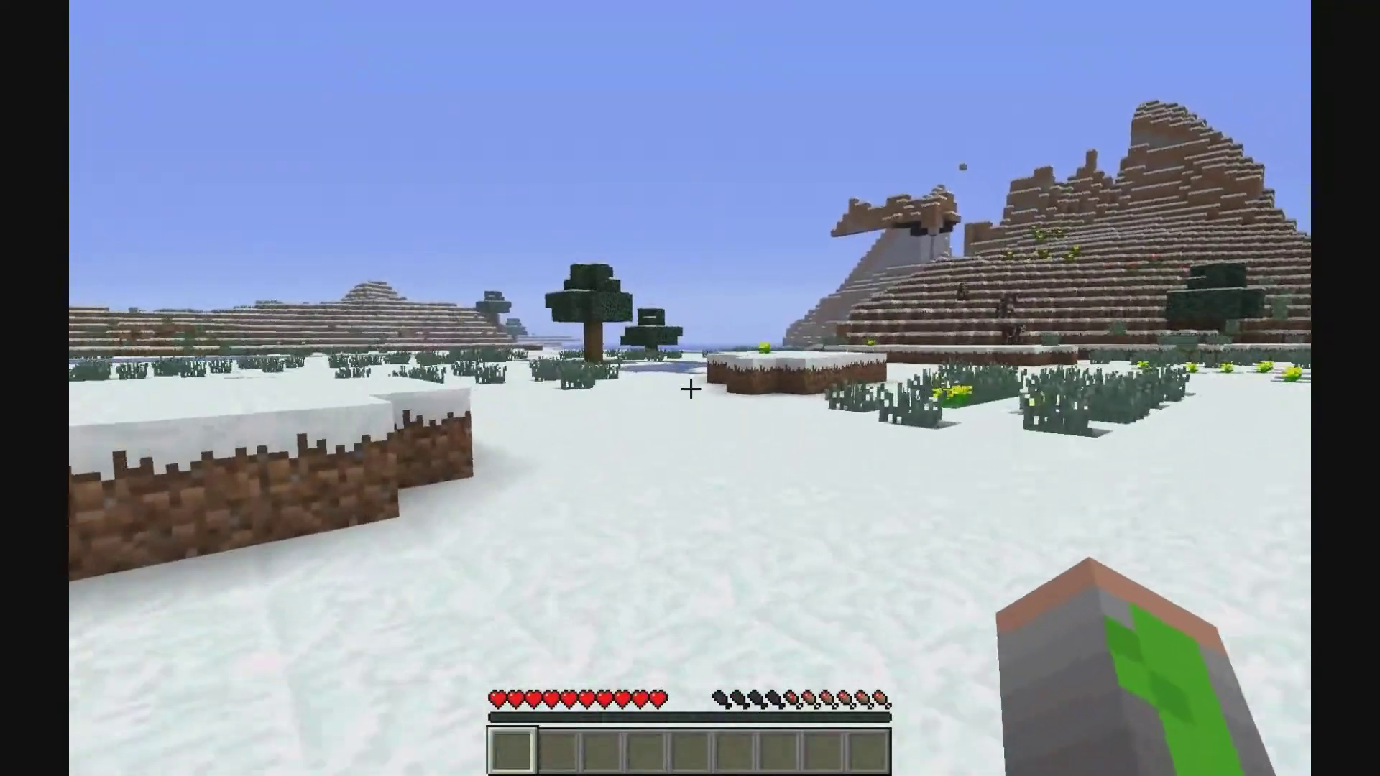
mouse_move(690, 390)
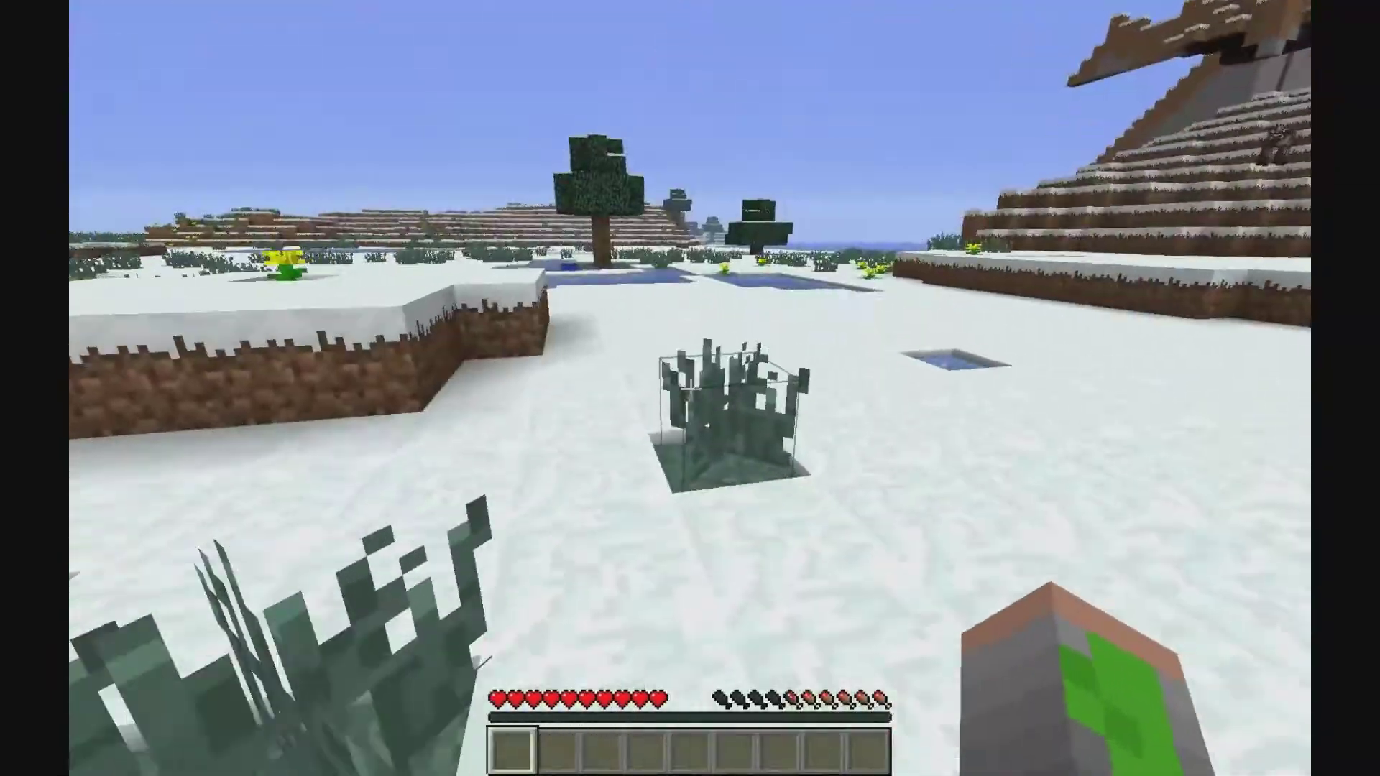
mouse_move(690, 388)
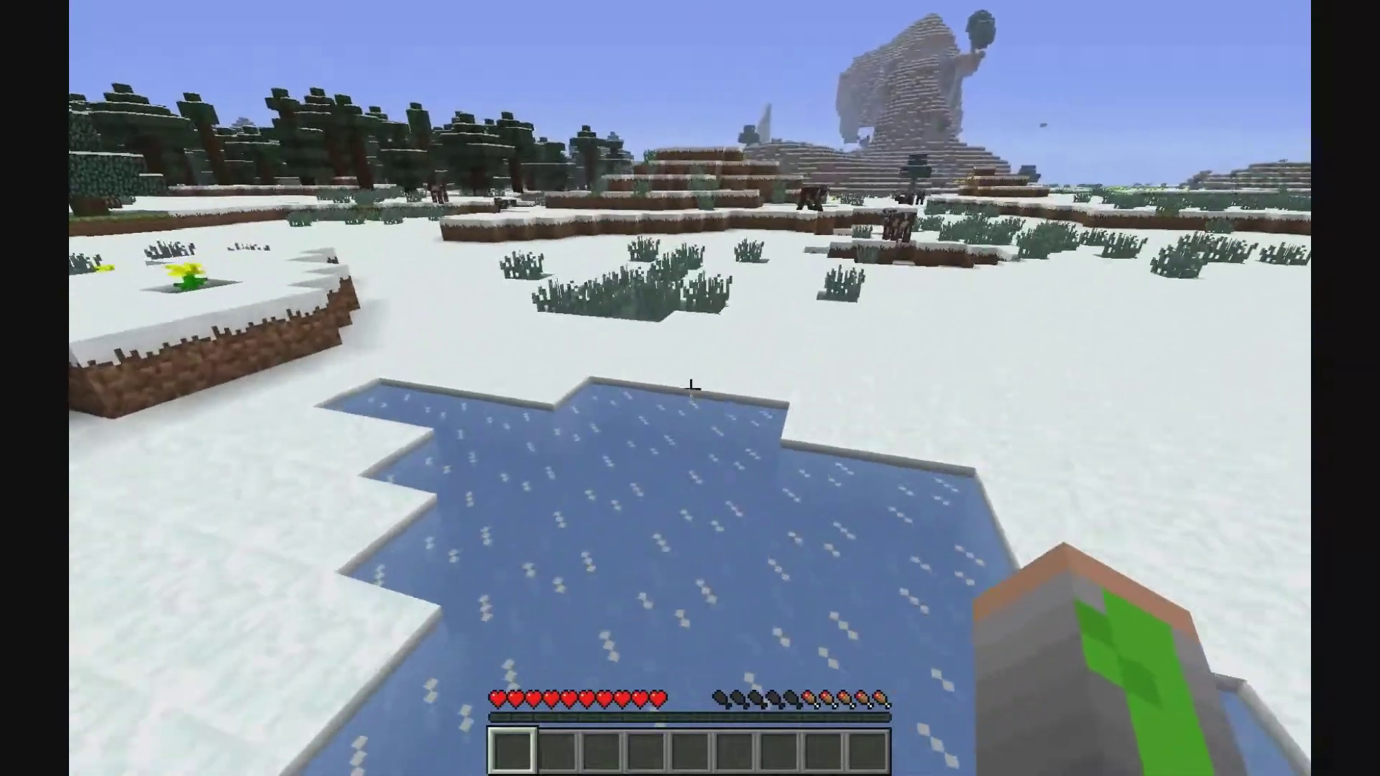
mouse_move(690, 388)
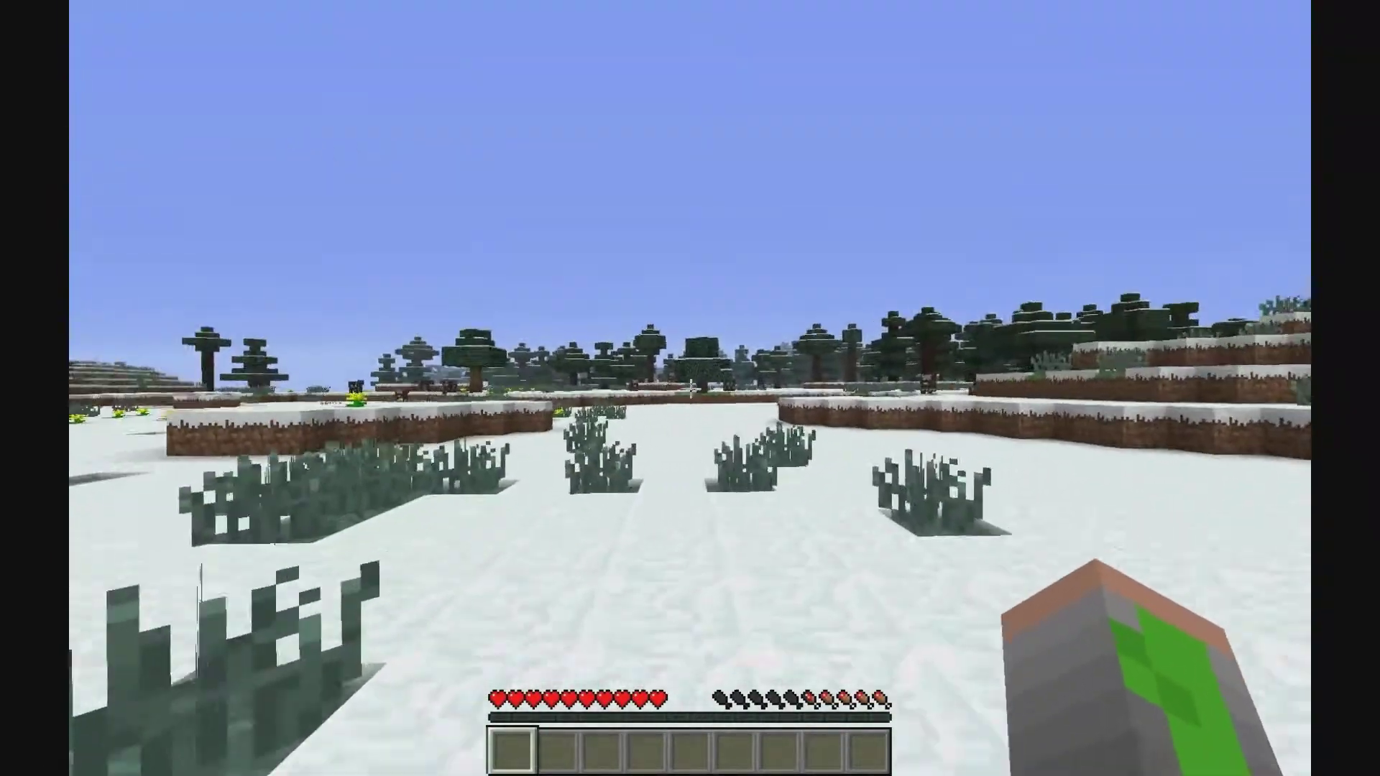
mouse_move(690, 388)
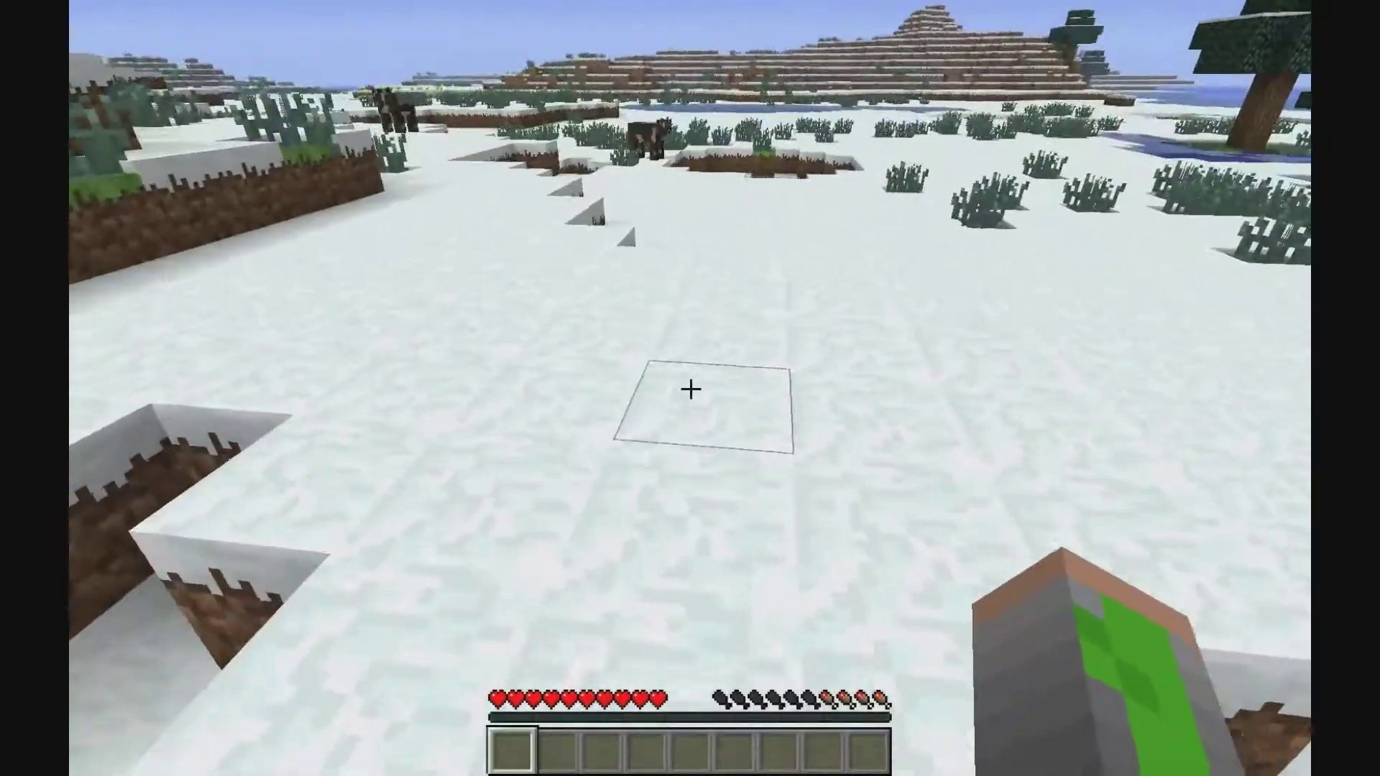
mouse_move(691, 388)
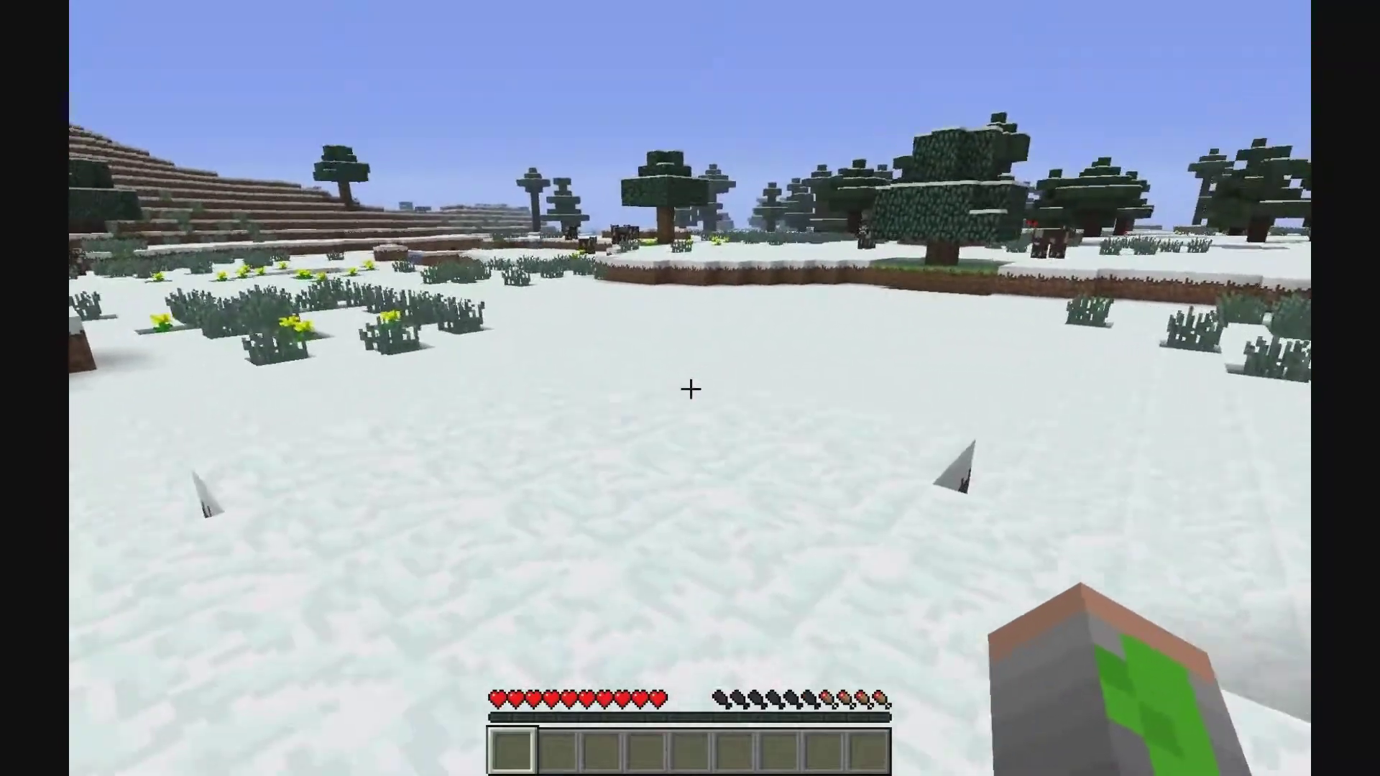
mouse_move(690, 388)
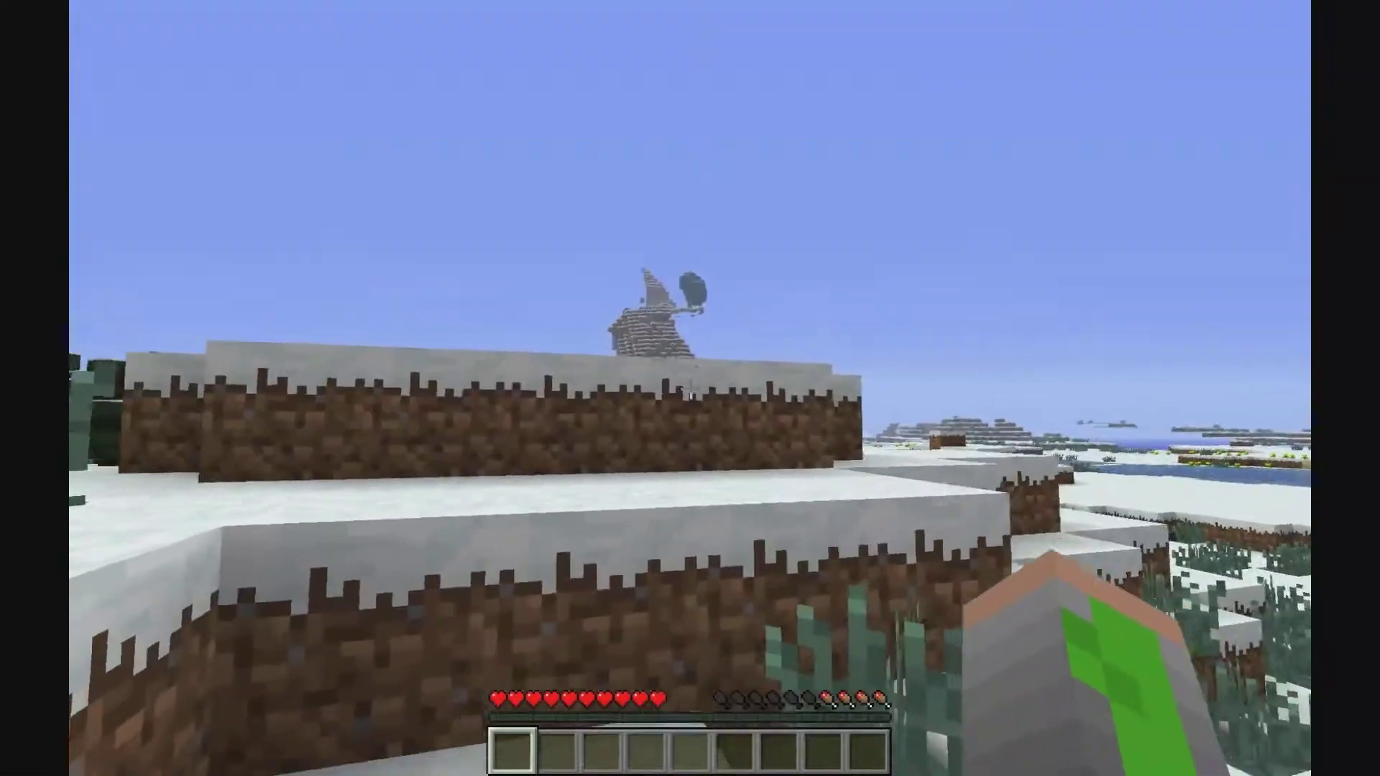
mouse_move(690, 389)
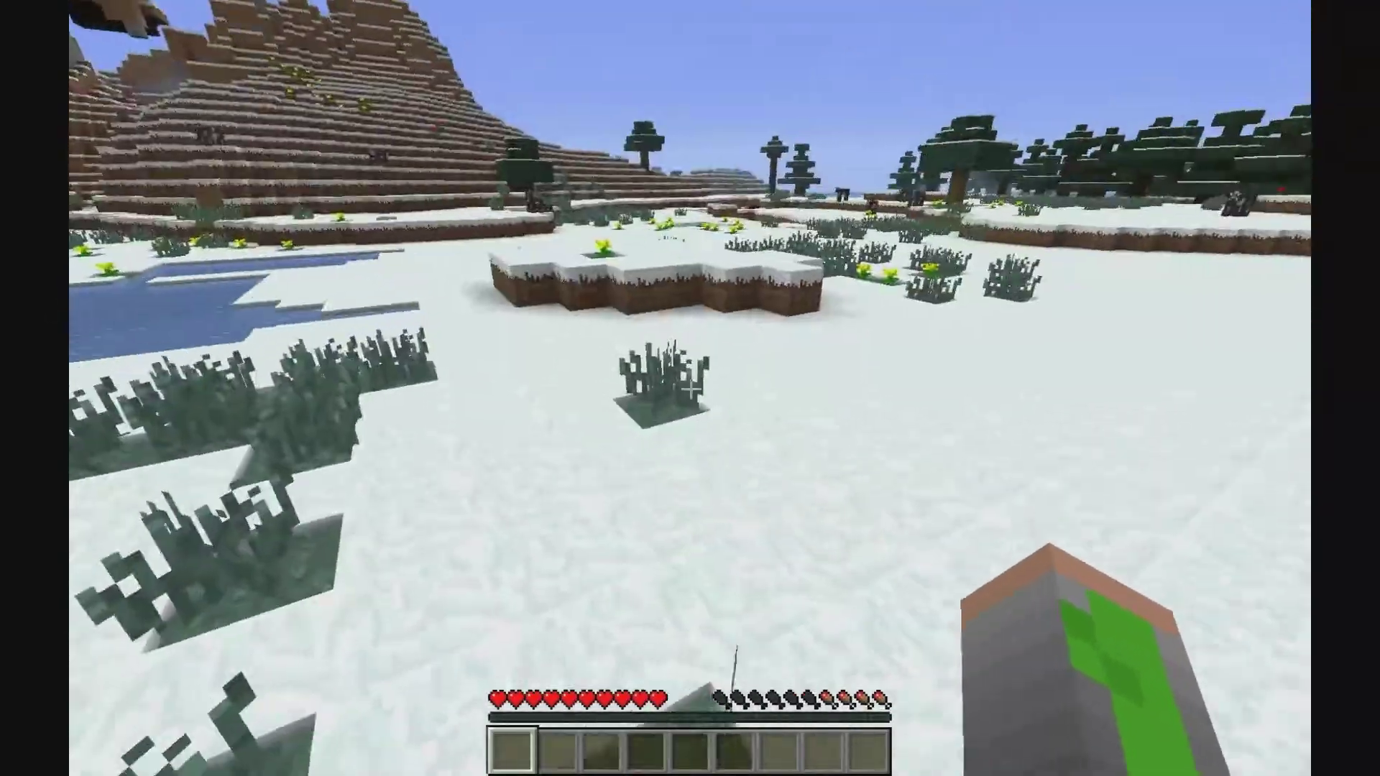
mouse_move(690, 388)
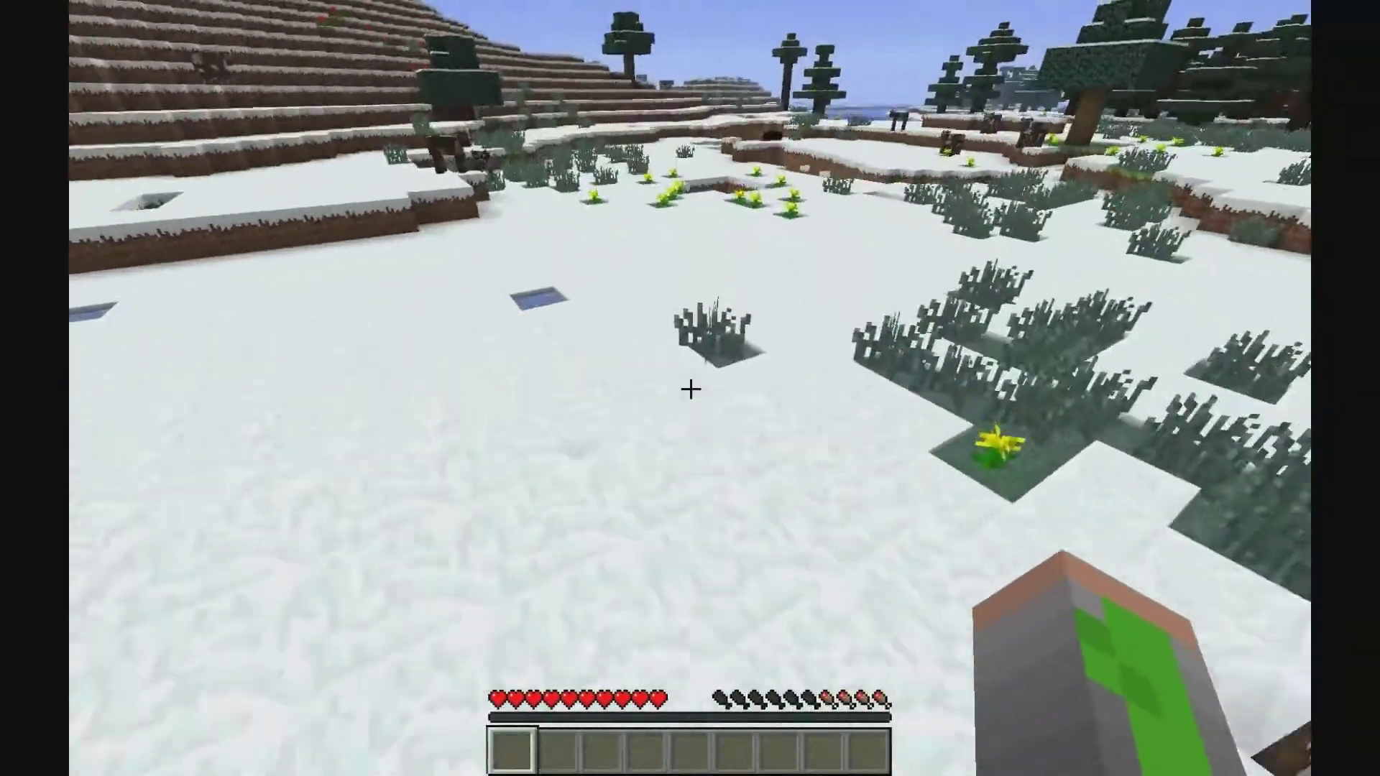
mouse_move(690, 389)
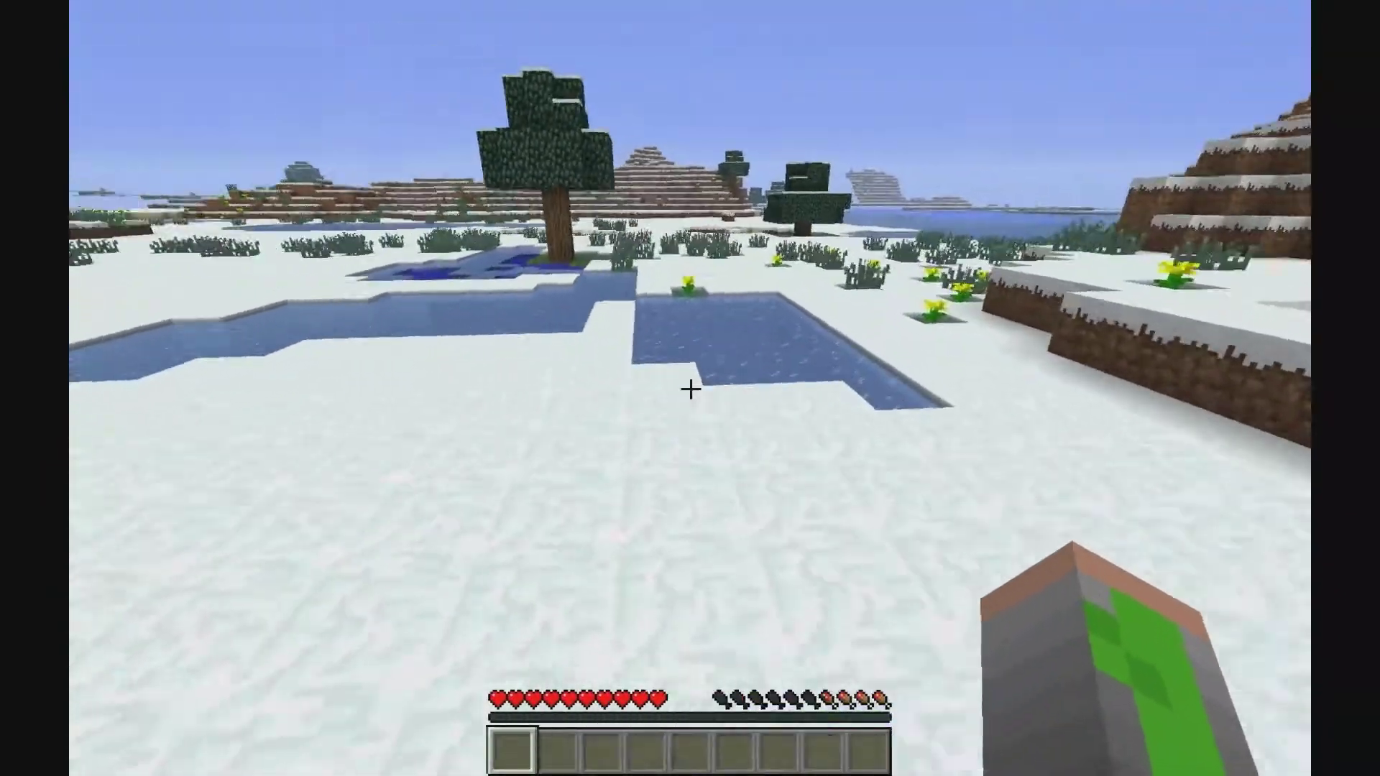
mouse_move(690, 389)
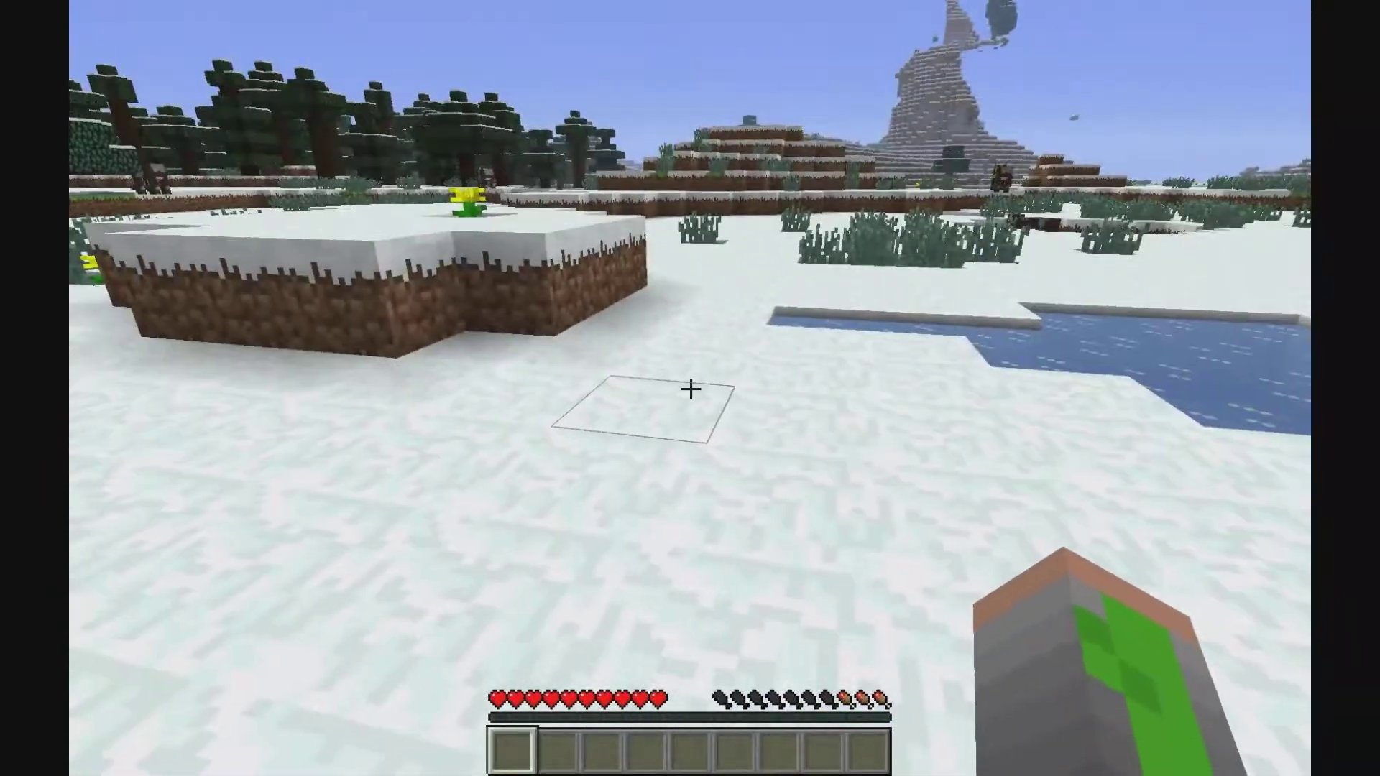
type("rg.jerlkfsd")
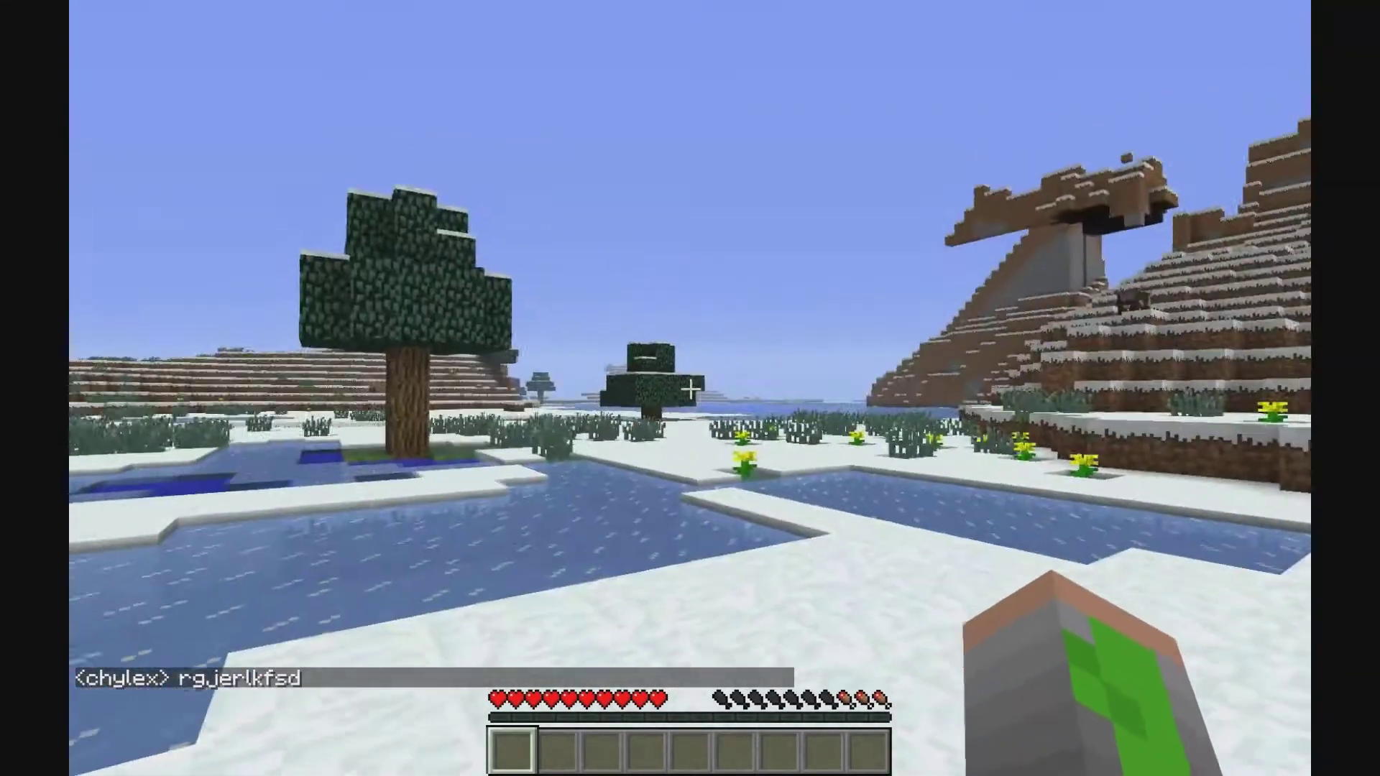
mouse_move(690, 388)
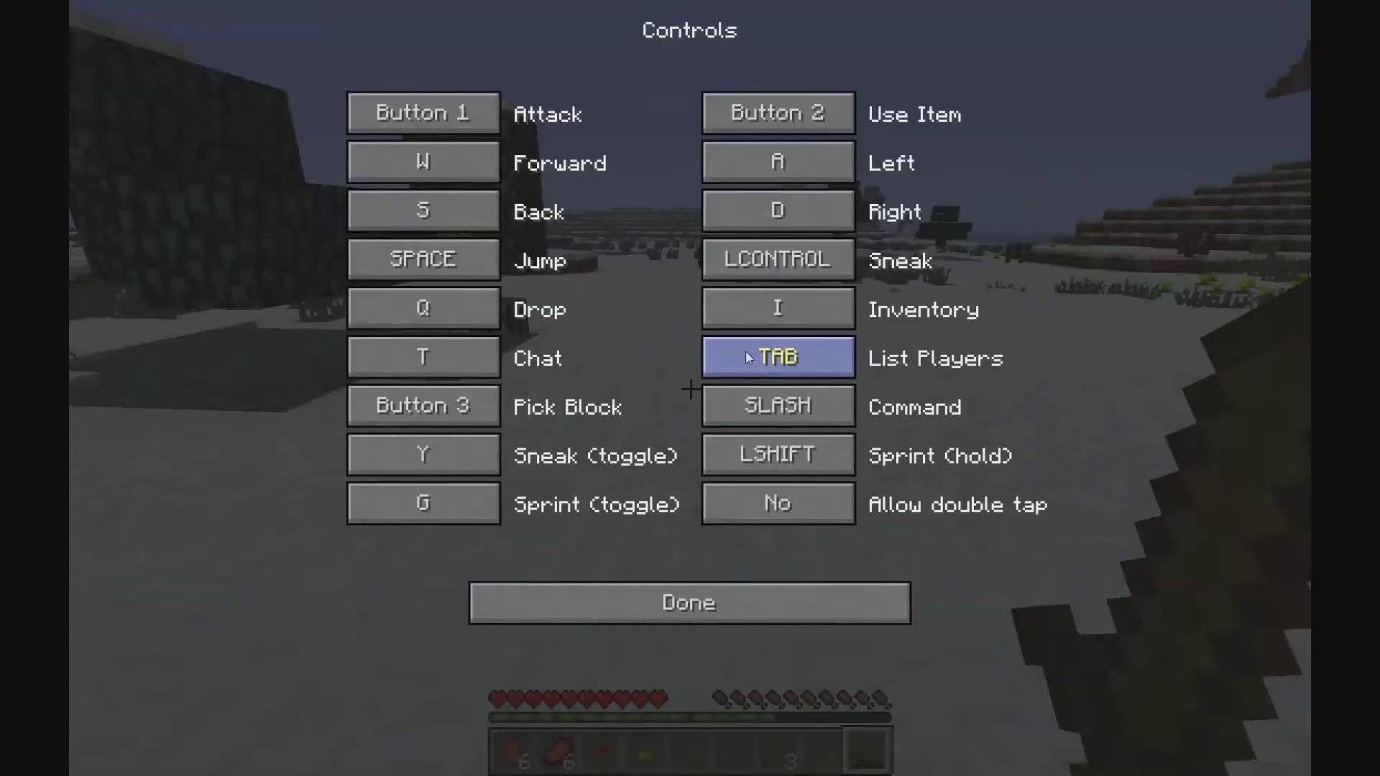
Step: Set 'Allow double tap' to Yes and resume playing in the snowy world
left_click(776, 502)
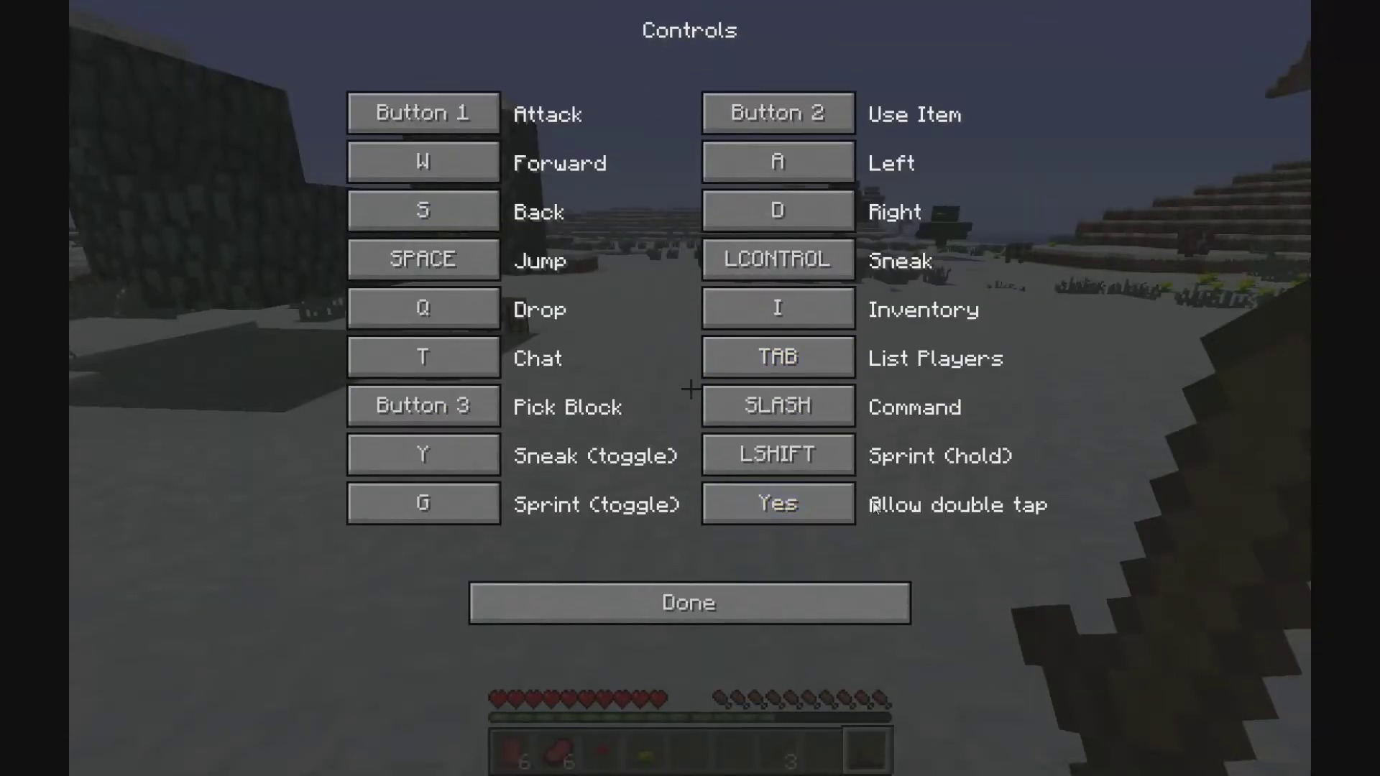
mouse_move(690, 602)
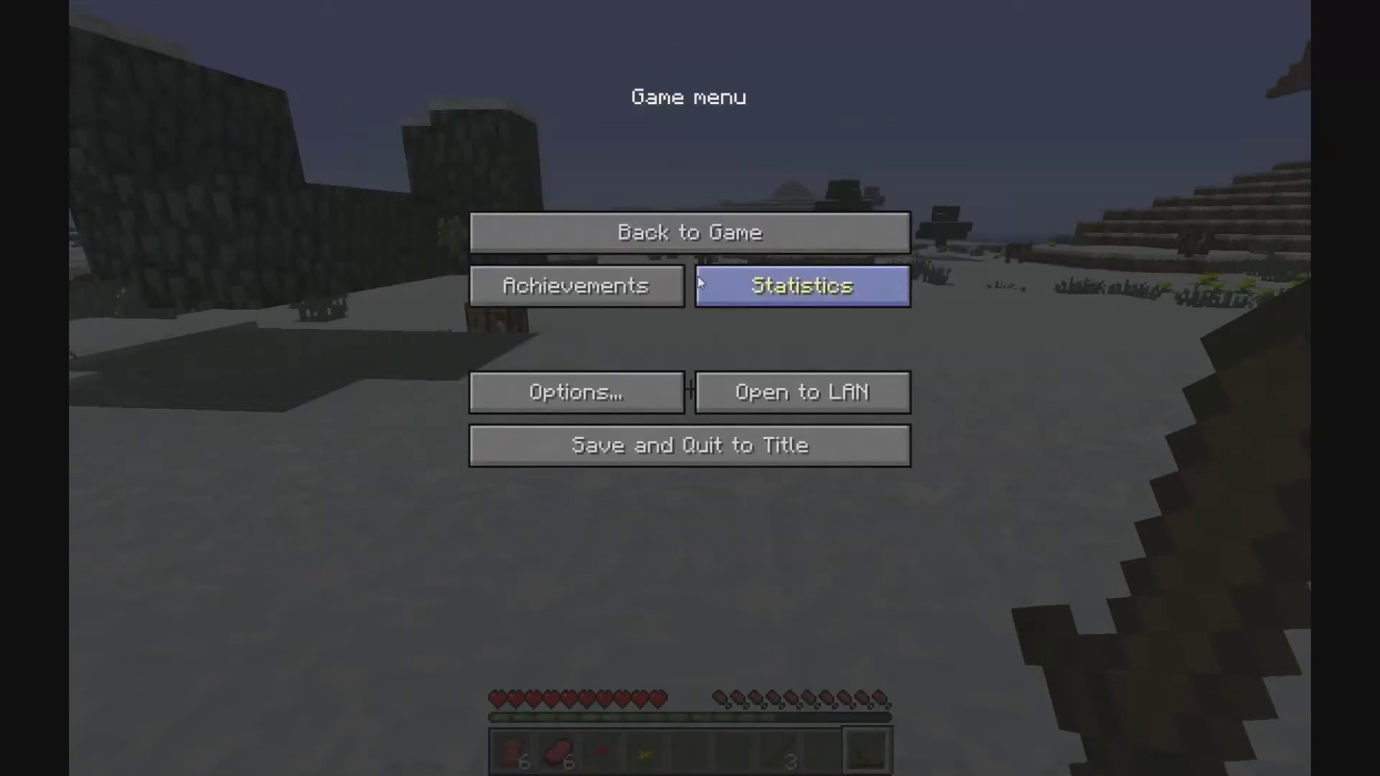
left_click(689, 232)
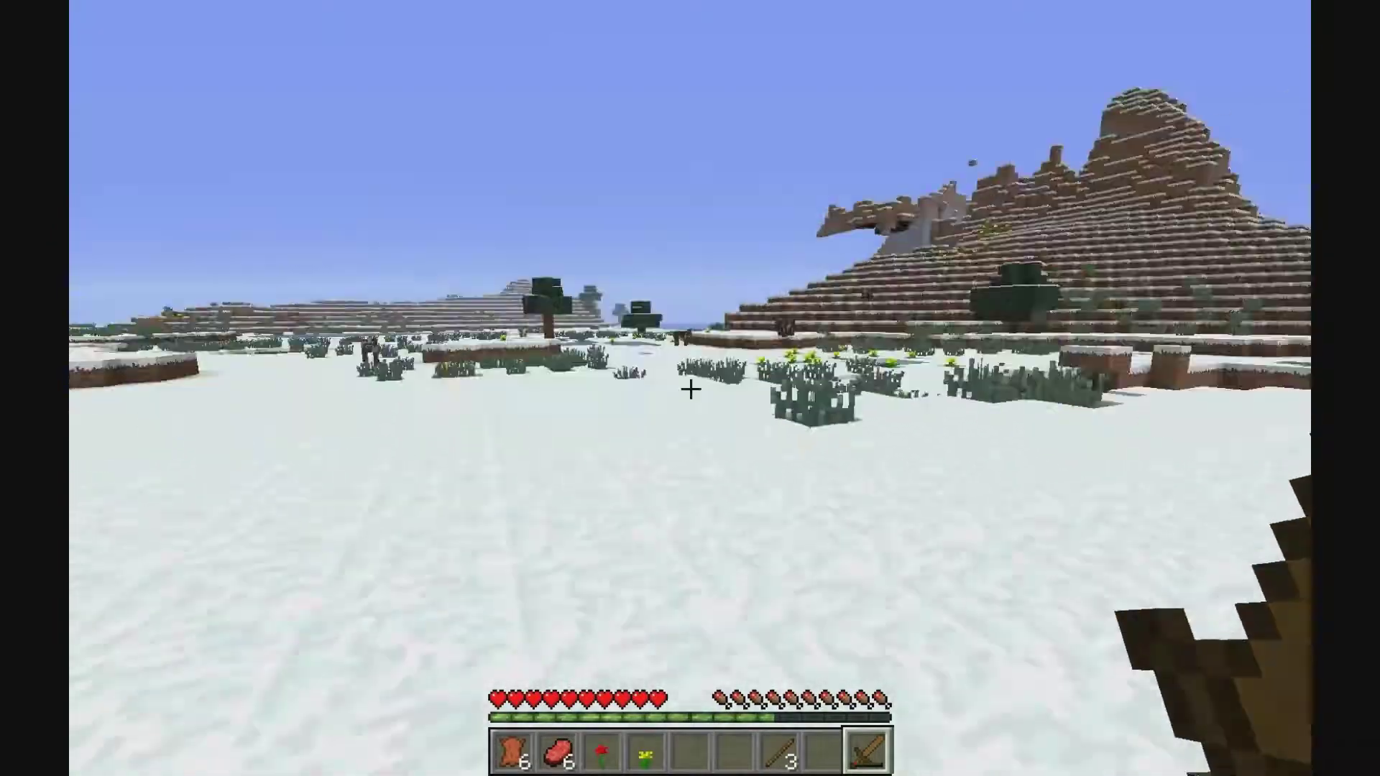
mouse_move(690, 389)
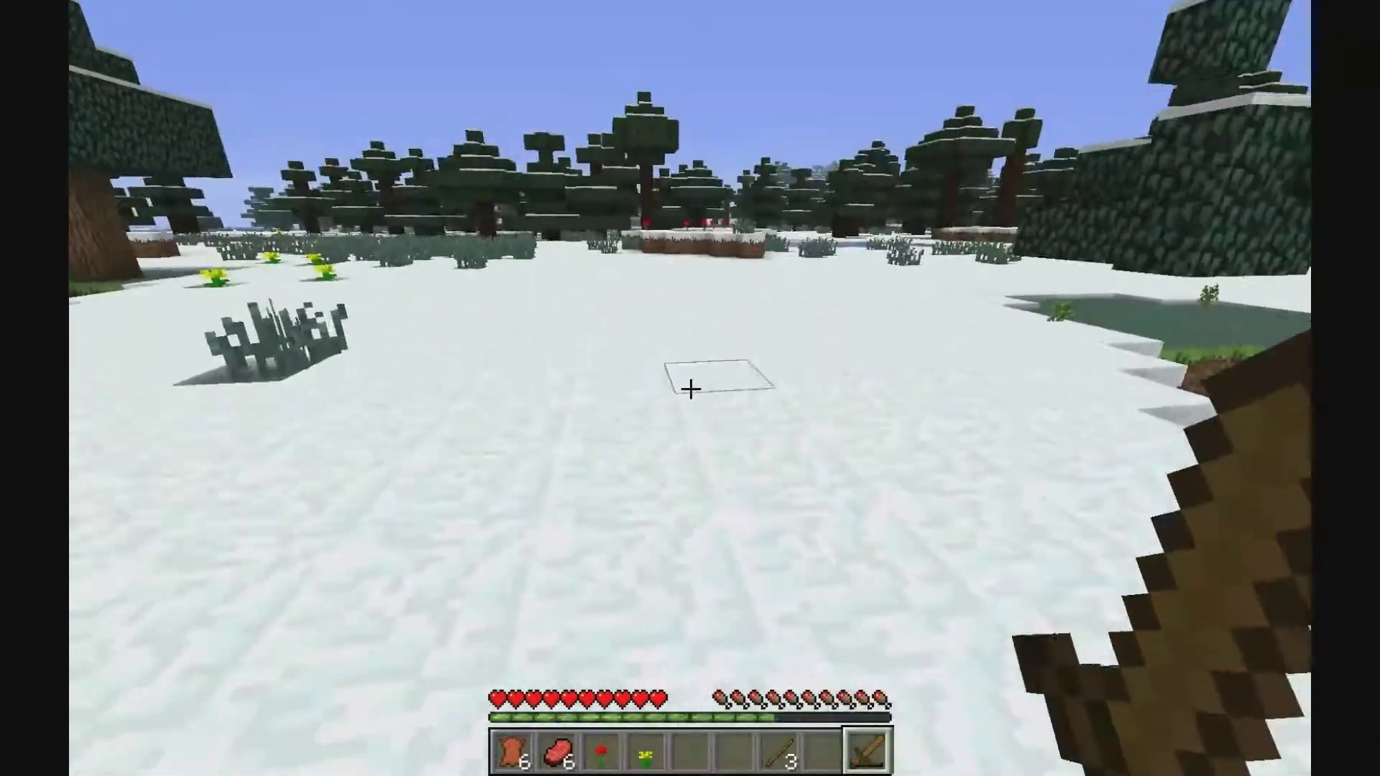
mouse_move(690, 388)
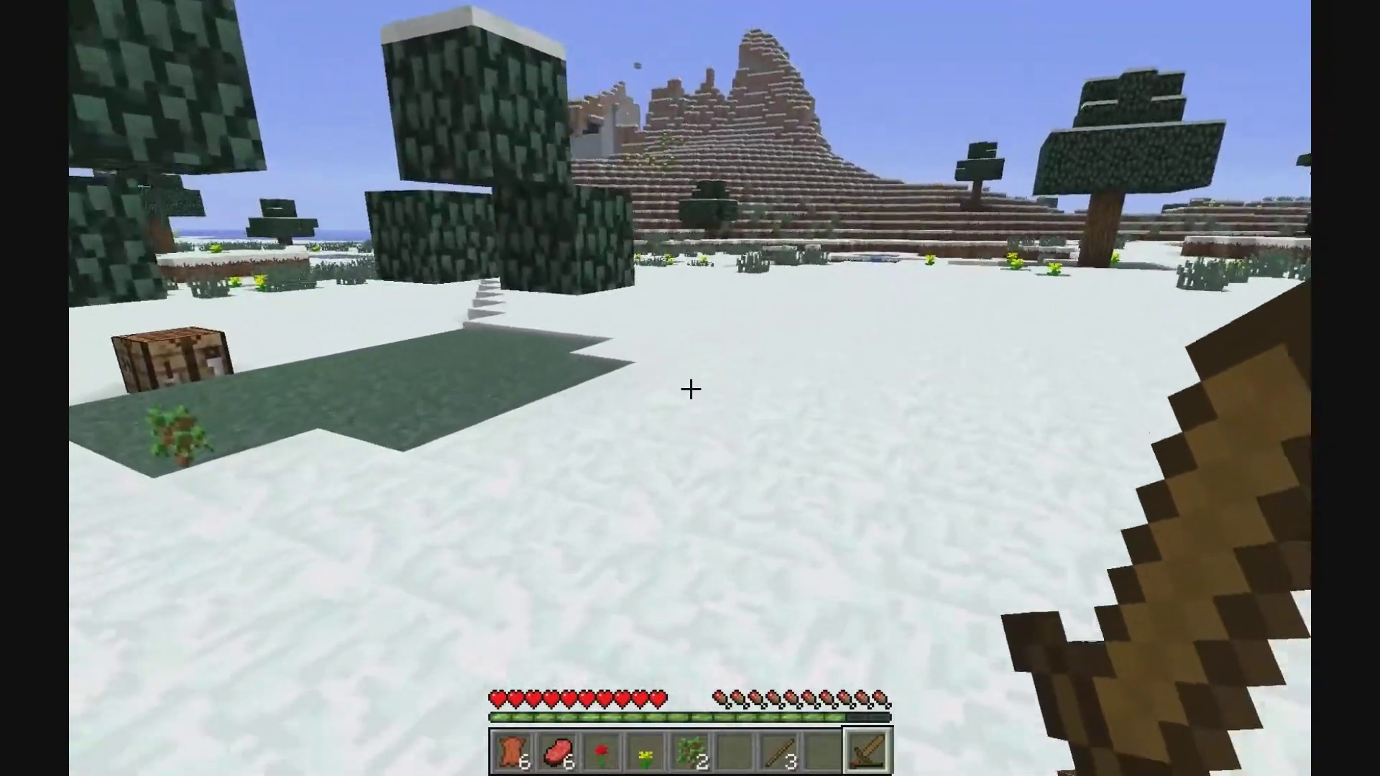
mouse_move(690, 388)
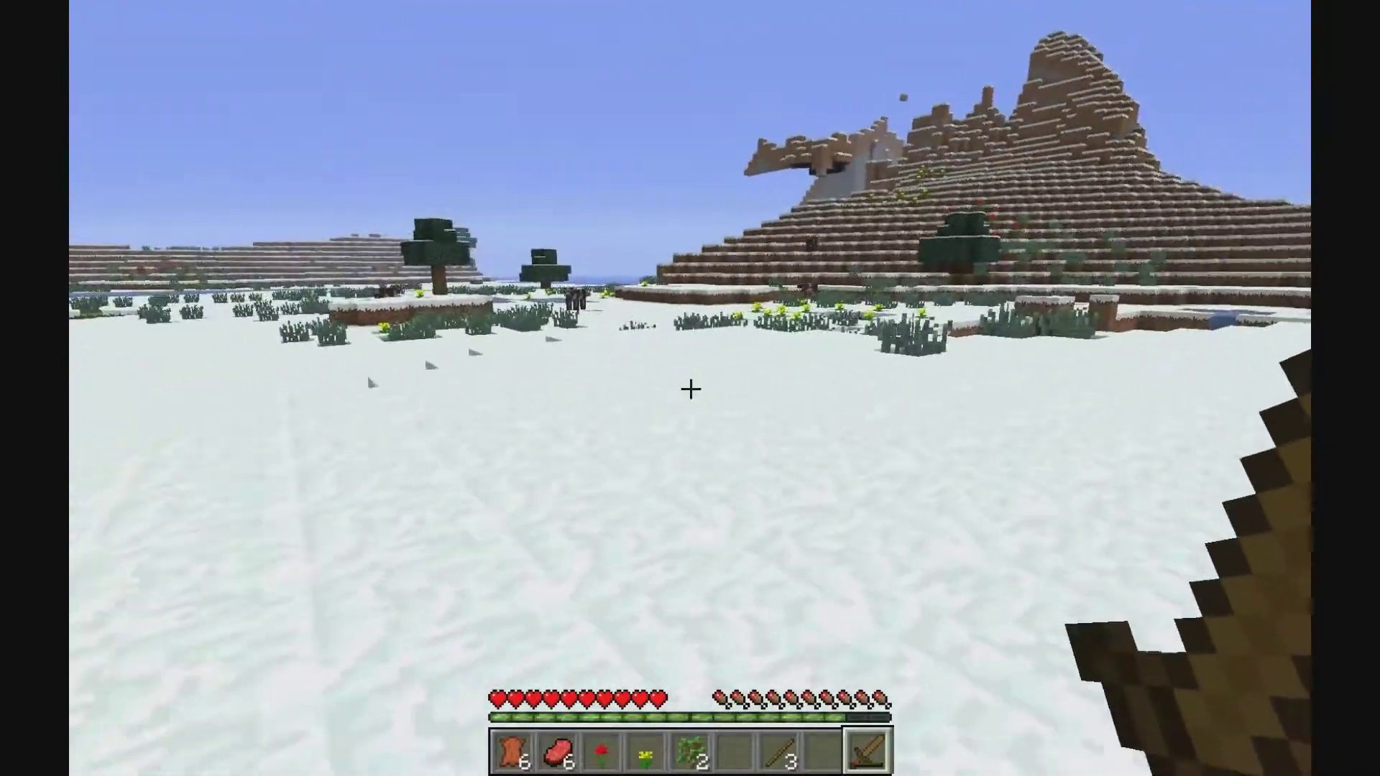
mouse_move(690, 388)
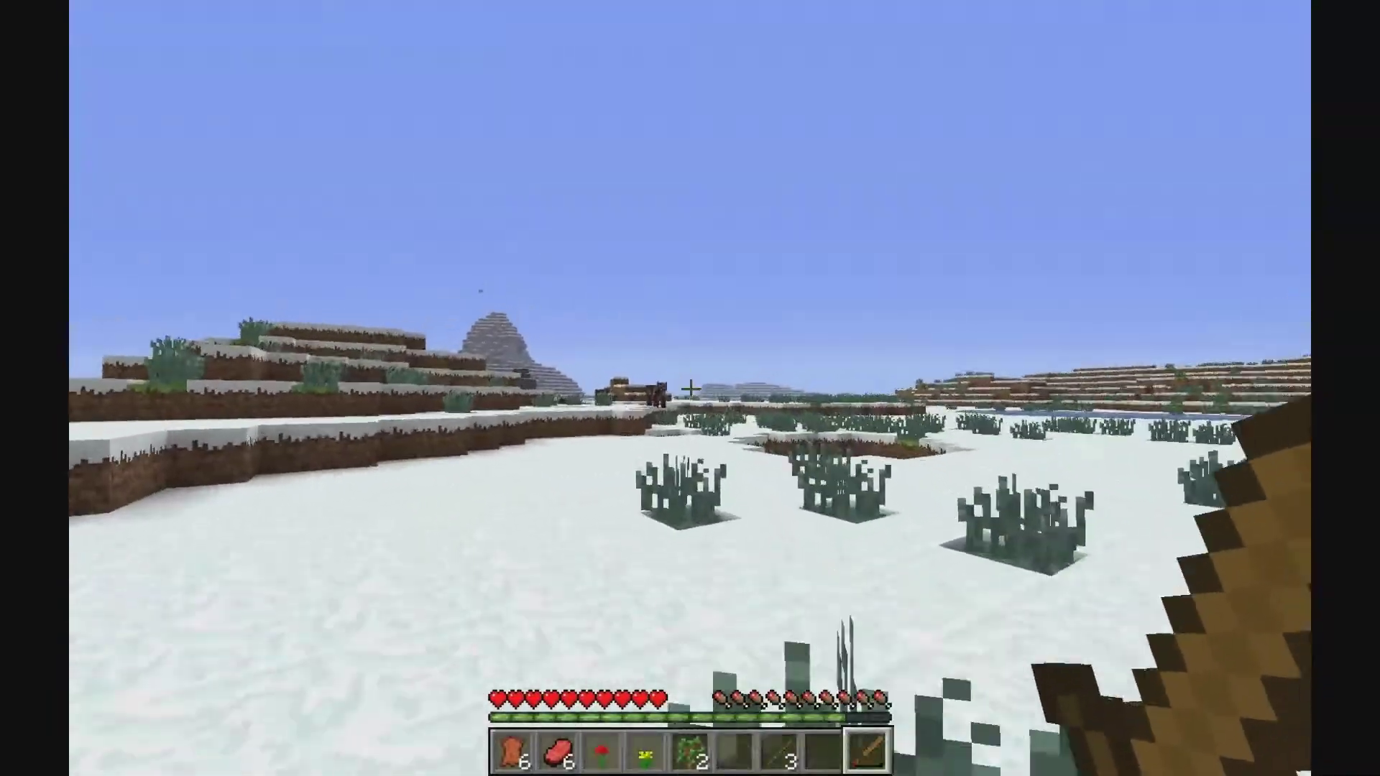
mouse_move(690, 388)
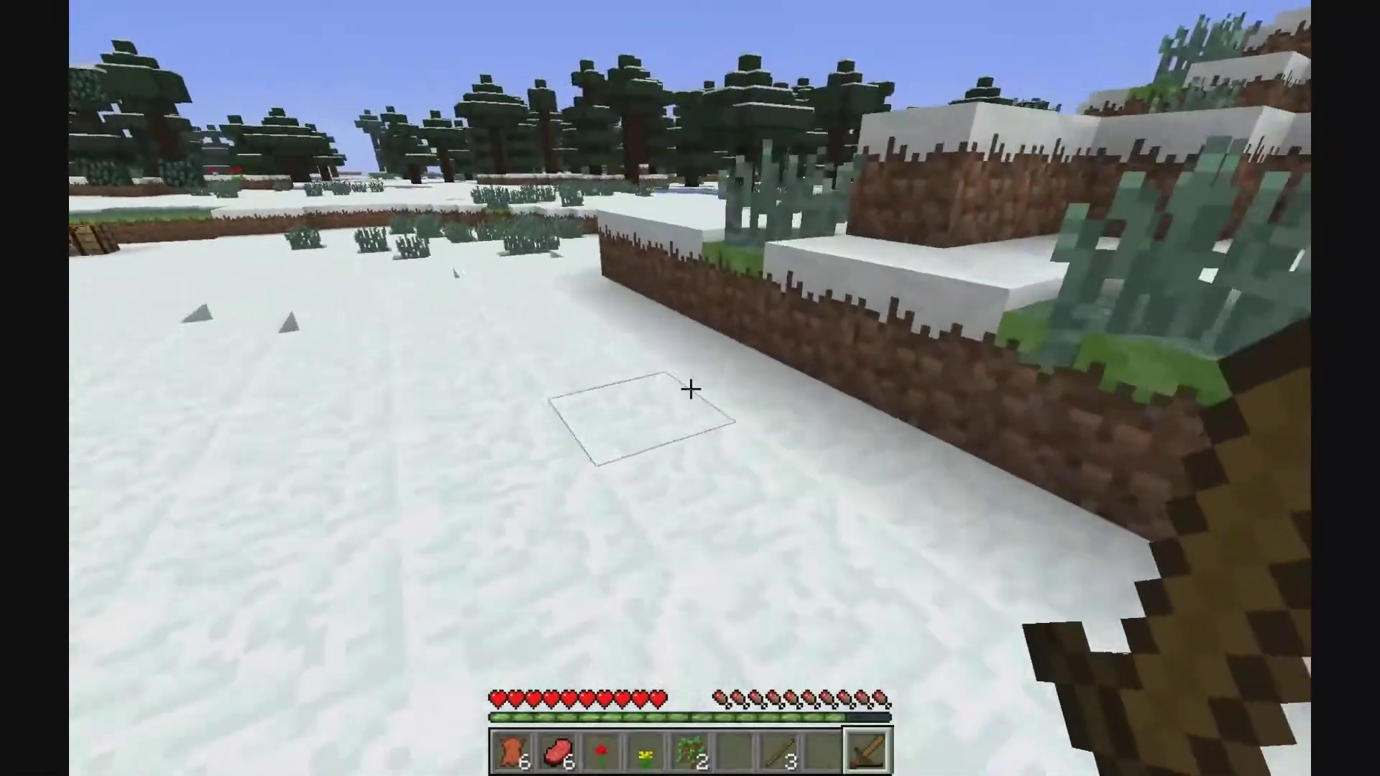
mouse_move(690, 388)
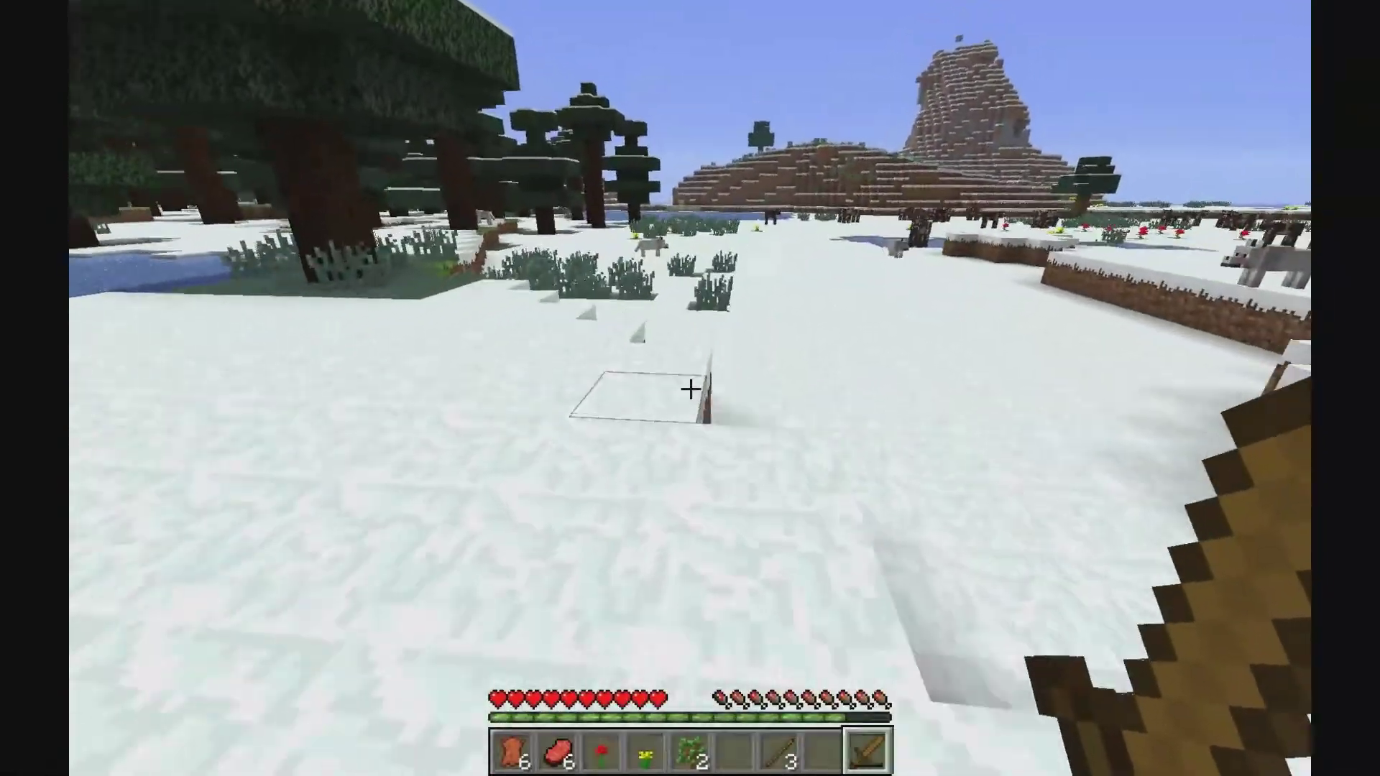
mouse_move(691, 388)
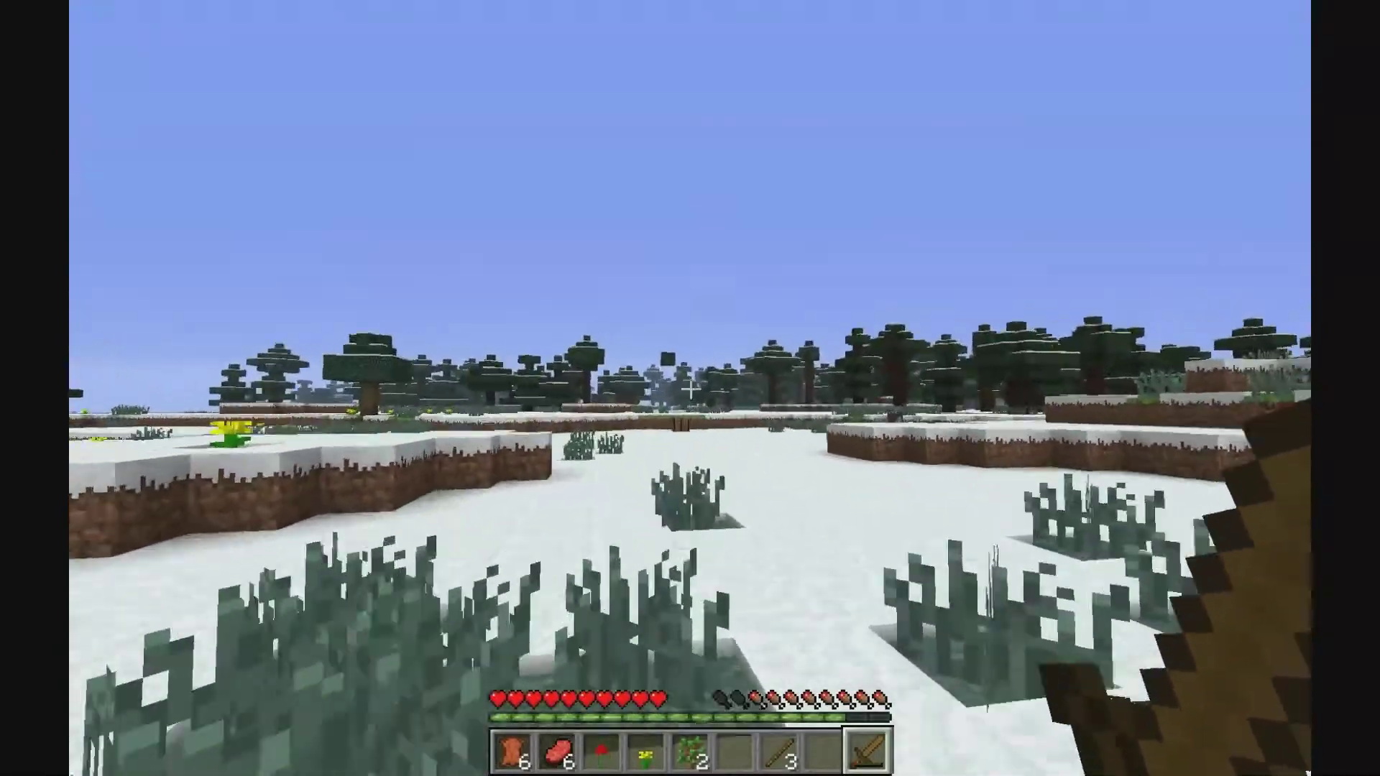
mouse_move(690, 388)
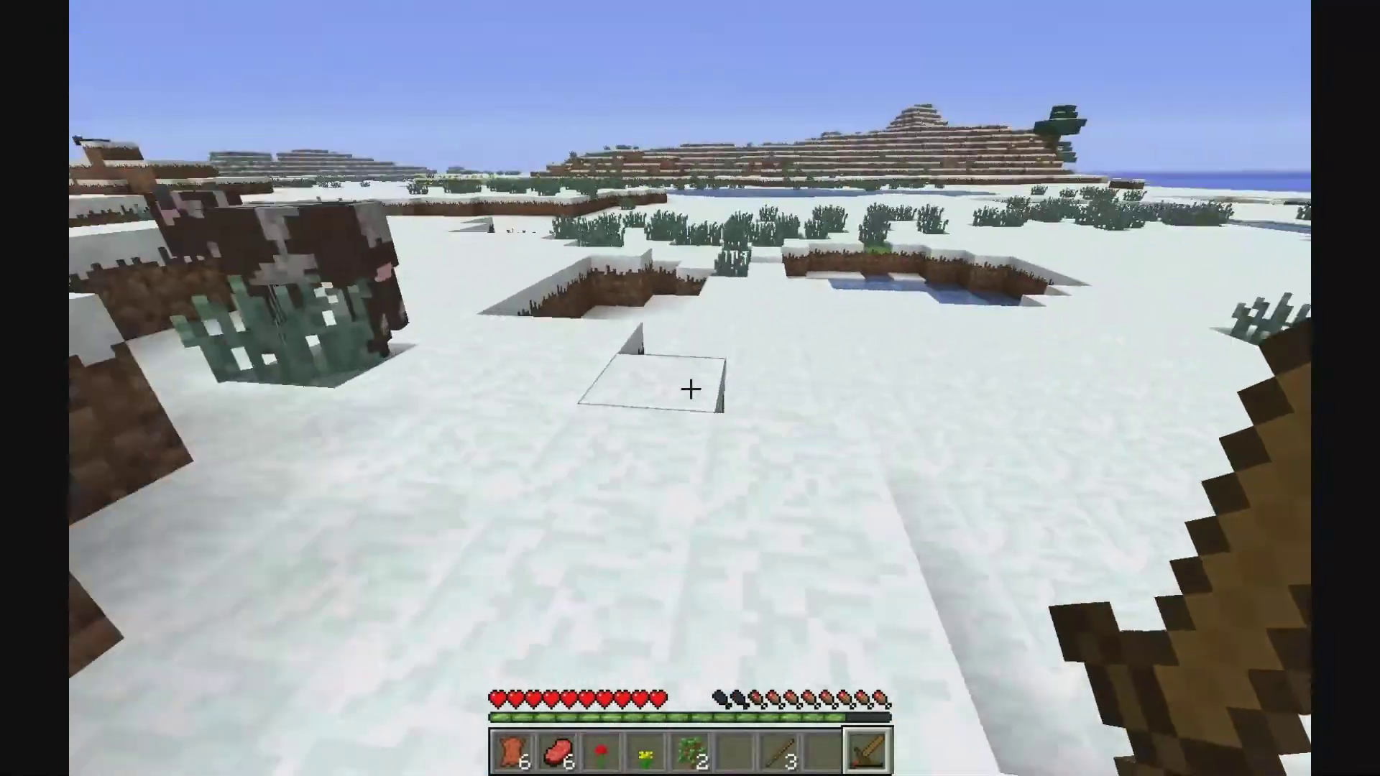
mouse_move(690, 388)
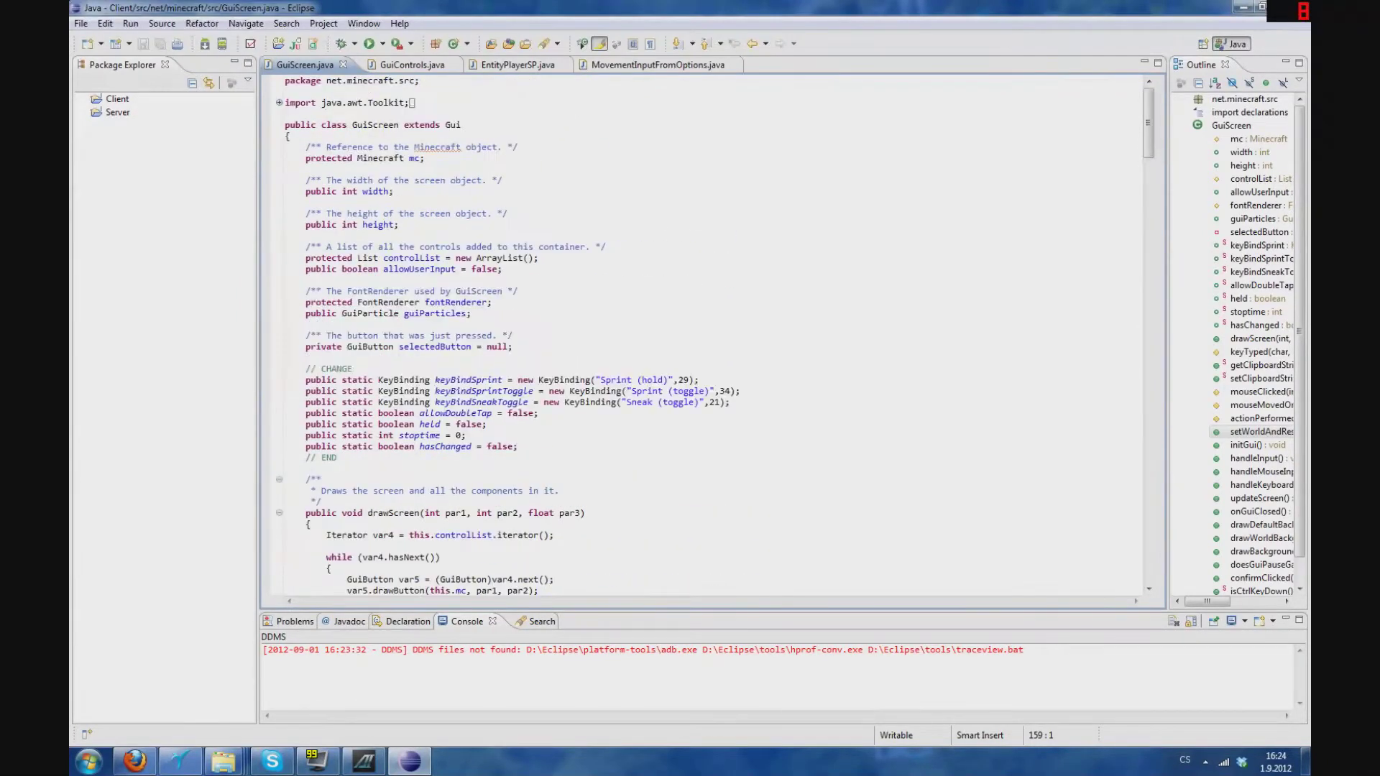
mouse_move(305, 64)
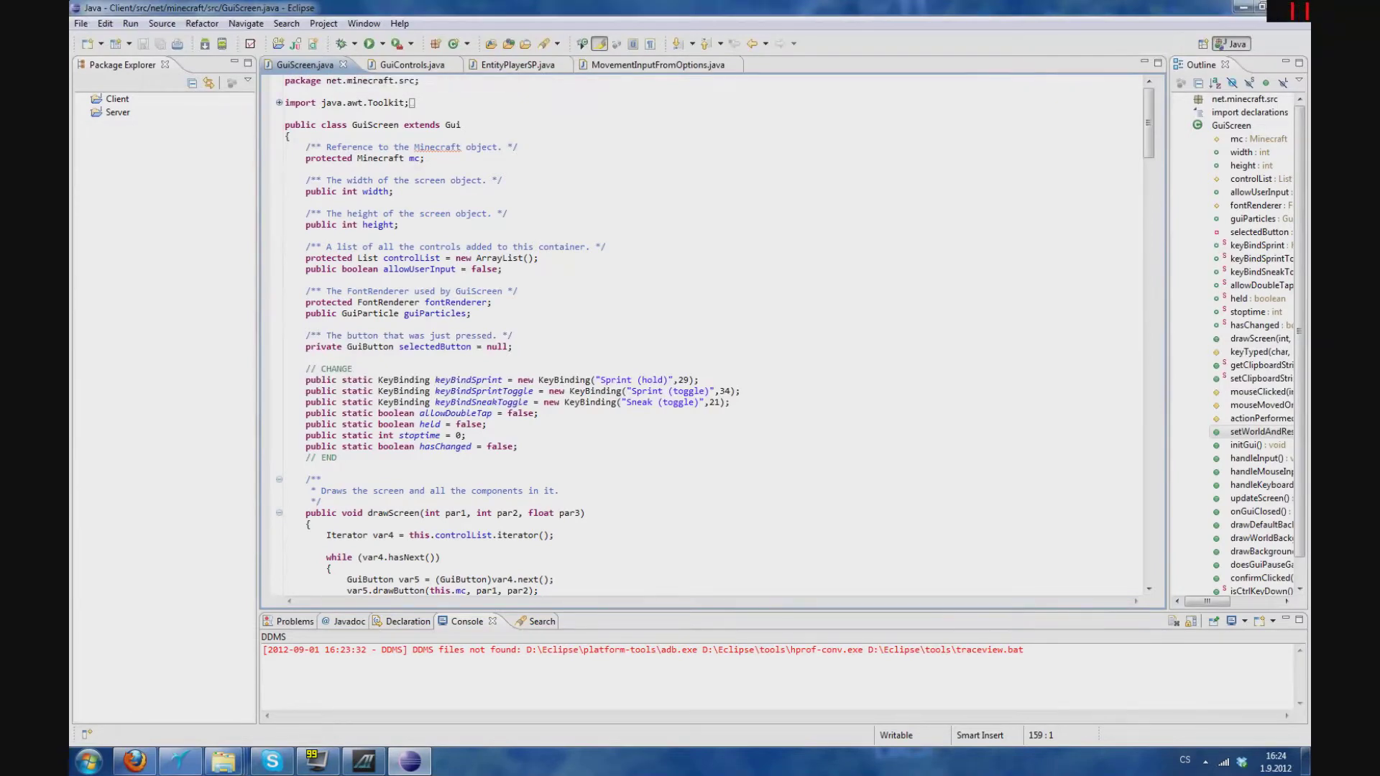
Step: Scroll GuiScreen.java to setWorldAndResolution and mark the line loading sprint.txt
scroll("down", 3)
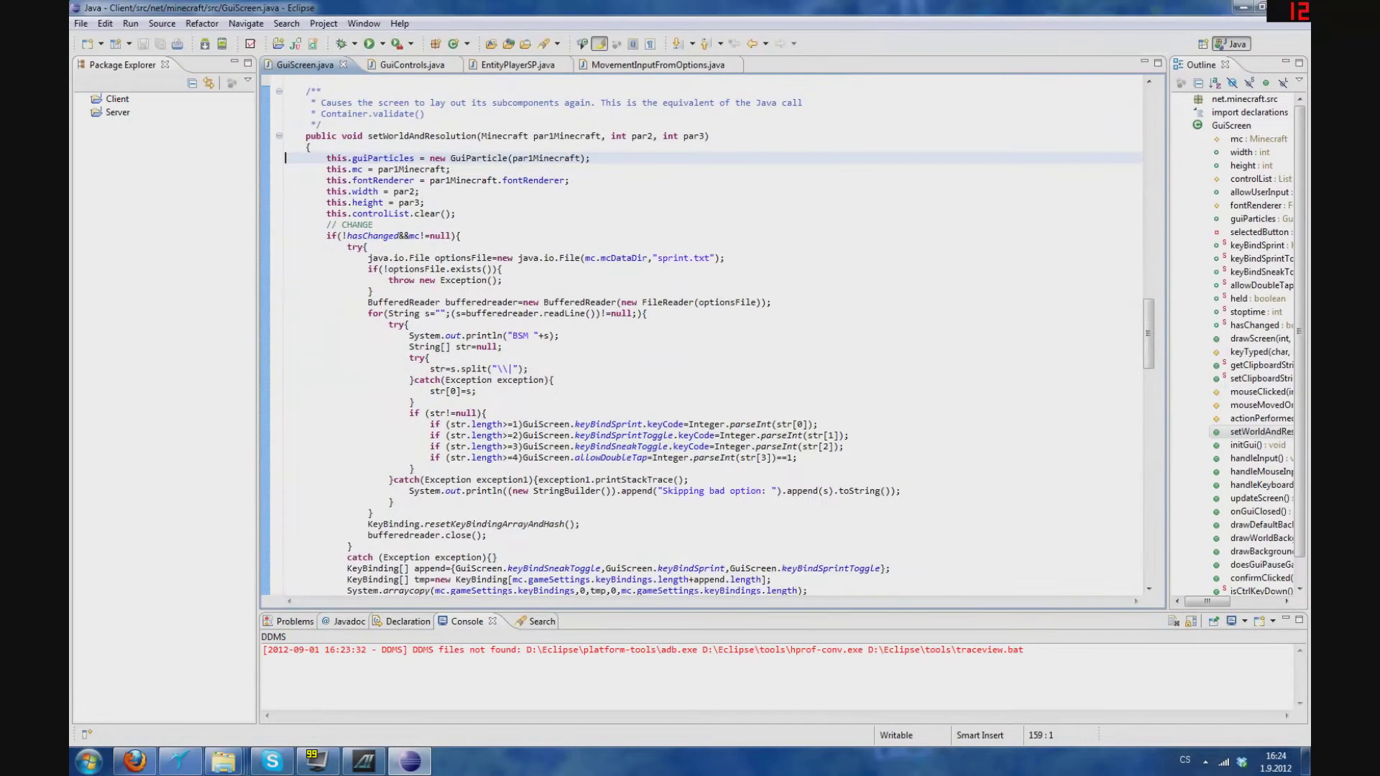
scroll("down", 3)
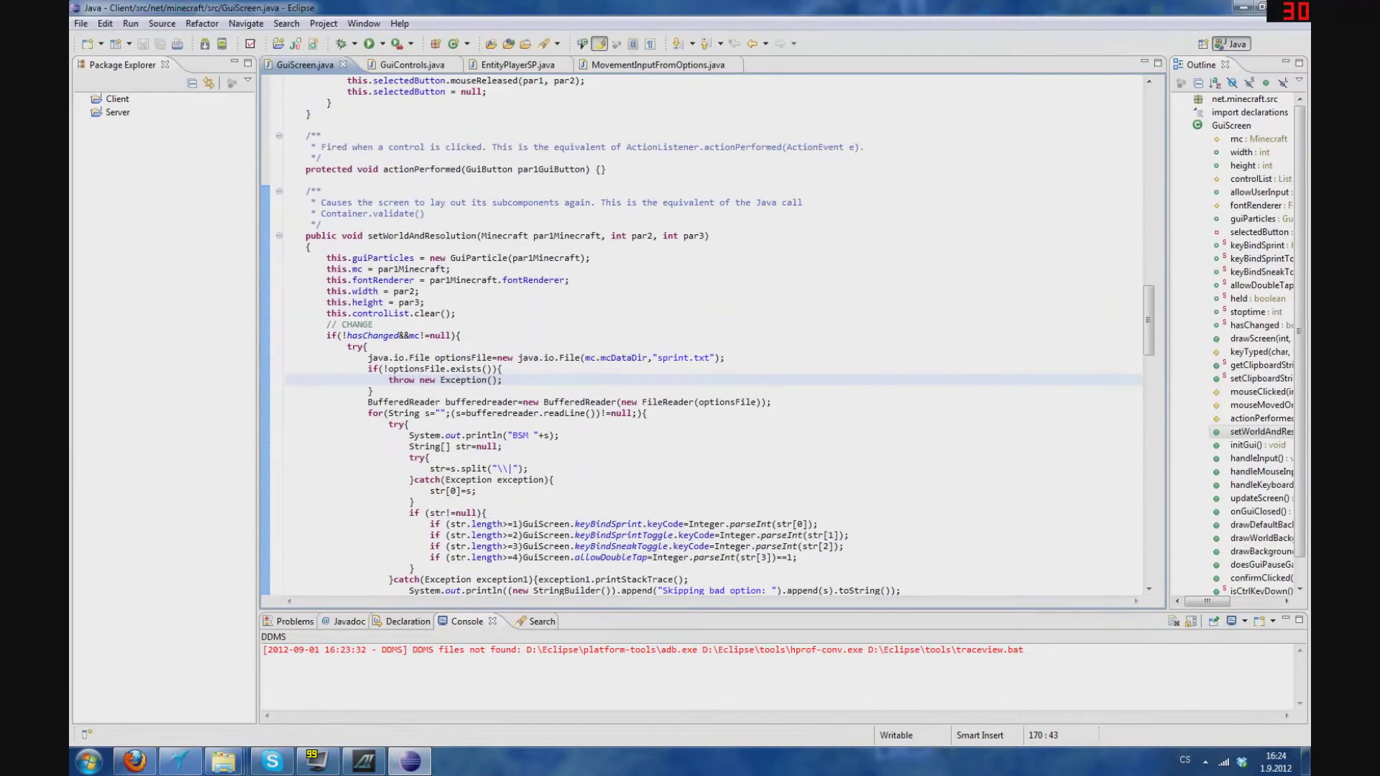
scroll("down", 3)
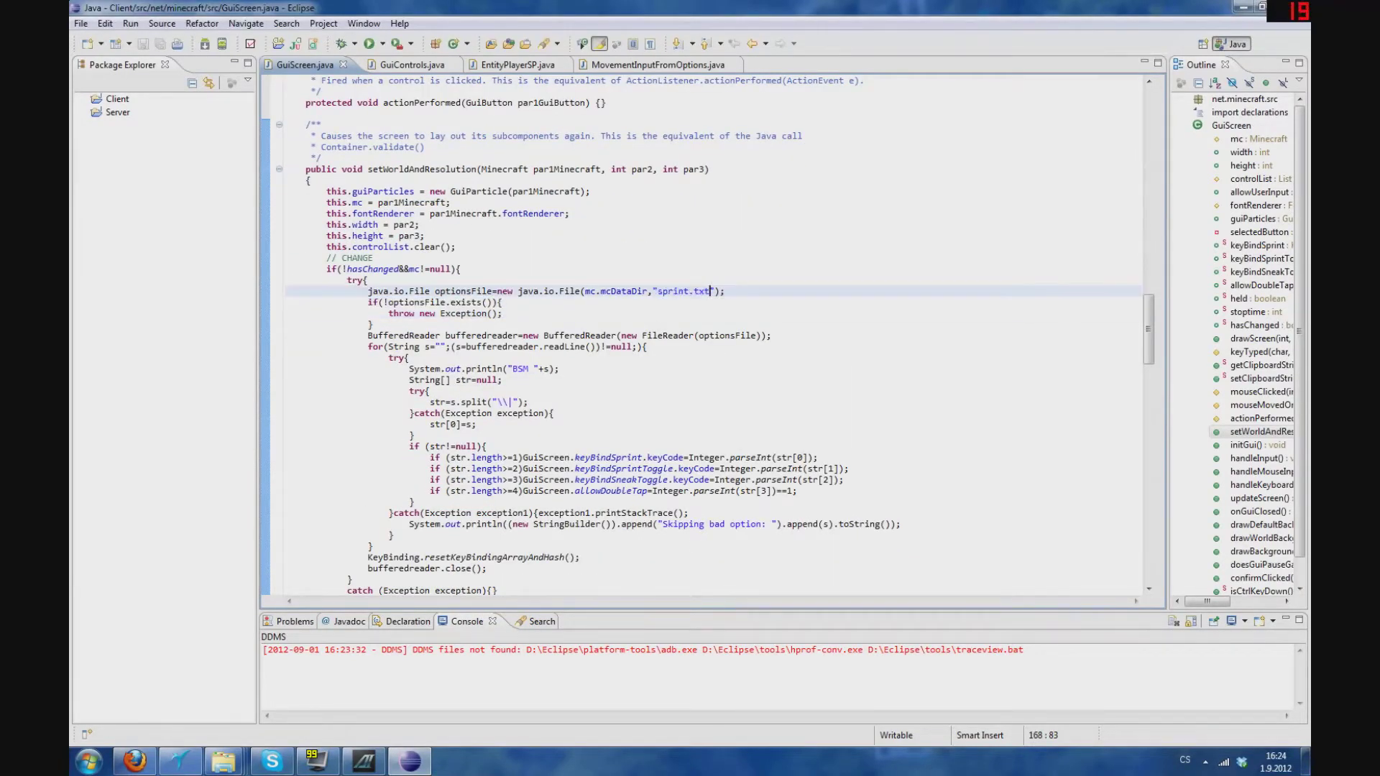
left_click(402, 64)
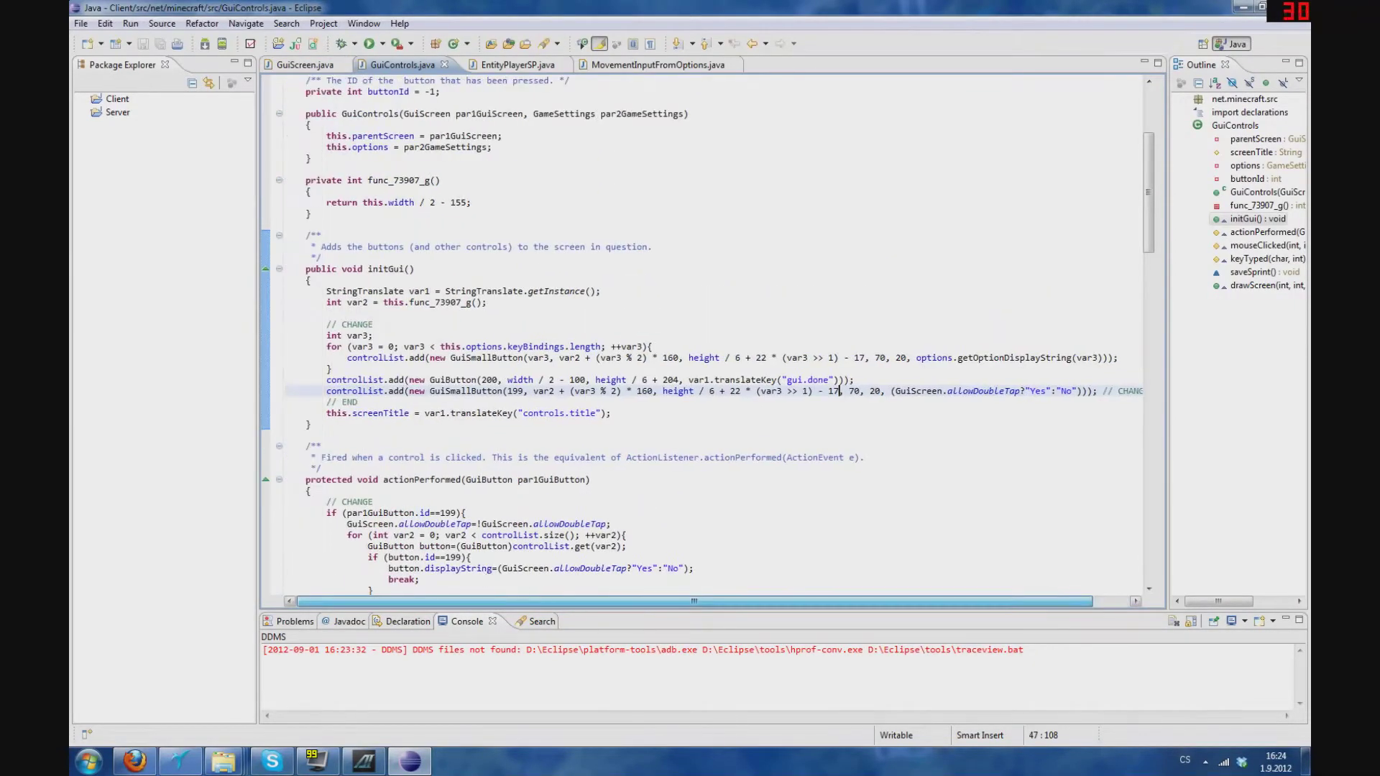
Step: Scroll through GuiControls' initGui double-tap changes, then bring up EntityPlayerSP.java
scroll("down", 3)
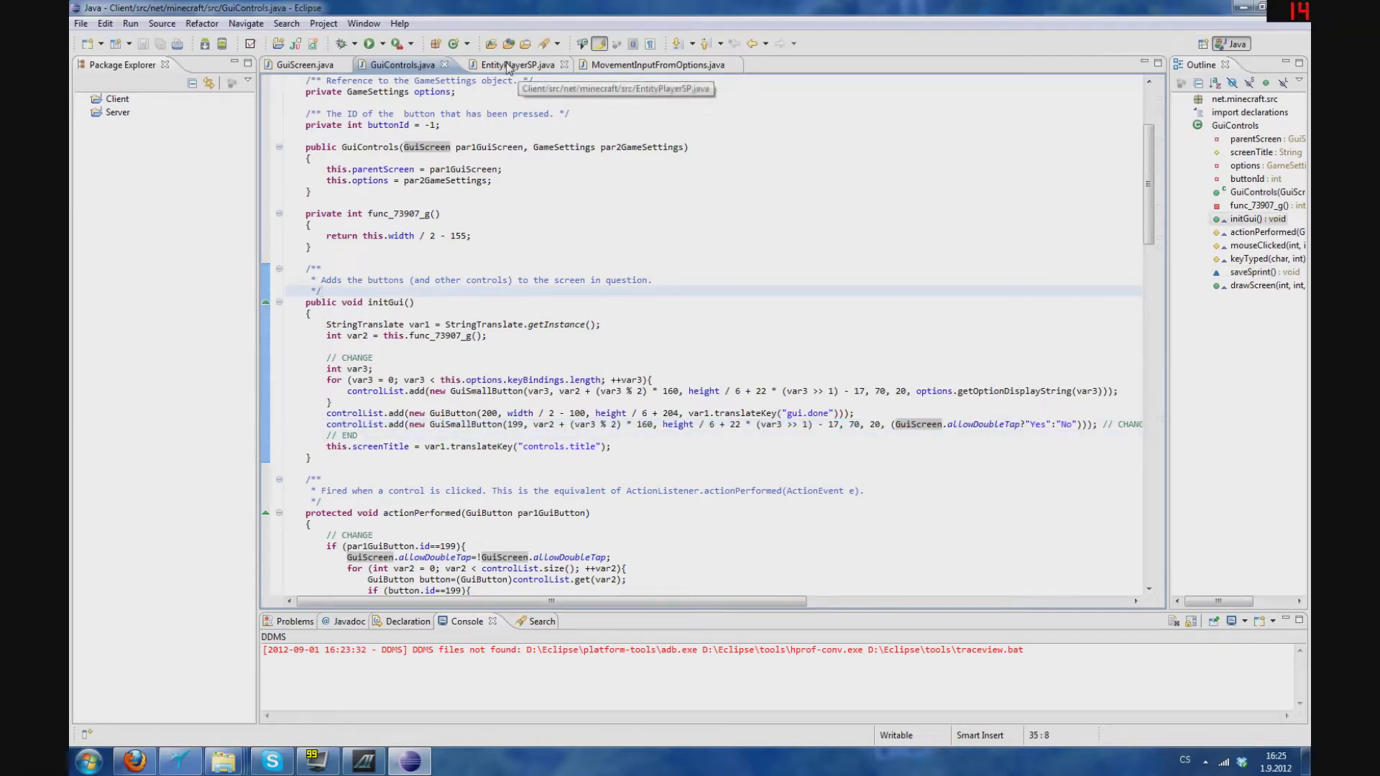
left_click(515, 64)
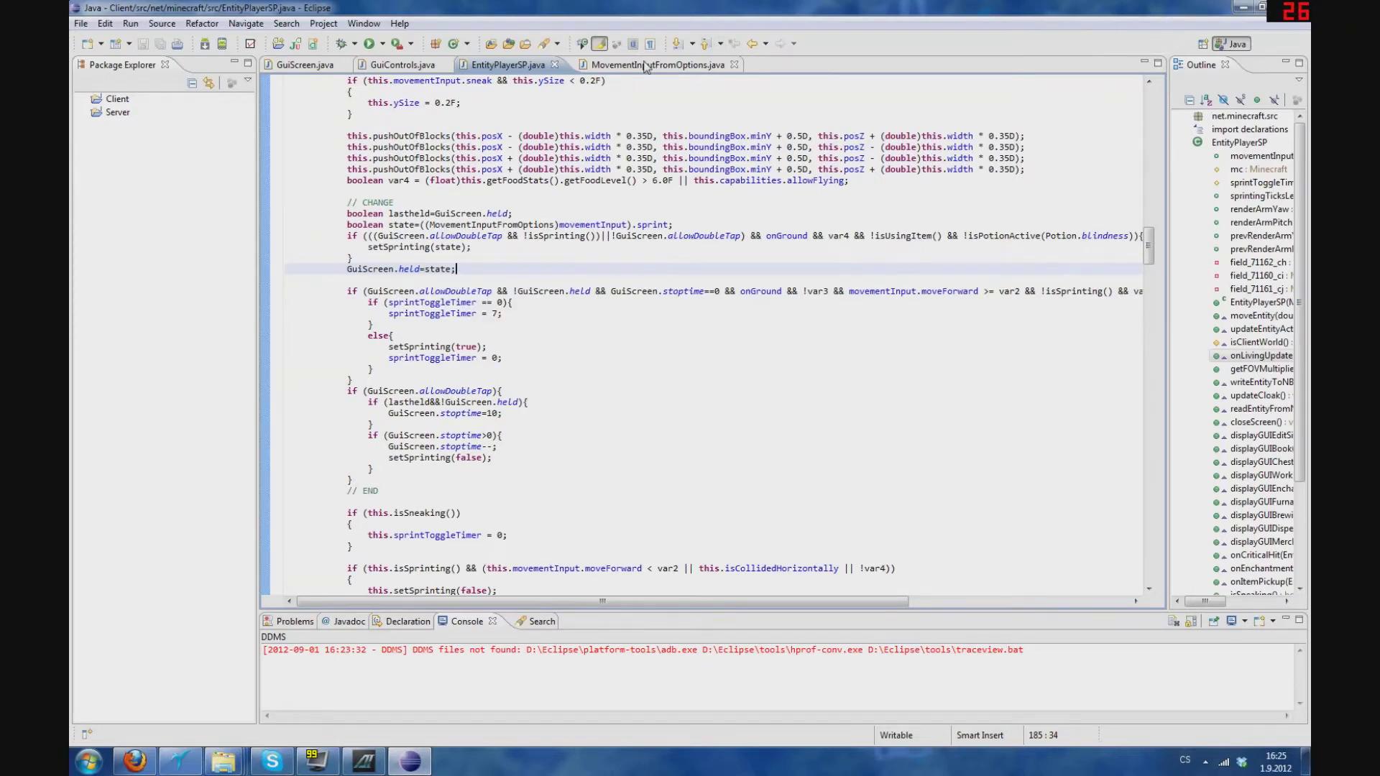
Step: Bring up MovementInputFromOptions.java after reading EntityPlayerSP's CHANGE block
left_click(655, 64)
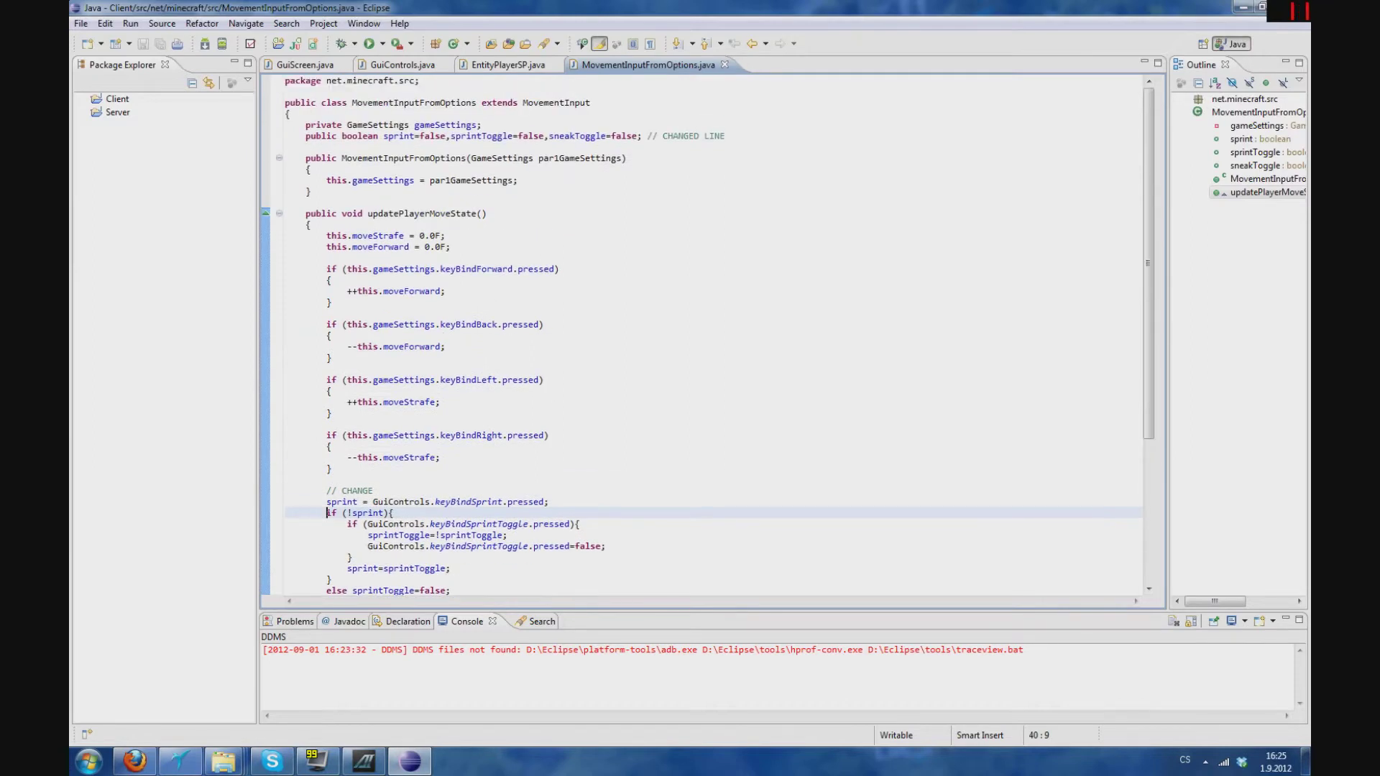
Step: Highlight the sprint field, scroll to the sneak toggle code, then return to EntityPlayerSP.java
double_click(414, 136)
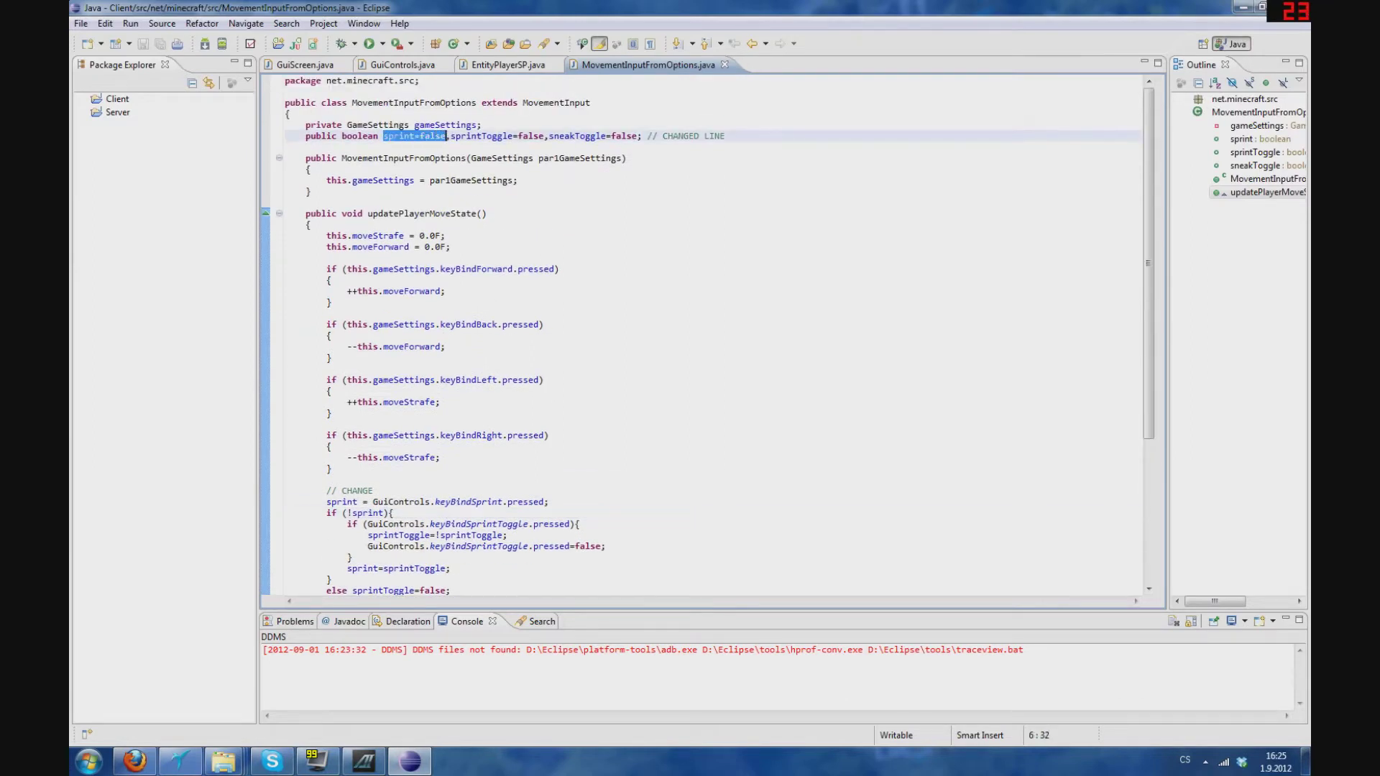
scroll("down", 3)
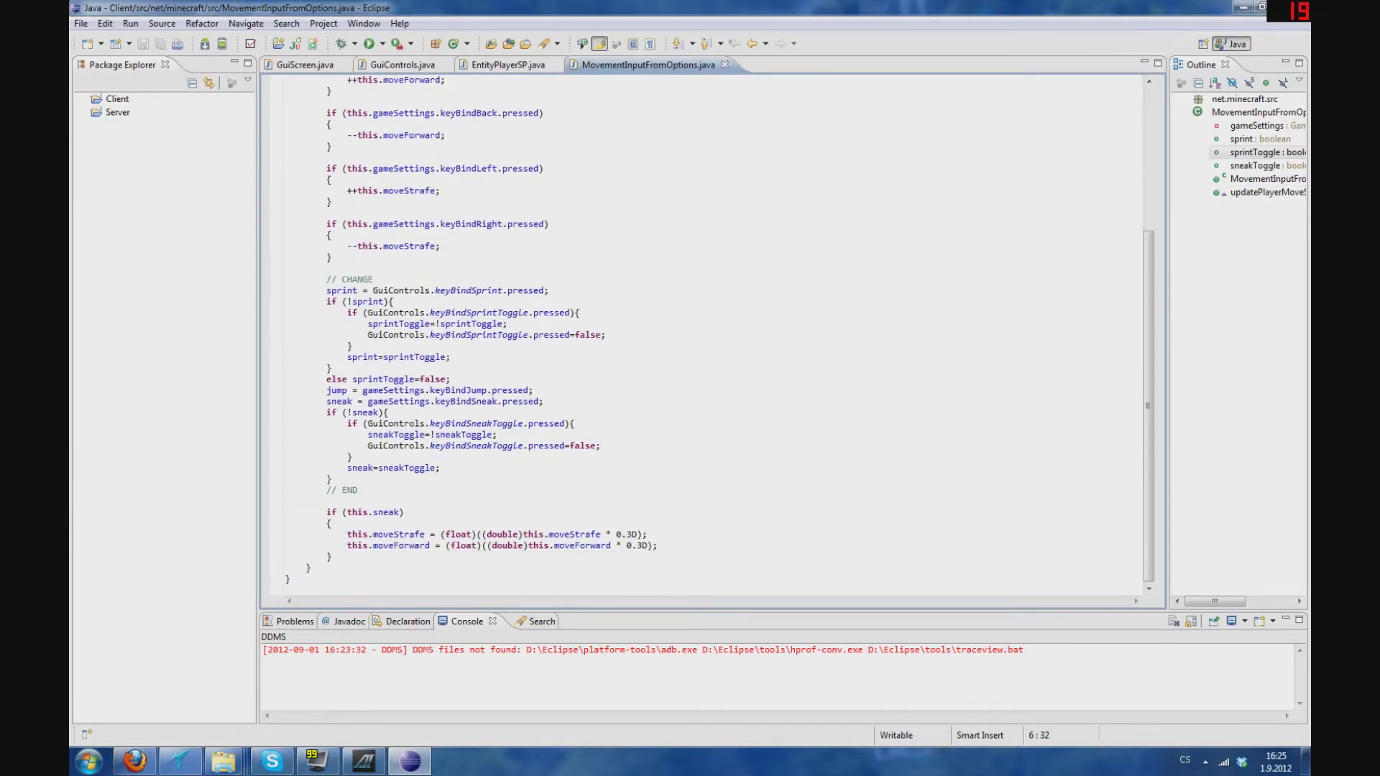
left_click(330, 478)
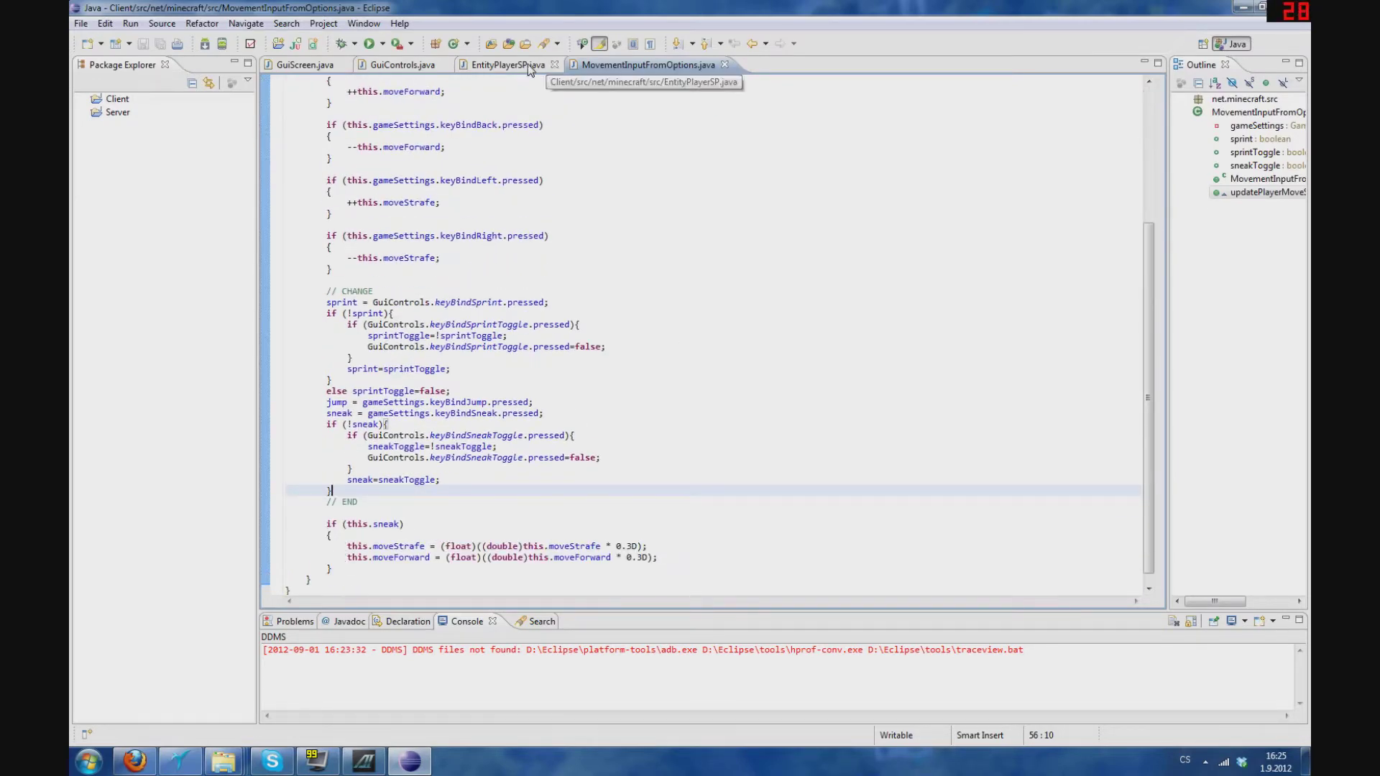
left_click(506, 64)
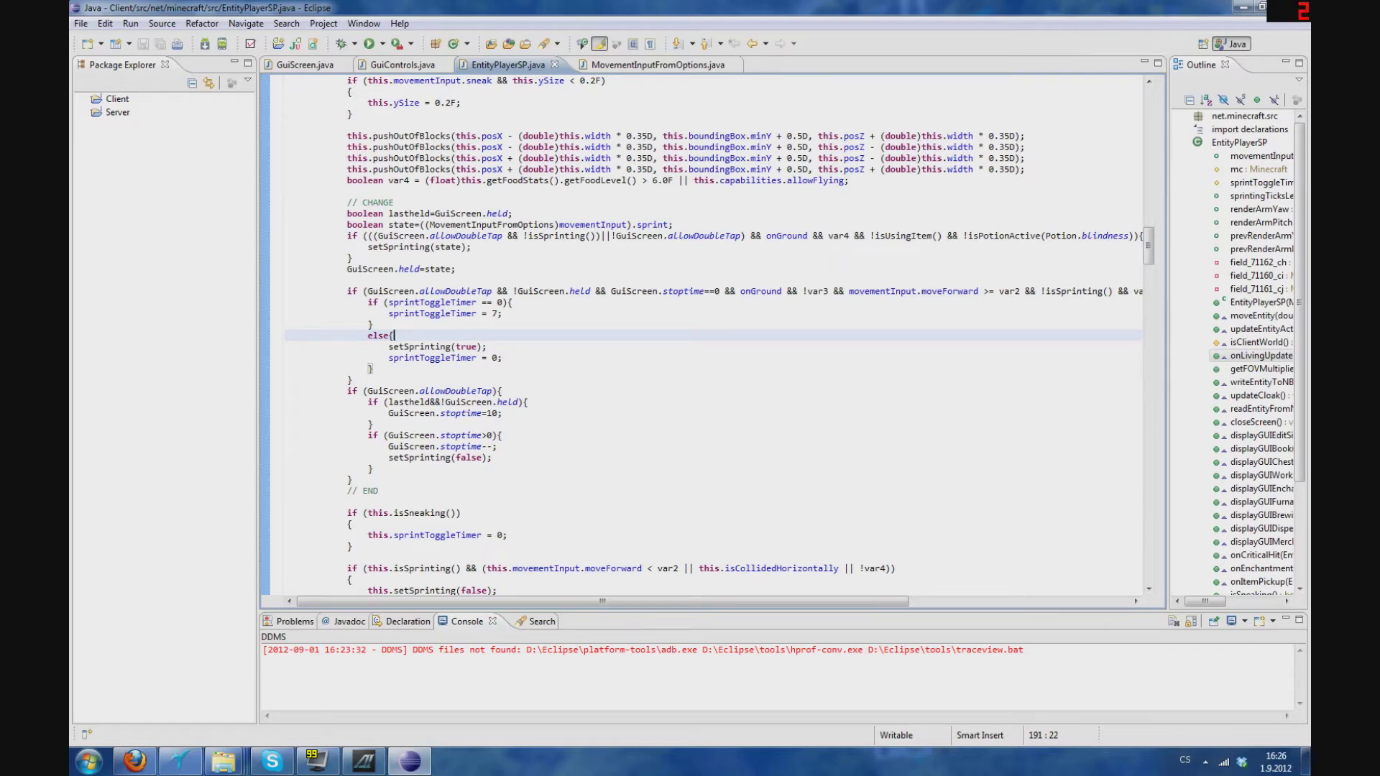
Step: Flip between GuiScreen and EntityPlayerSP, select a code block, and settle on GuiScreen.java
left_click(303, 64)
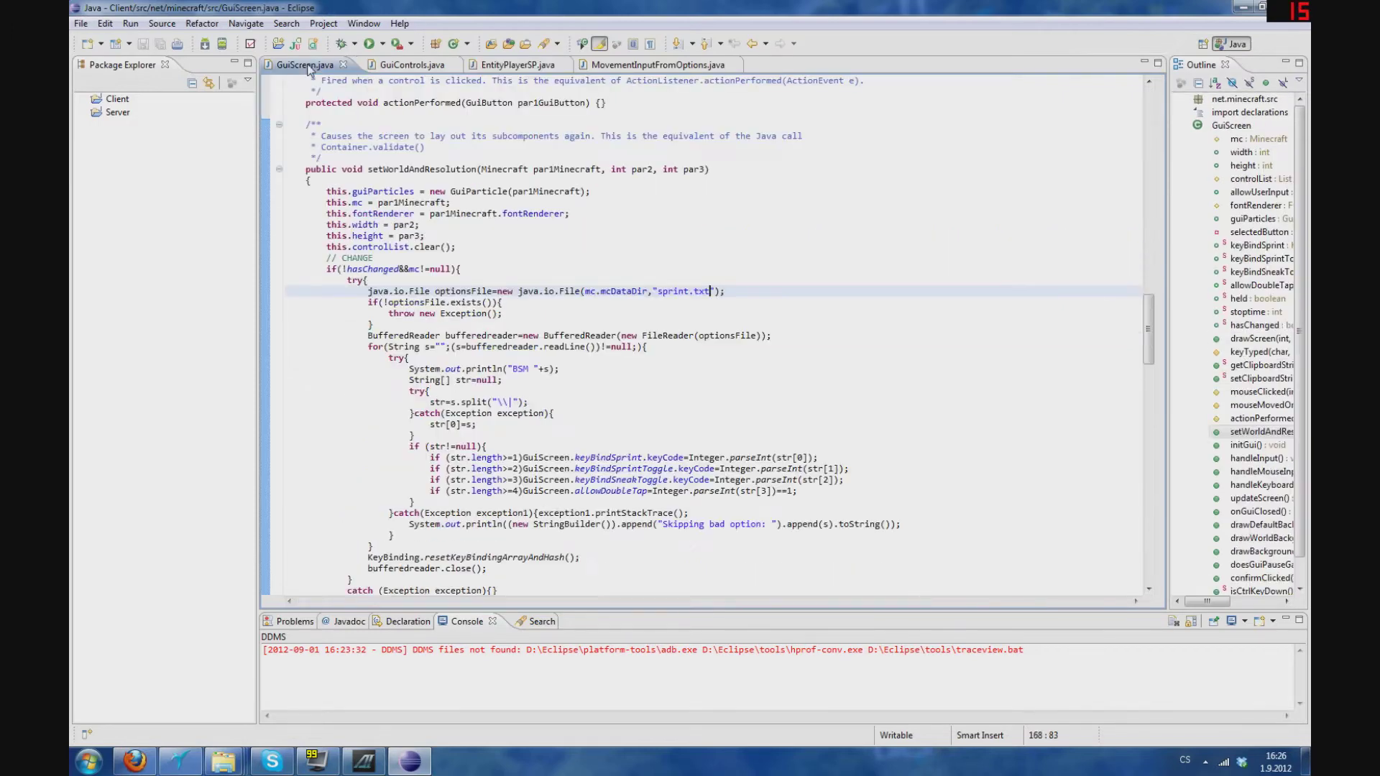
left_click(515, 64)
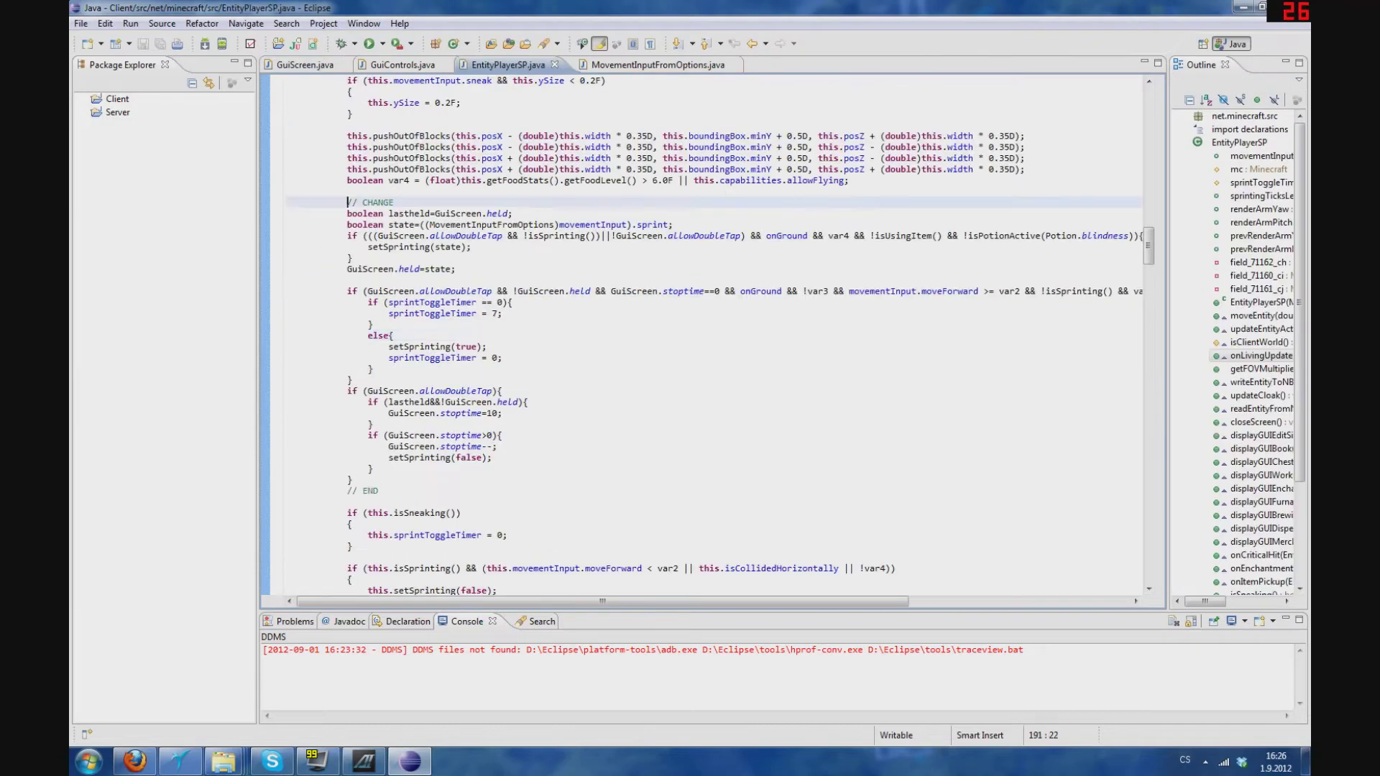
left_click_drag(348, 208, 379, 490)
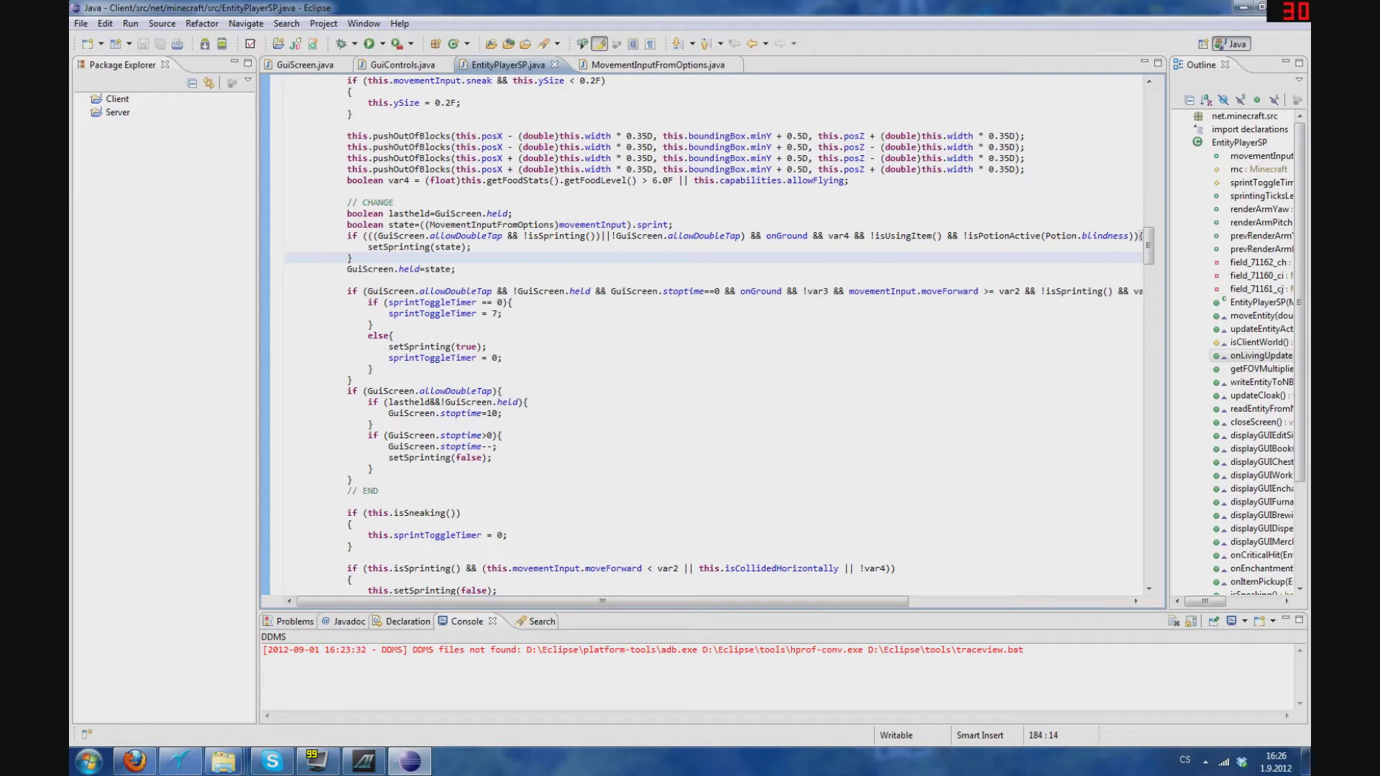
left_click(305, 63)
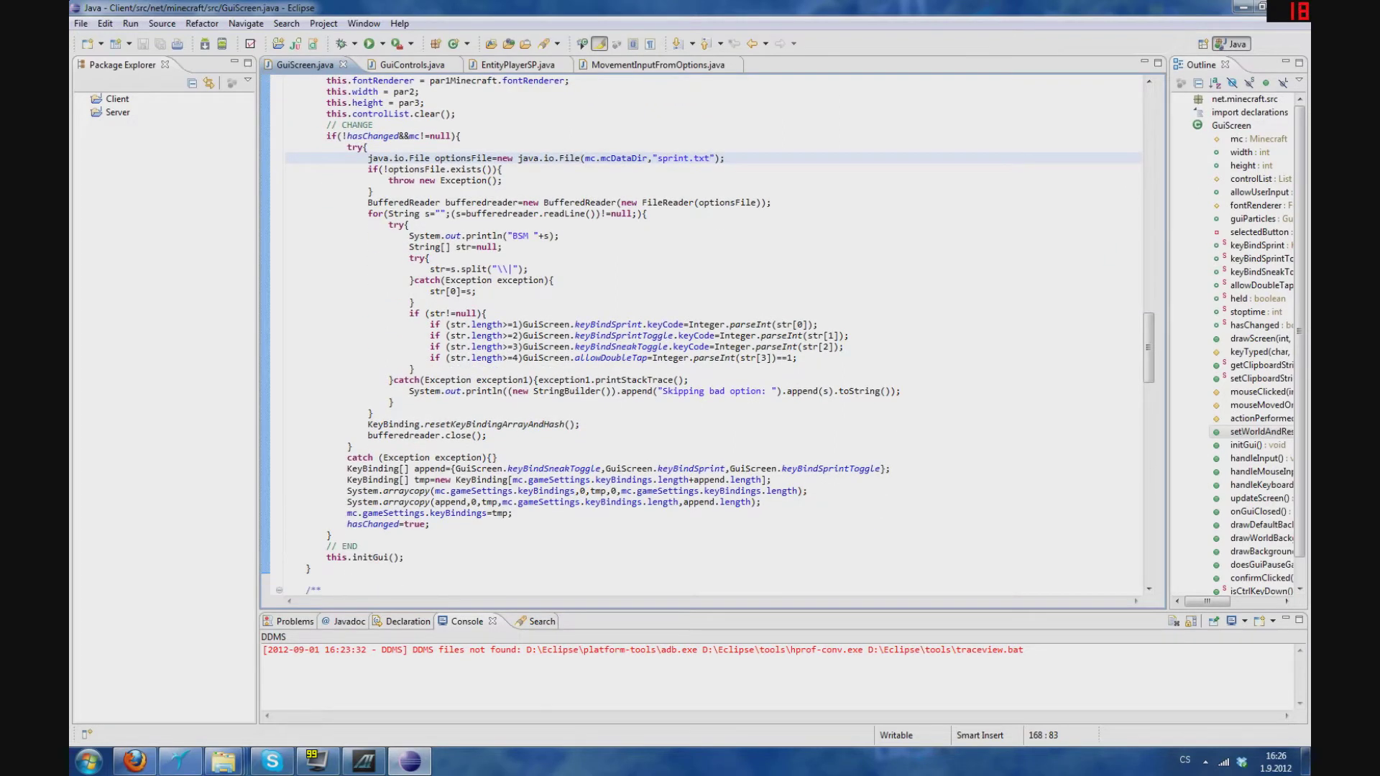
Step: Highlight the keyBindSprint field and its uses while scrolling through GuiScreen
left_click_drag(366, 146, 495, 457)
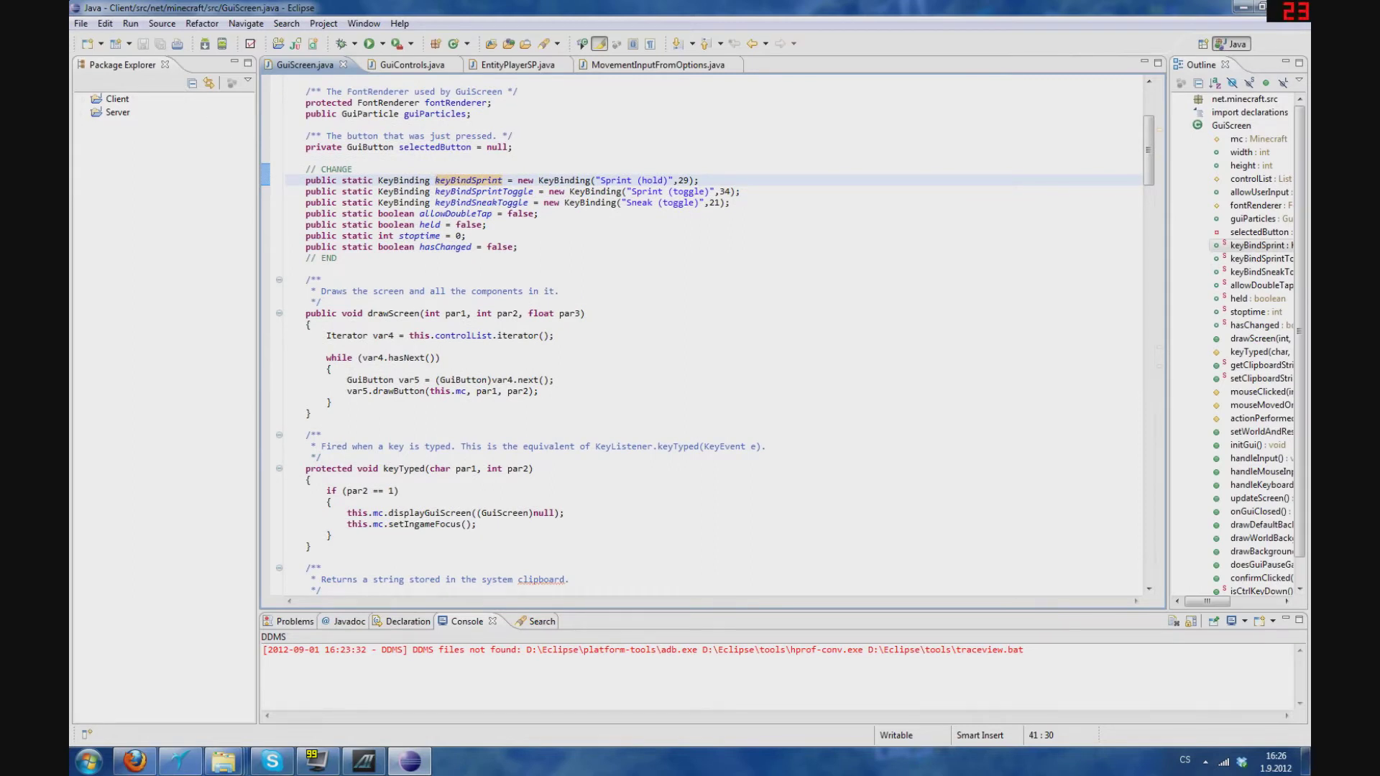
left_click(435, 179)
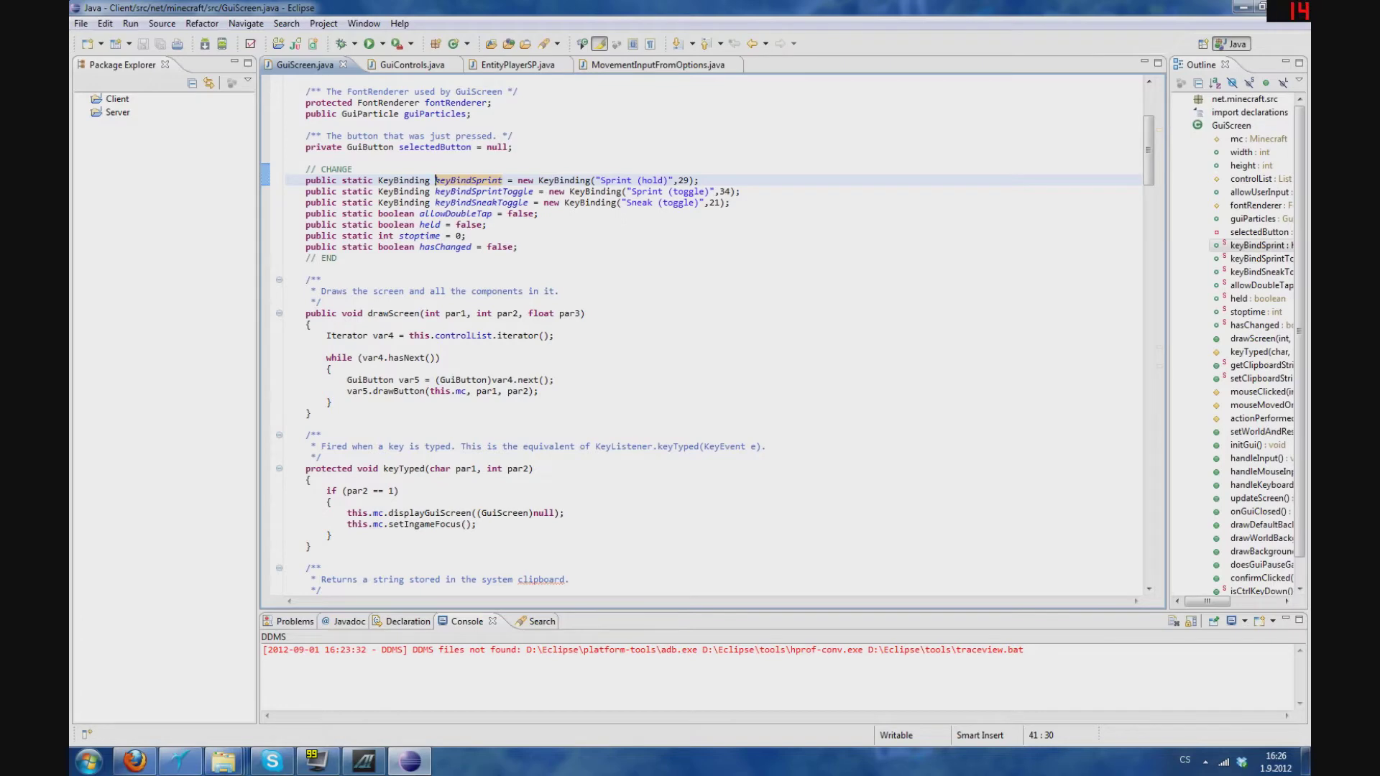
scroll("down", 3)
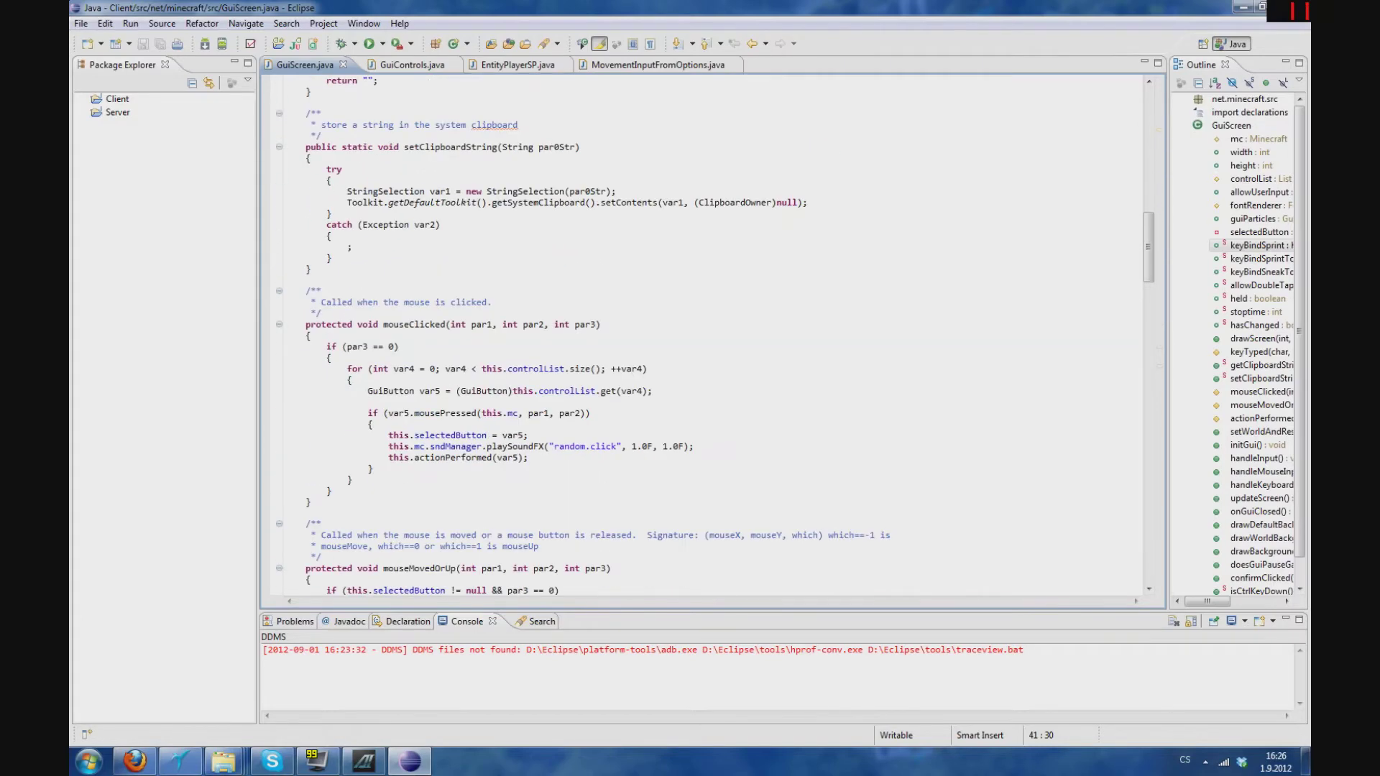
scroll("down", 3)
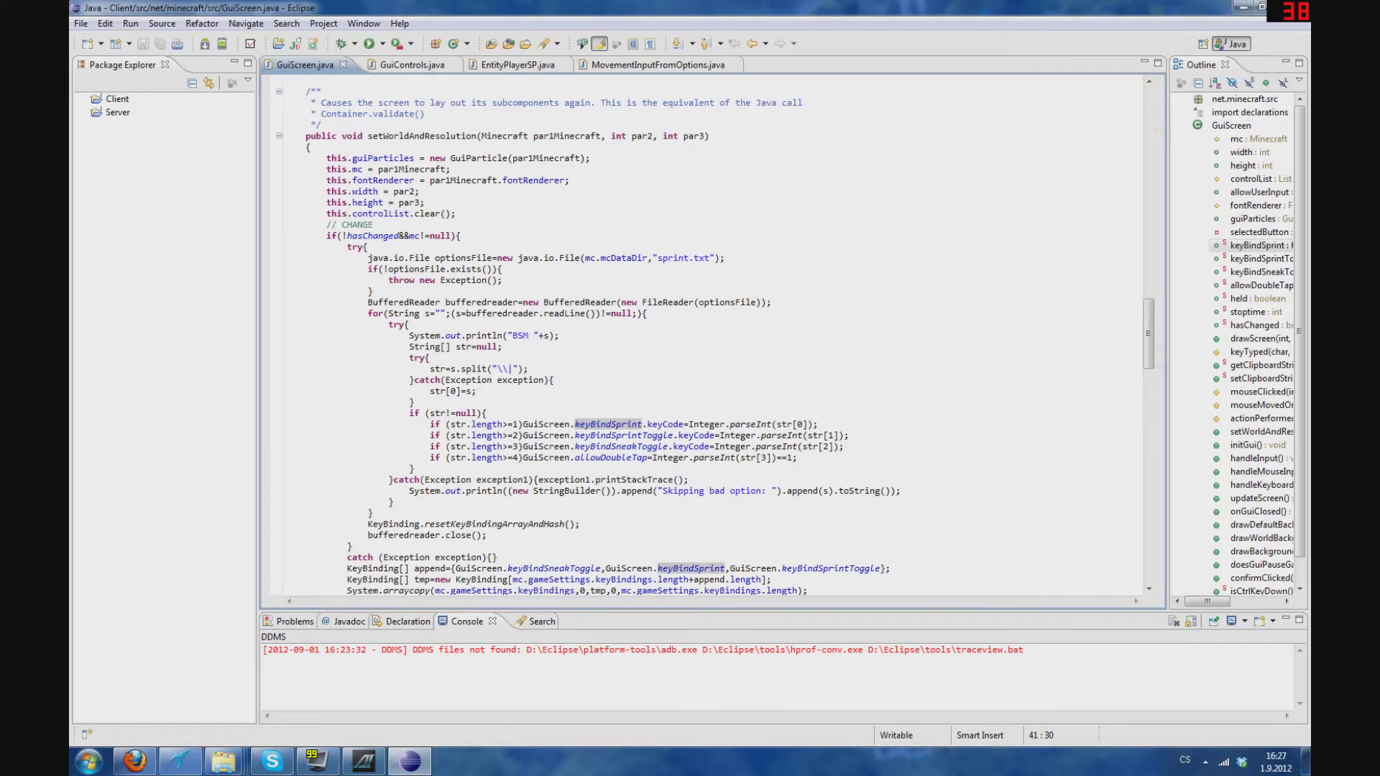
scroll("down", 3)
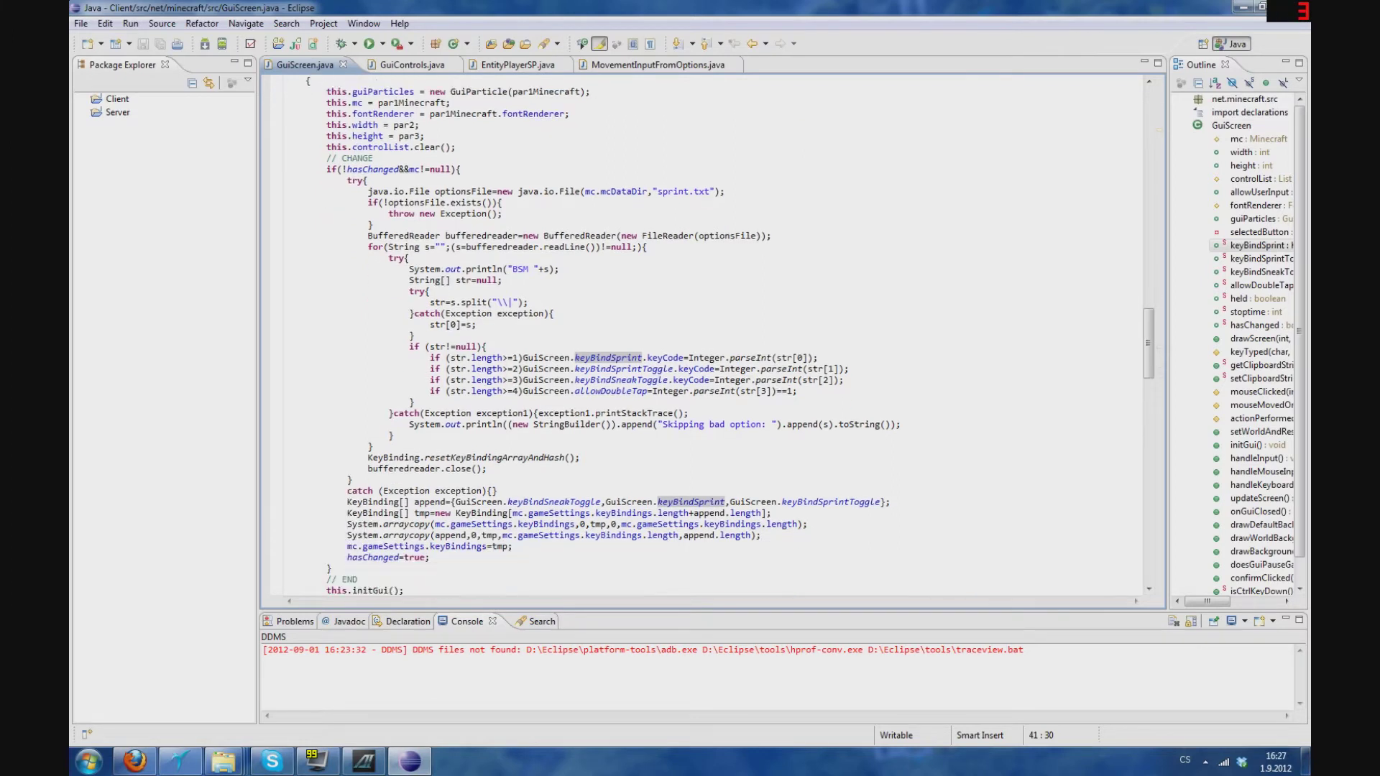
scroll("down", 3)
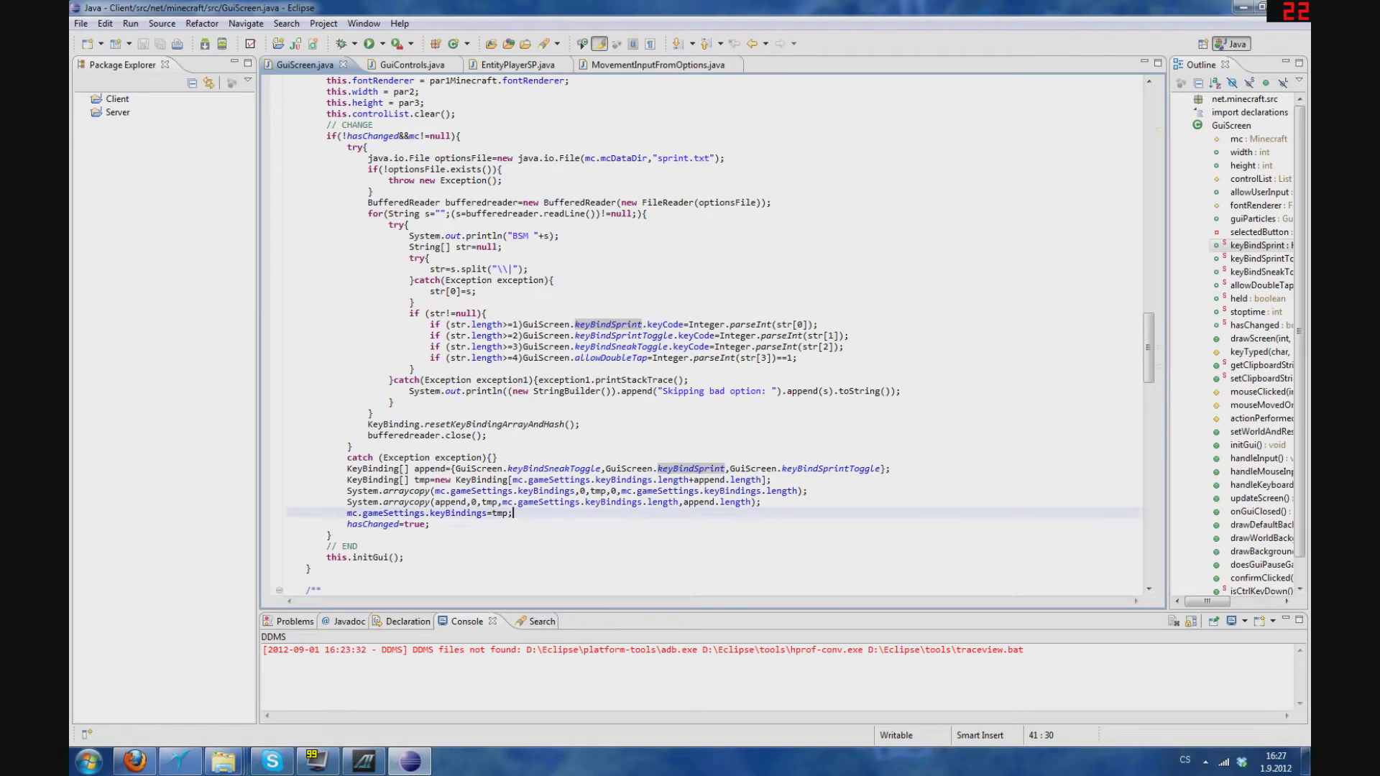
Step: Select the lines merging into the key bindings array, then bring up GuiControls.java
left_click_drag(347, 468, 513, 514)
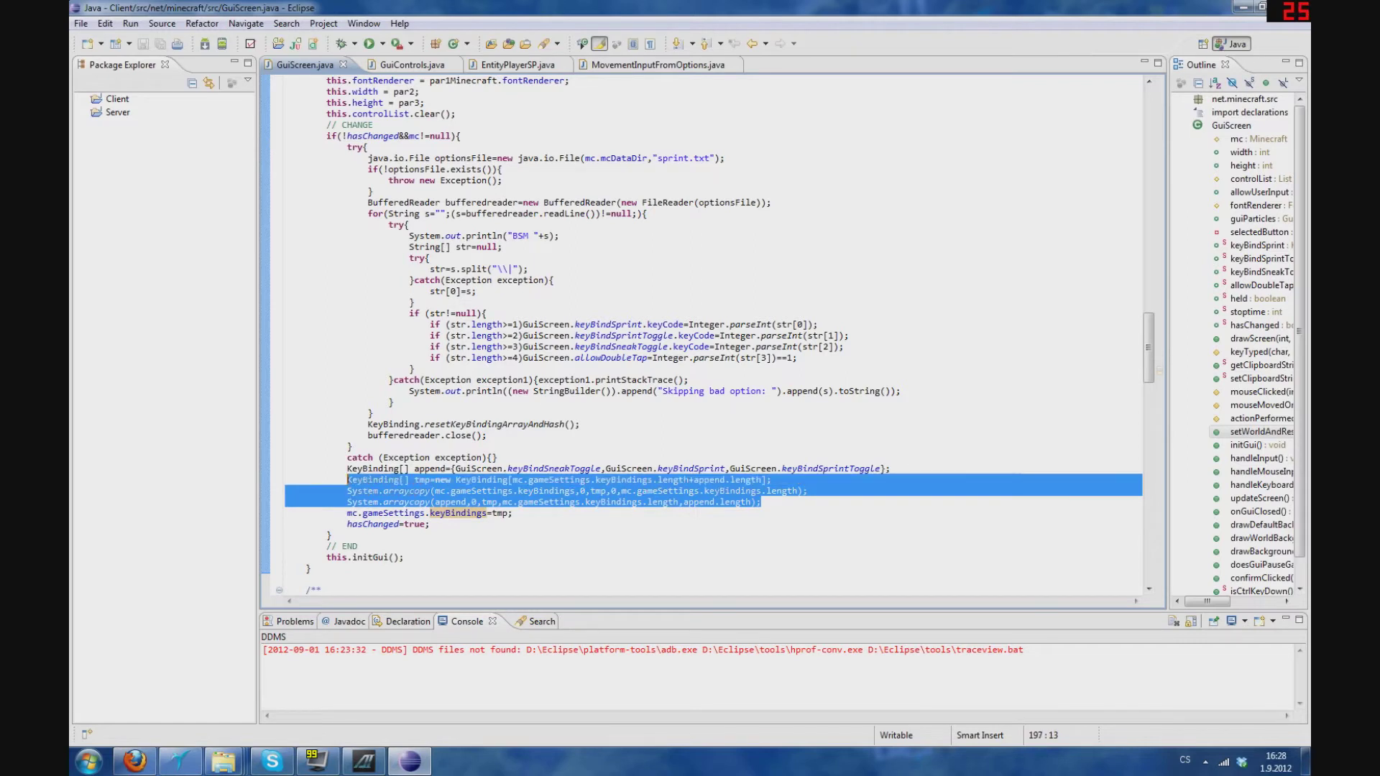
mouse_move(440, 479)
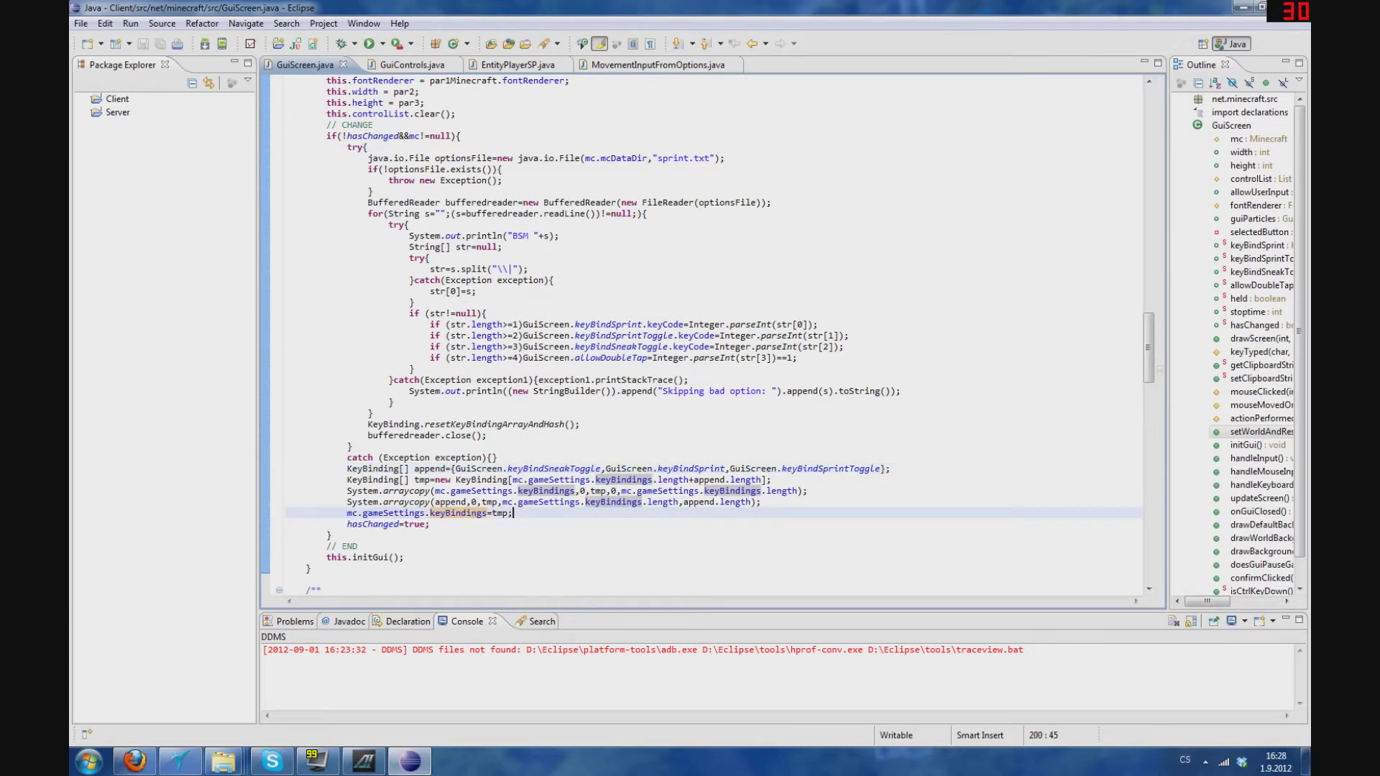
scroll("down", 3)
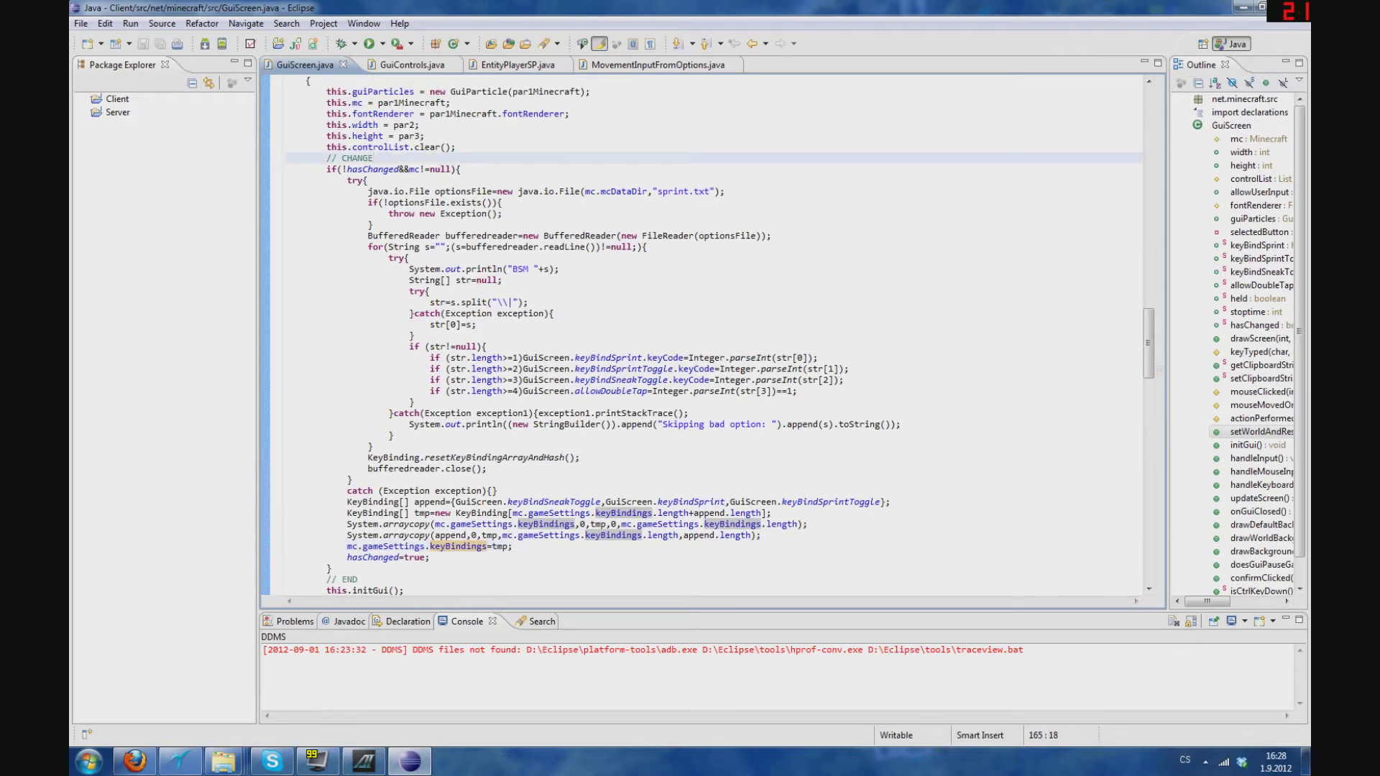
left_click(371, 158)
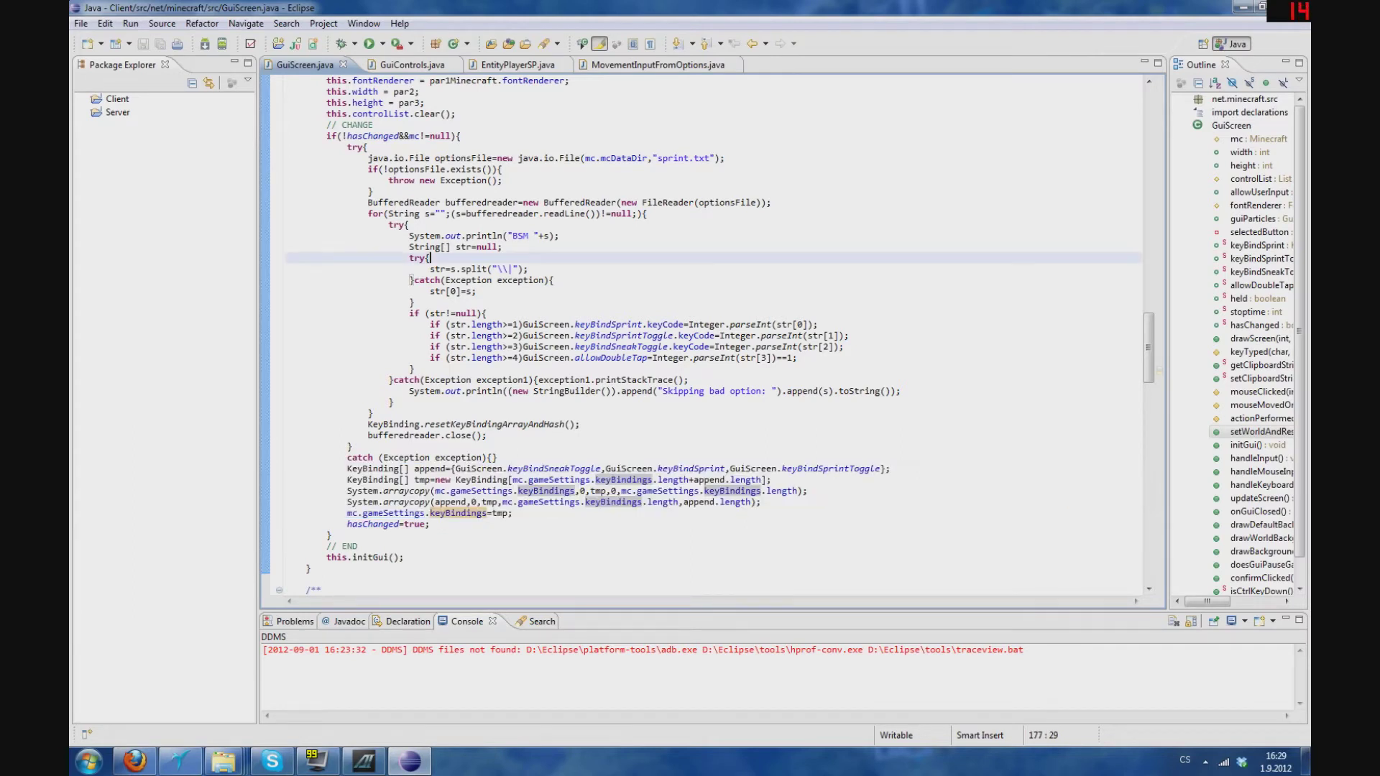
left_click_drag(354, 146, 578, 424)
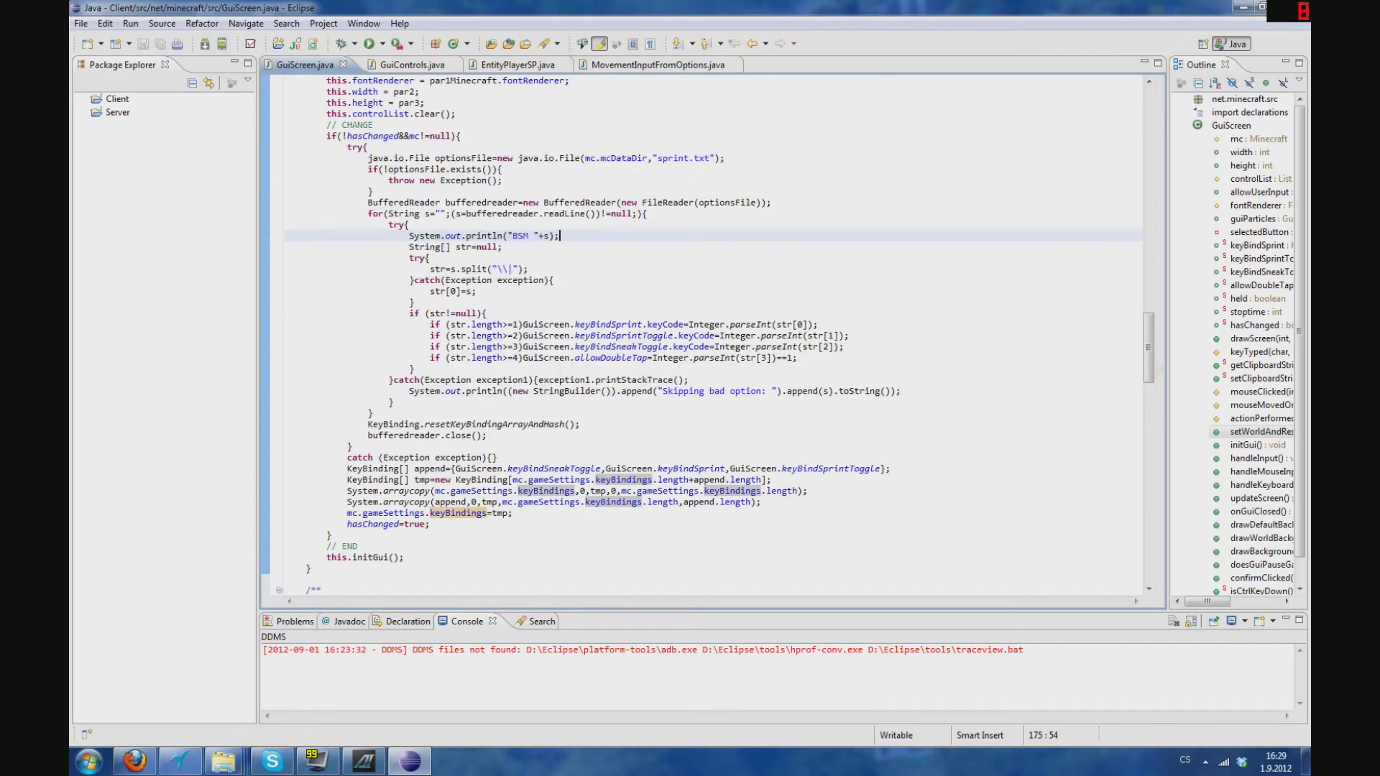
left_click(401, 63)
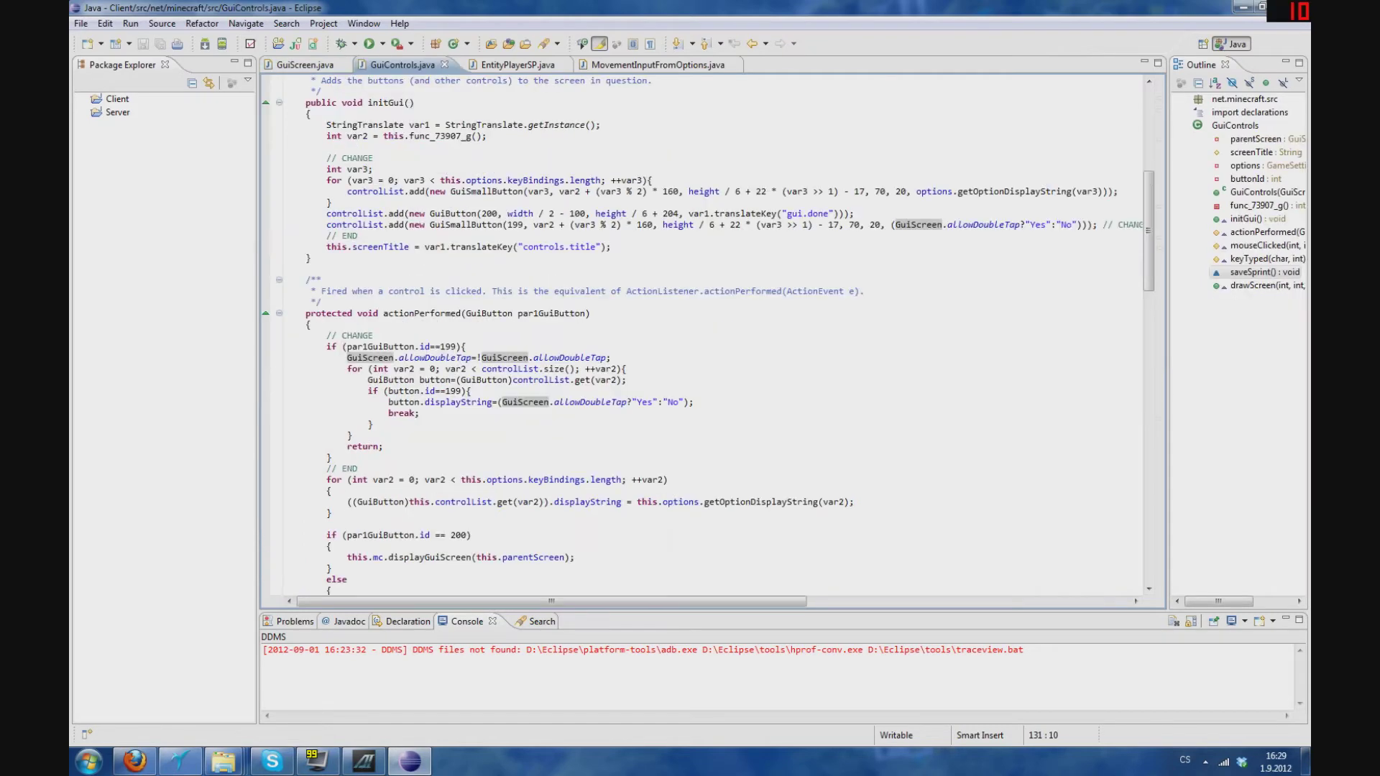
Step: Scroll through GuiControls' keyTyped, saveSprint and drawScreen, then bring up MovementInputFromOptions.java
scroll("down", 3)
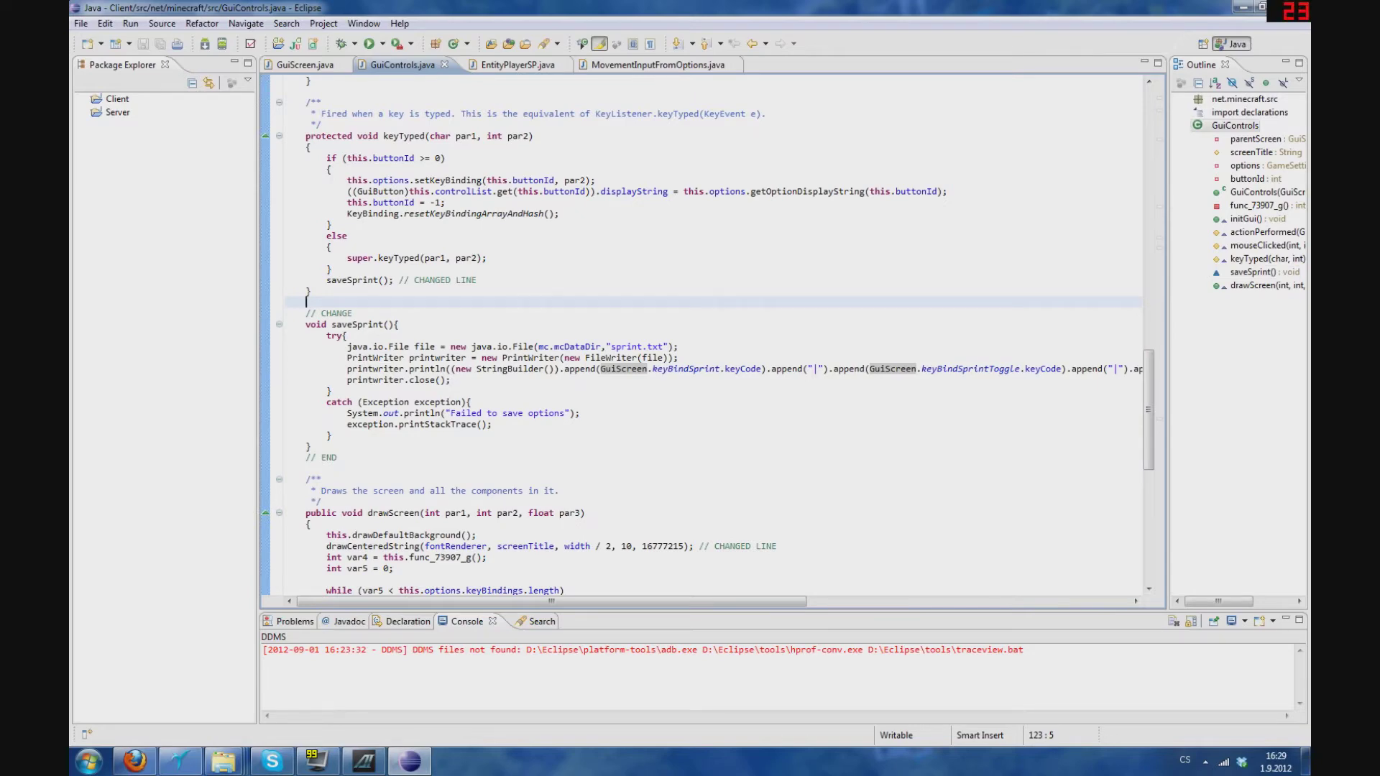
scroll("down", 3)
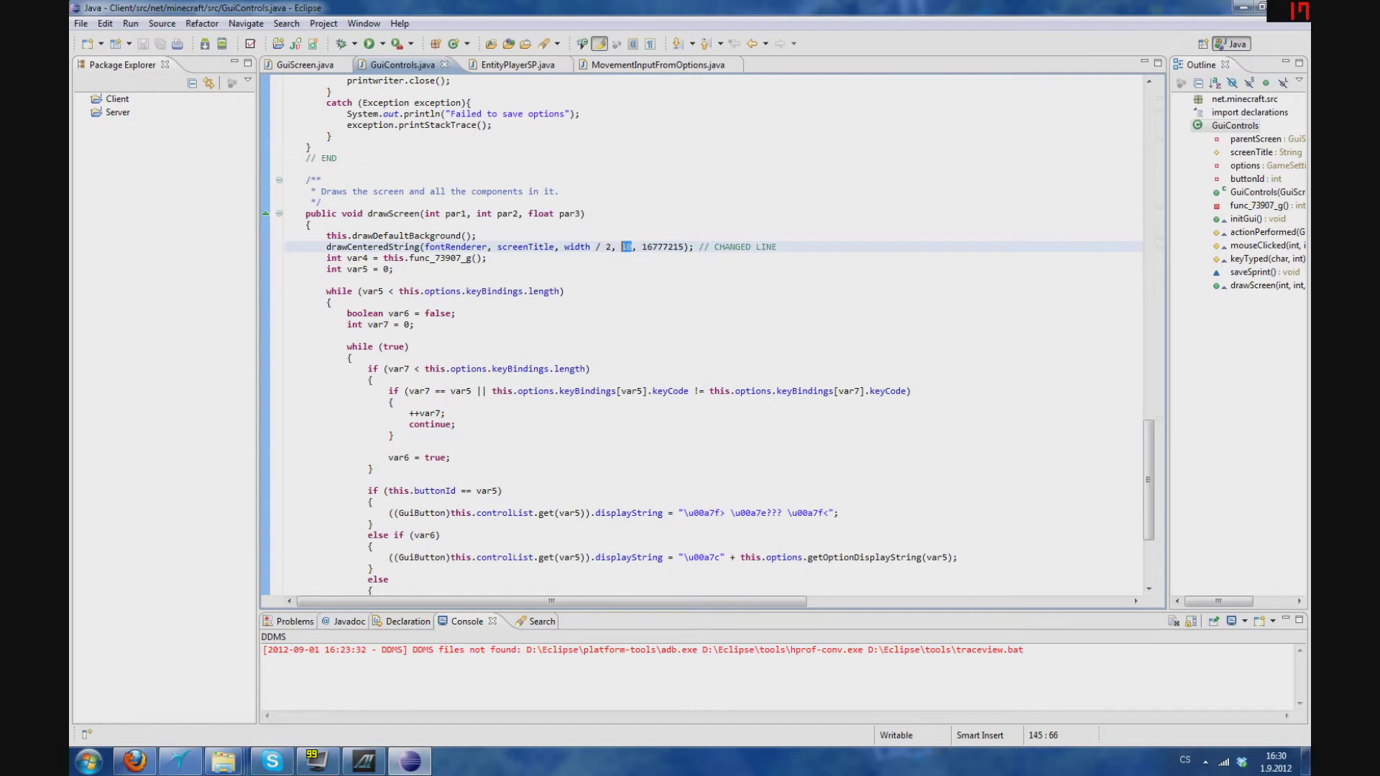
scroll("down", 3)
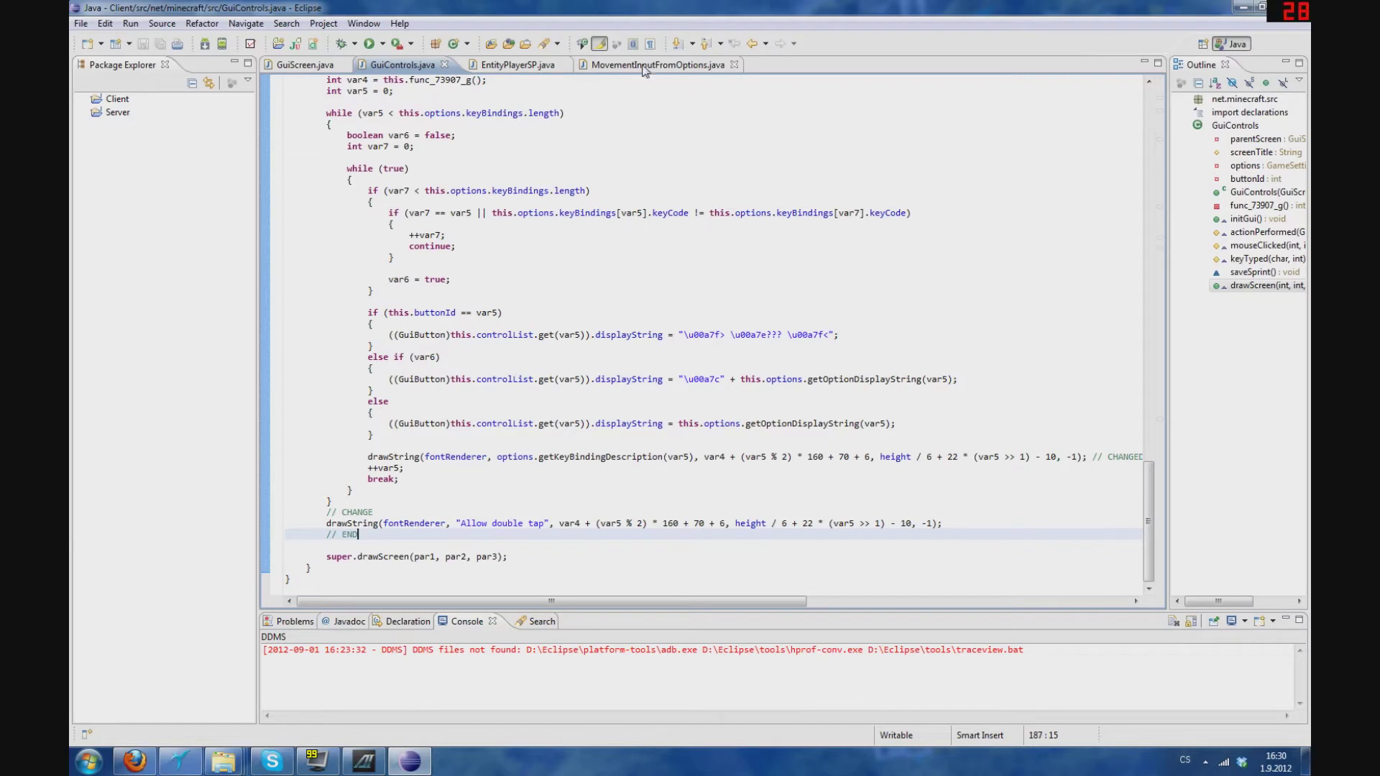
left_click(656, 64)
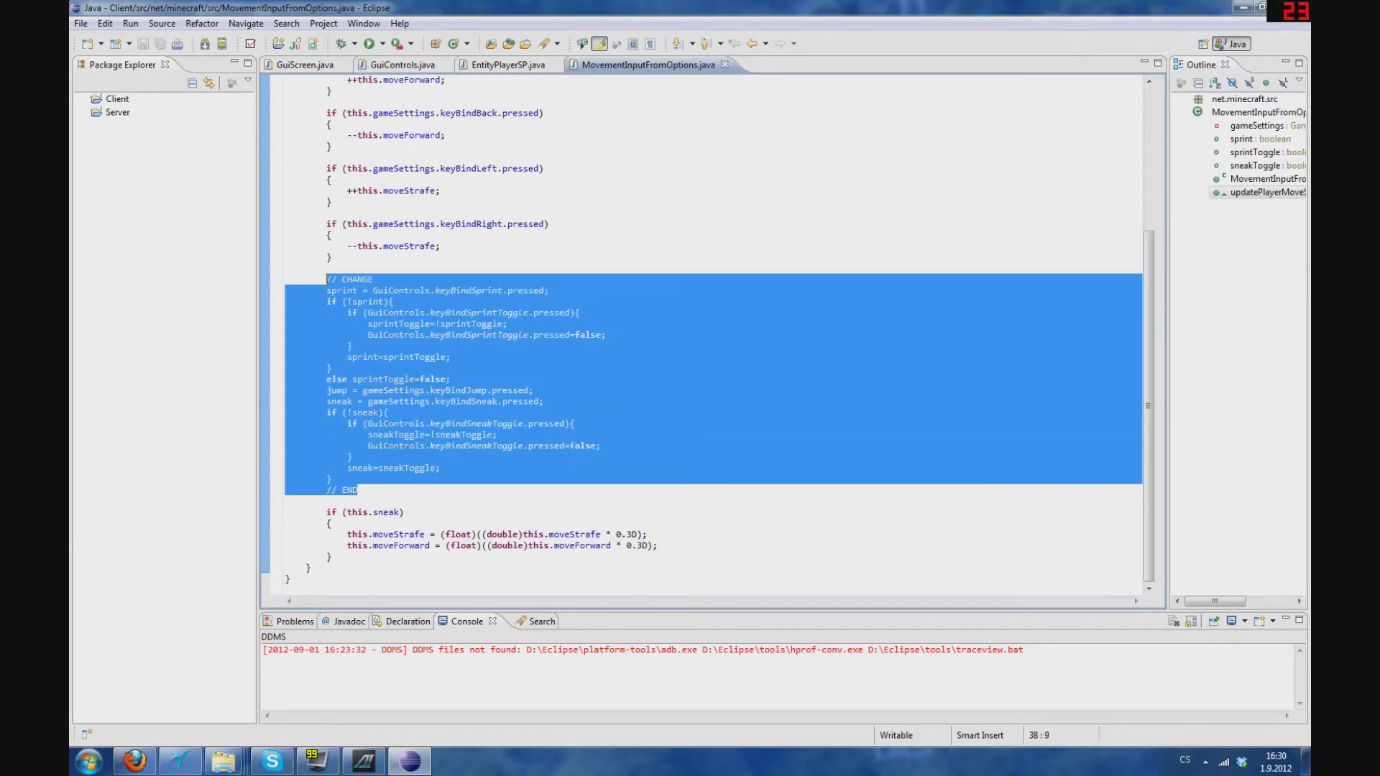
Step: Deselect the sprint/sneak block, dismiss the keyBindSprintToggle popup, and bring up EntityPlayerSP.java
left_click(443, 246)
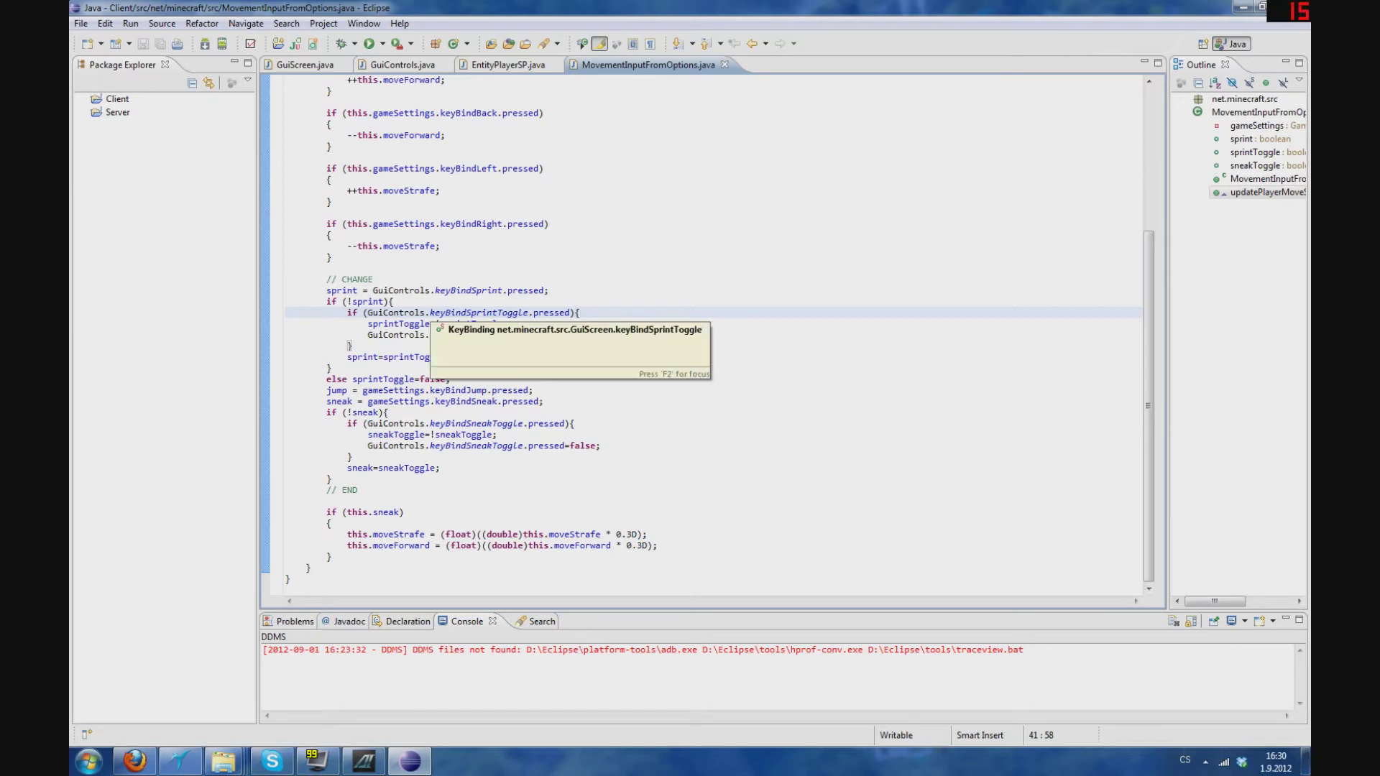
left_click(290, 268)
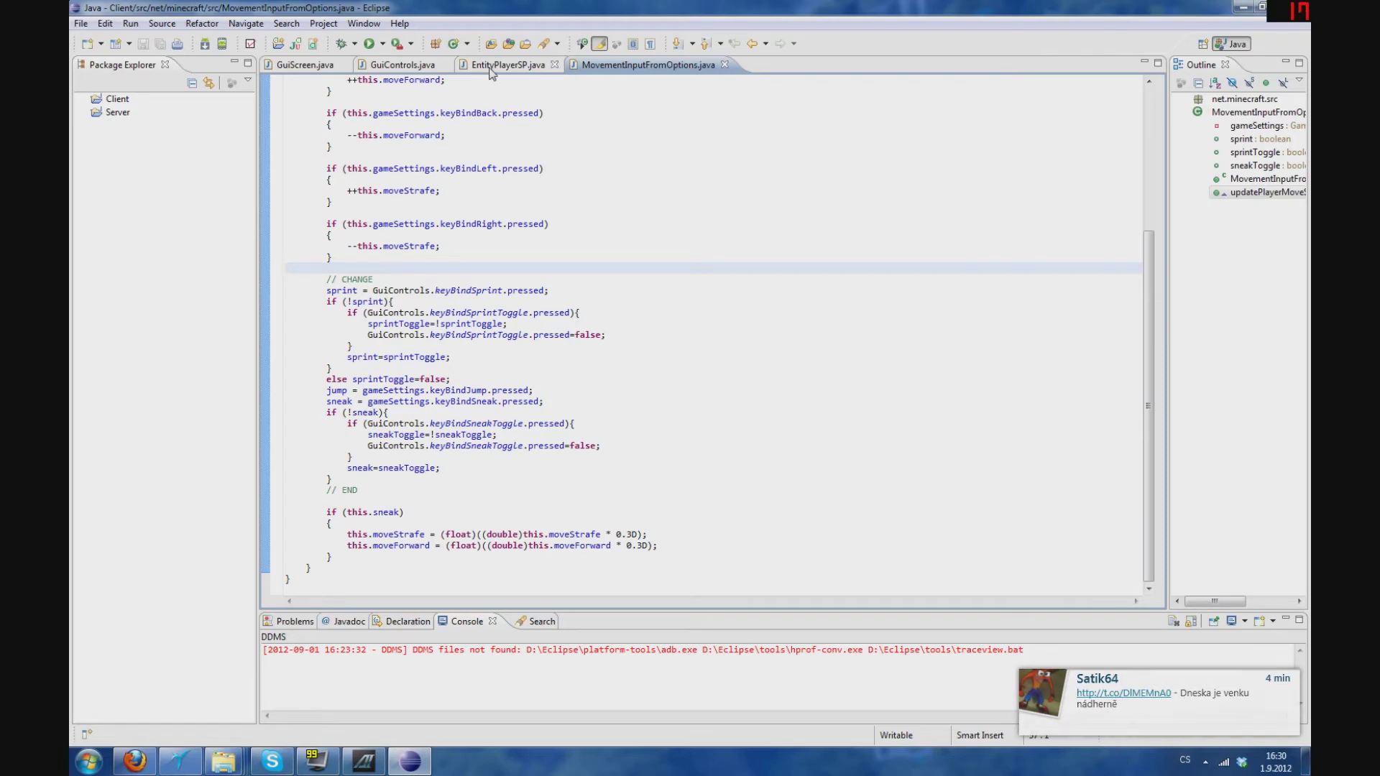
left_click(505, 64)
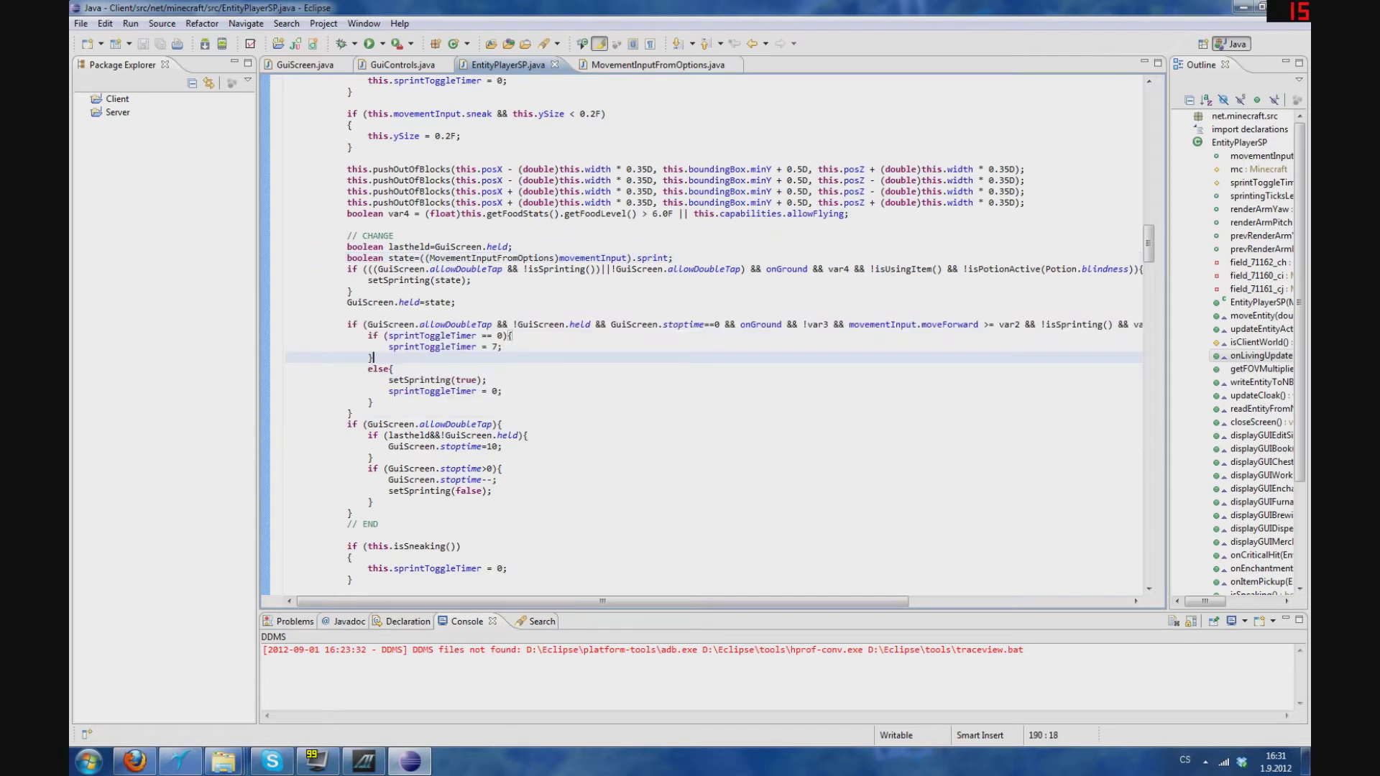
Step: Scroll through the EntityPlayerSP CHANGE block, then return to GuiScreen.java's sprint.txt loading code
double_click(707, 324)
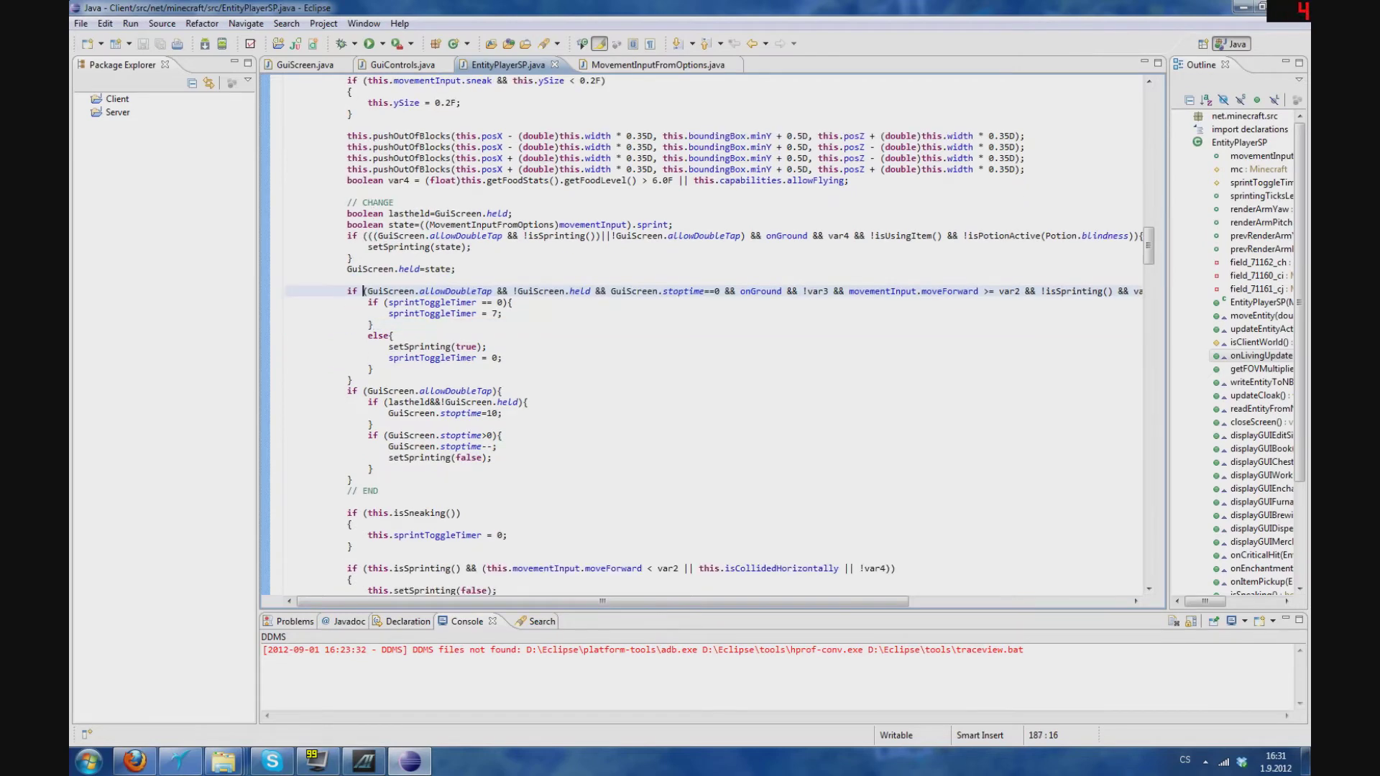
scroll("up", 3)
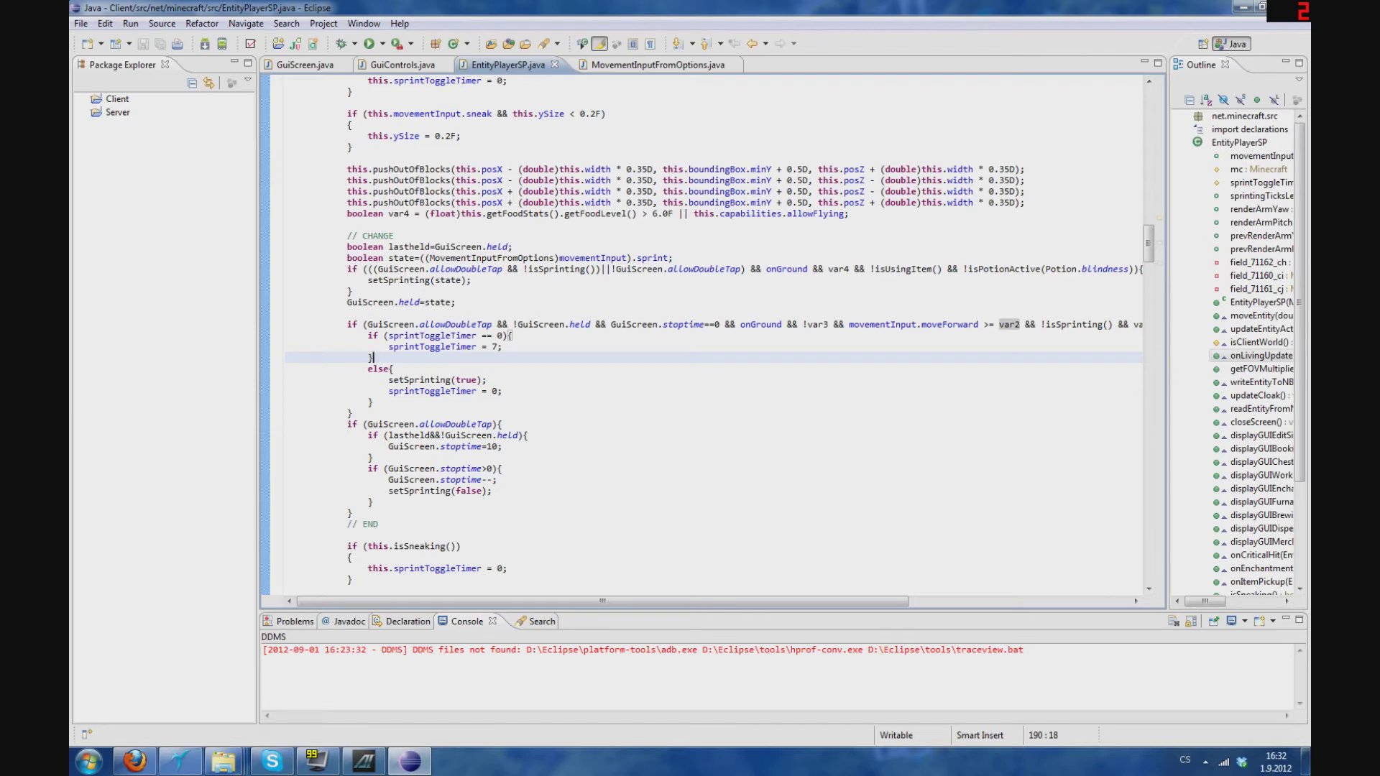
scroll("down", 3)
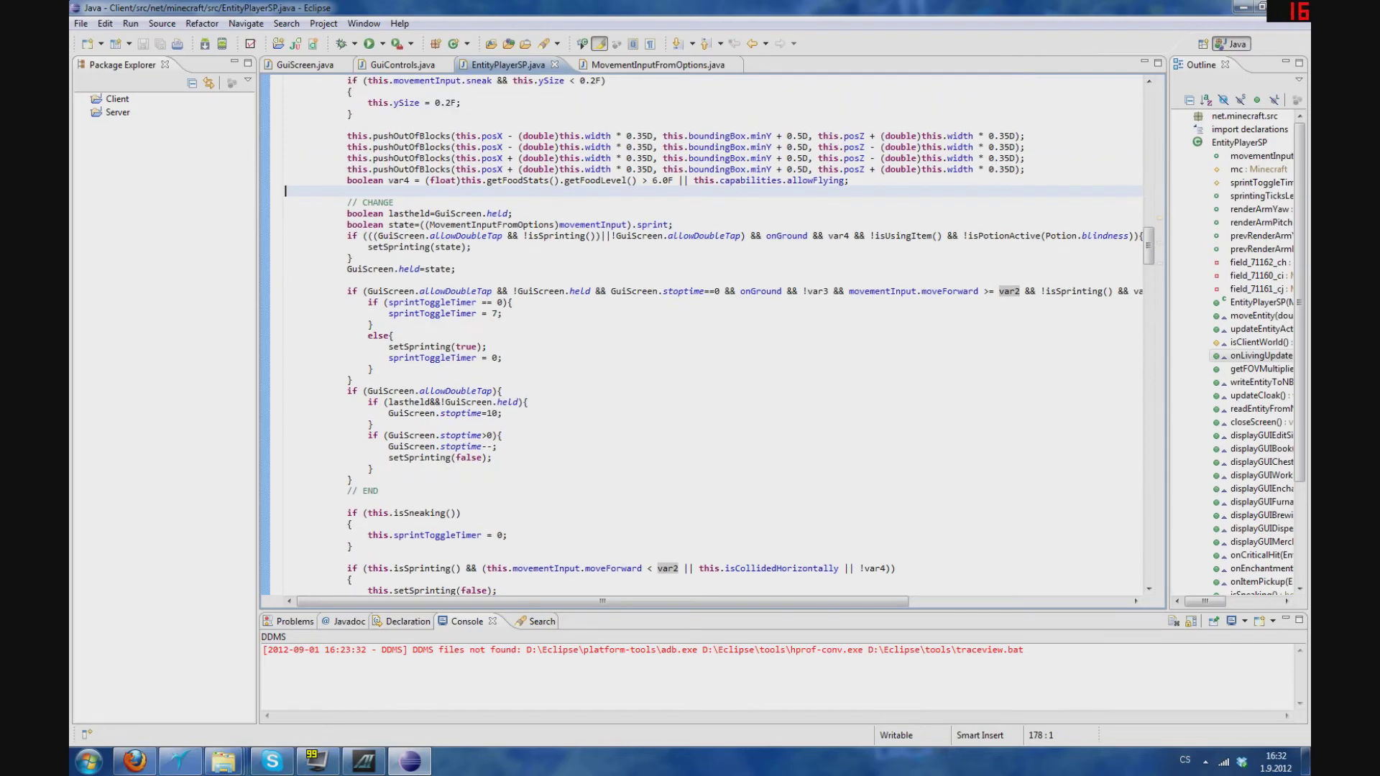
left_click(303, 64)
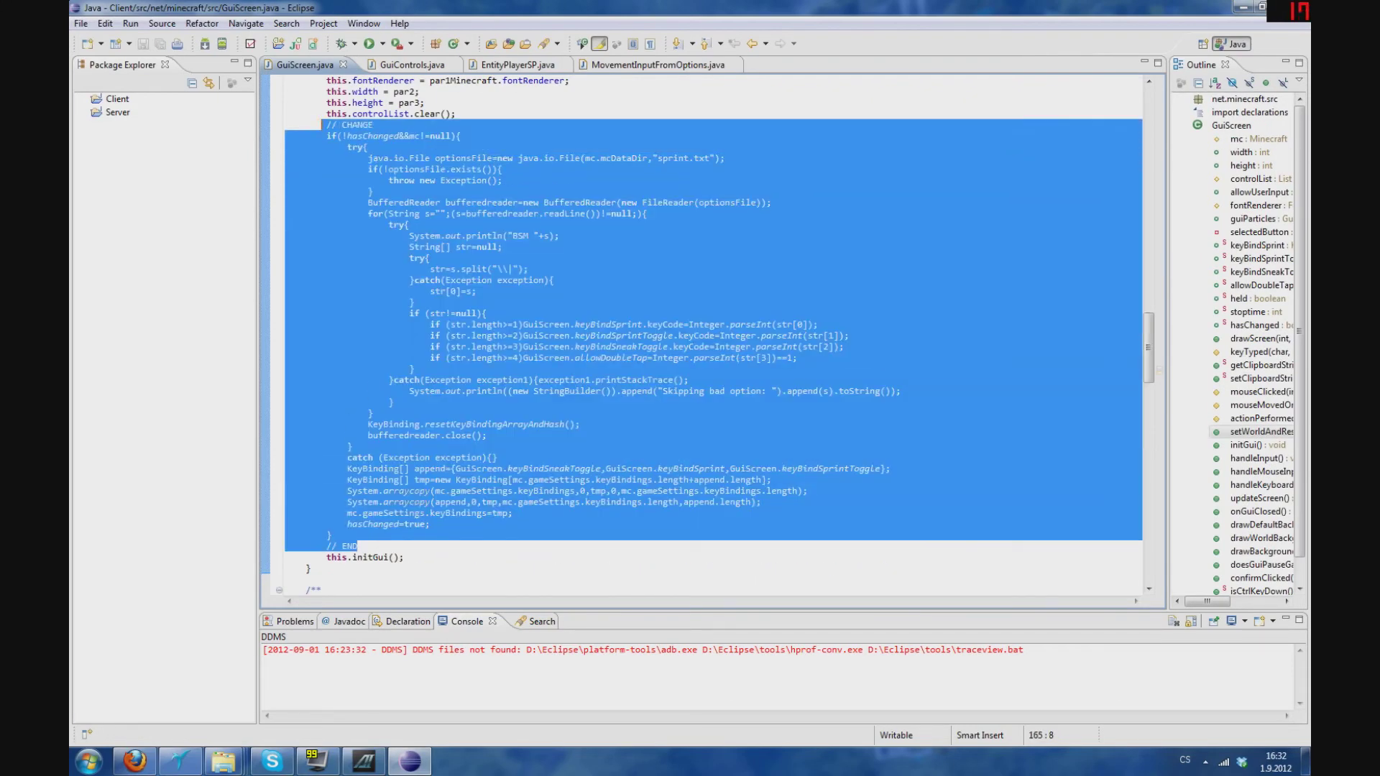
left_click(373, 557)
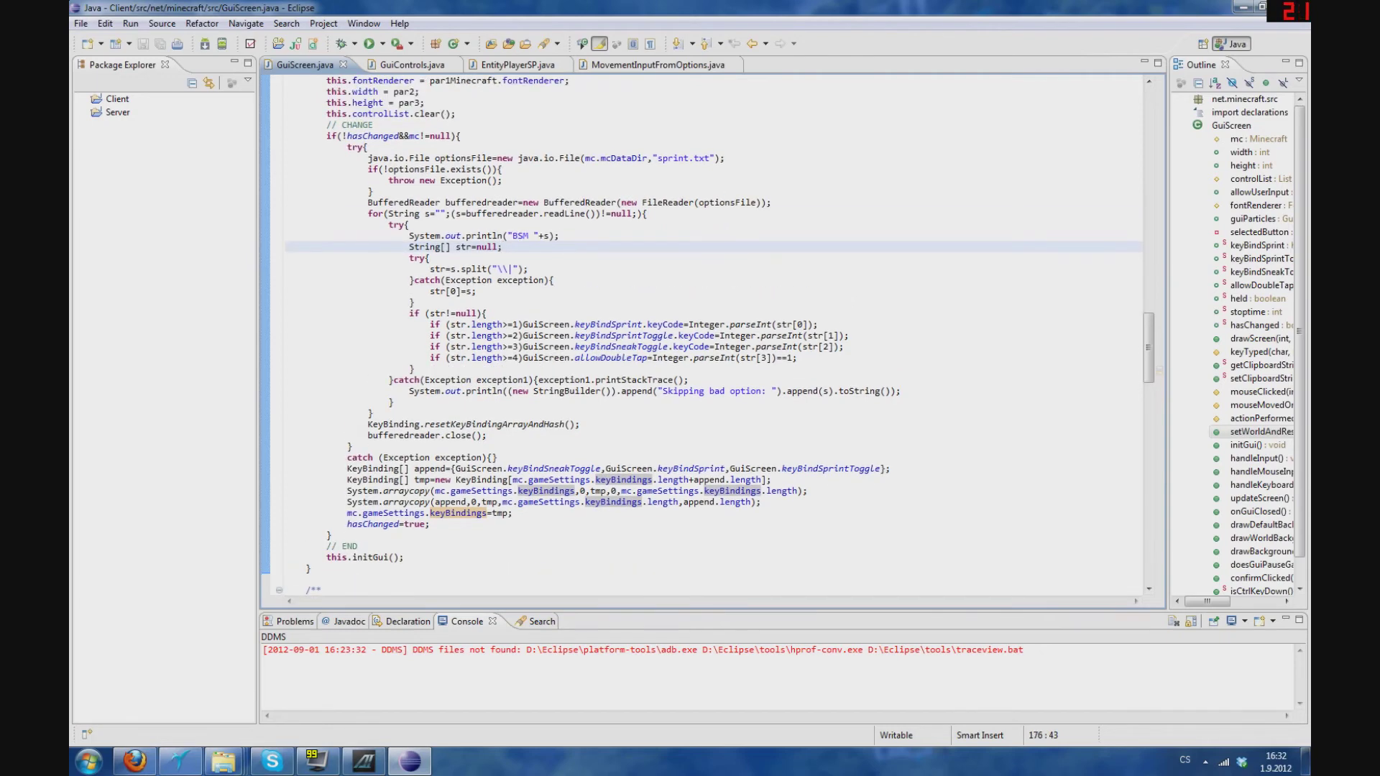
left_click(374, 557)
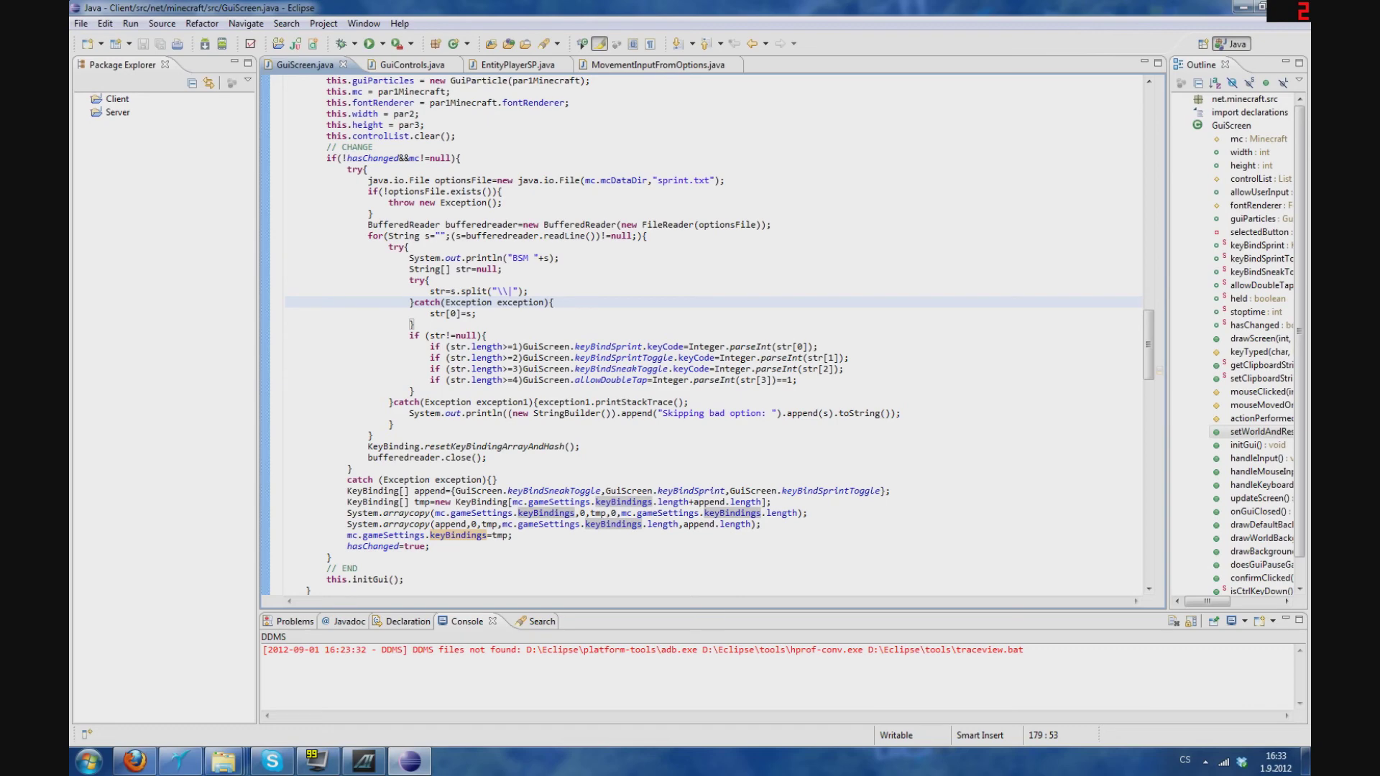
scroll("down", 3)
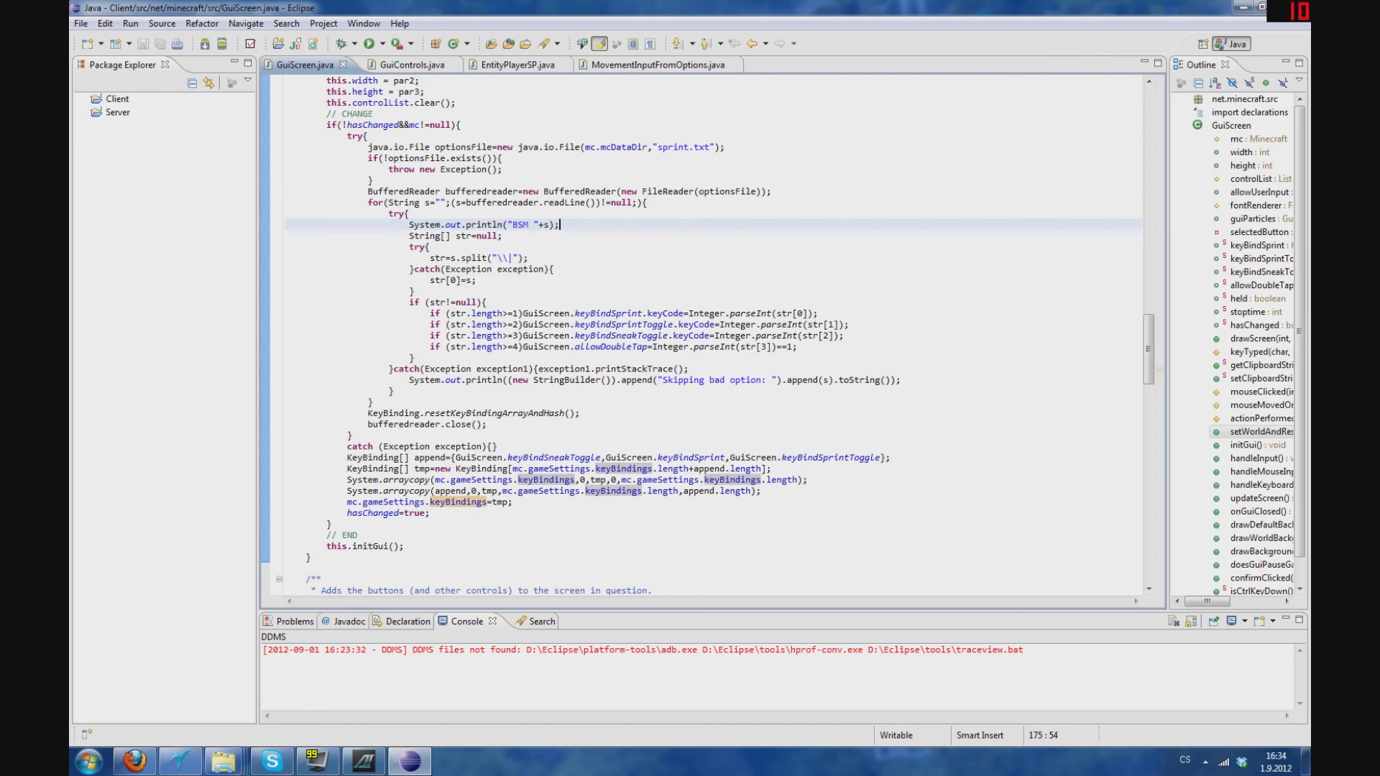
scroll("down", 3)
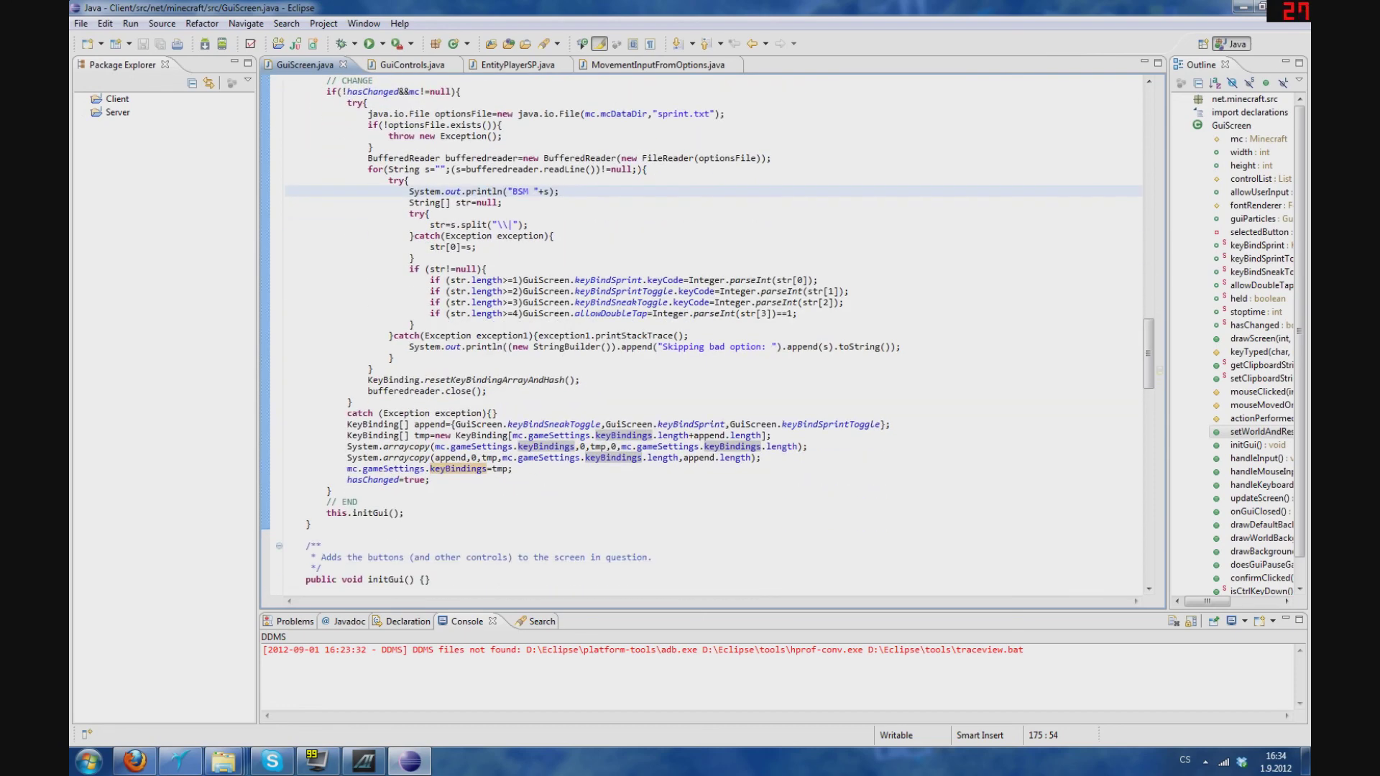